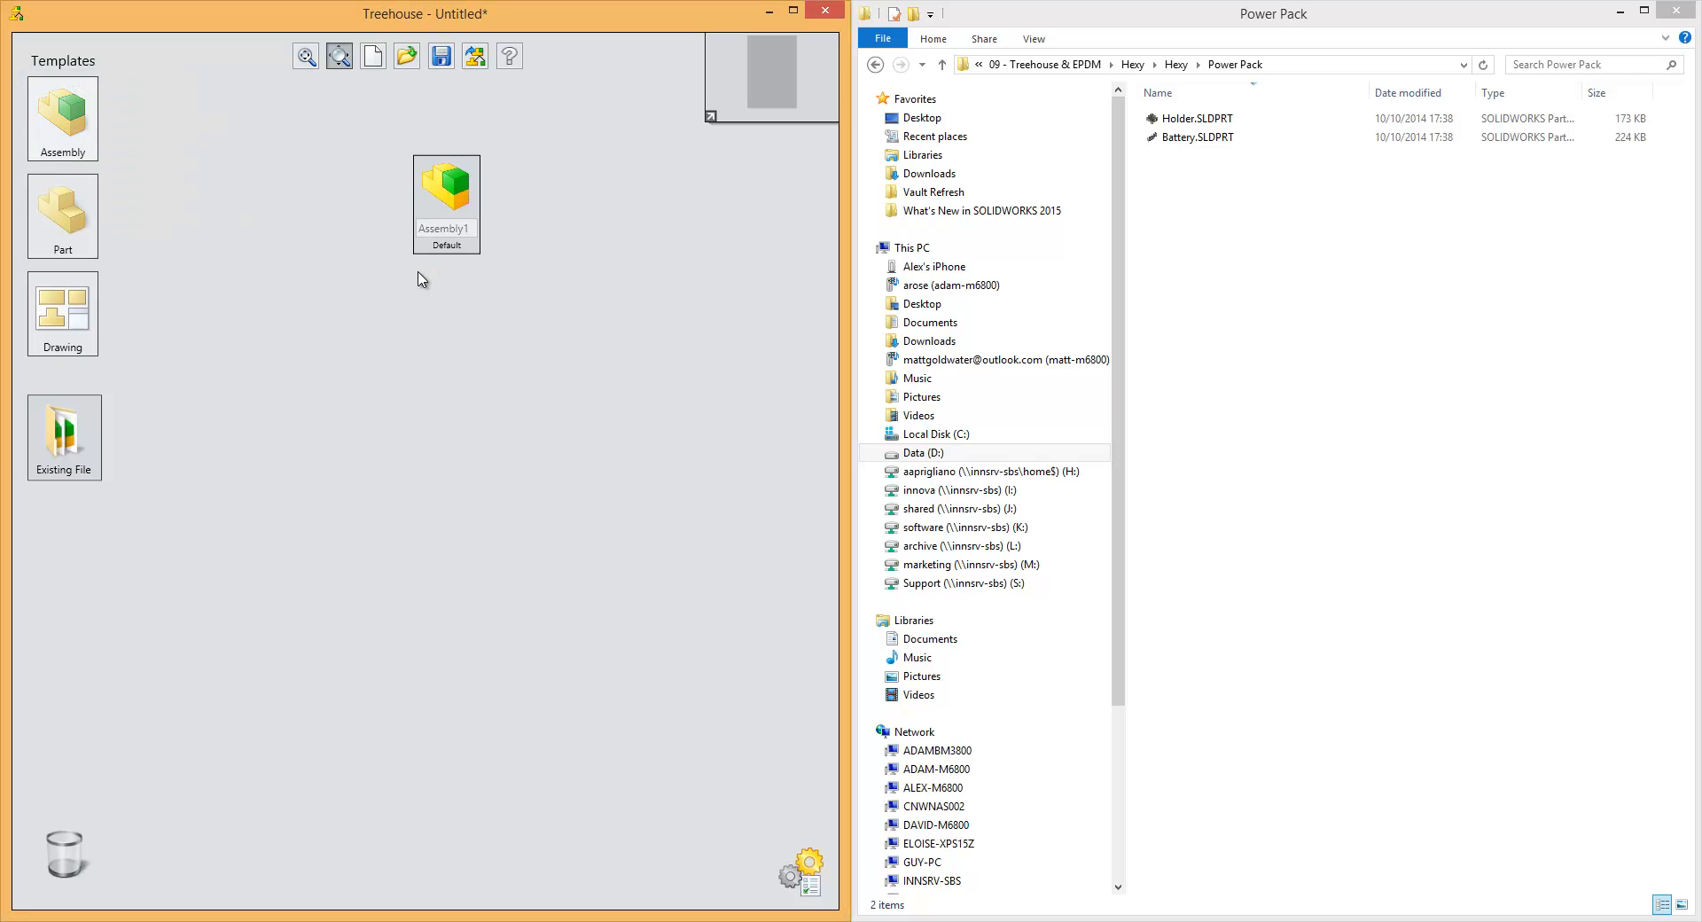
# Step: Rename the Assembly1 node to Powerpack in its Properties dialog
pyautogui.doubleClick(446, 180)
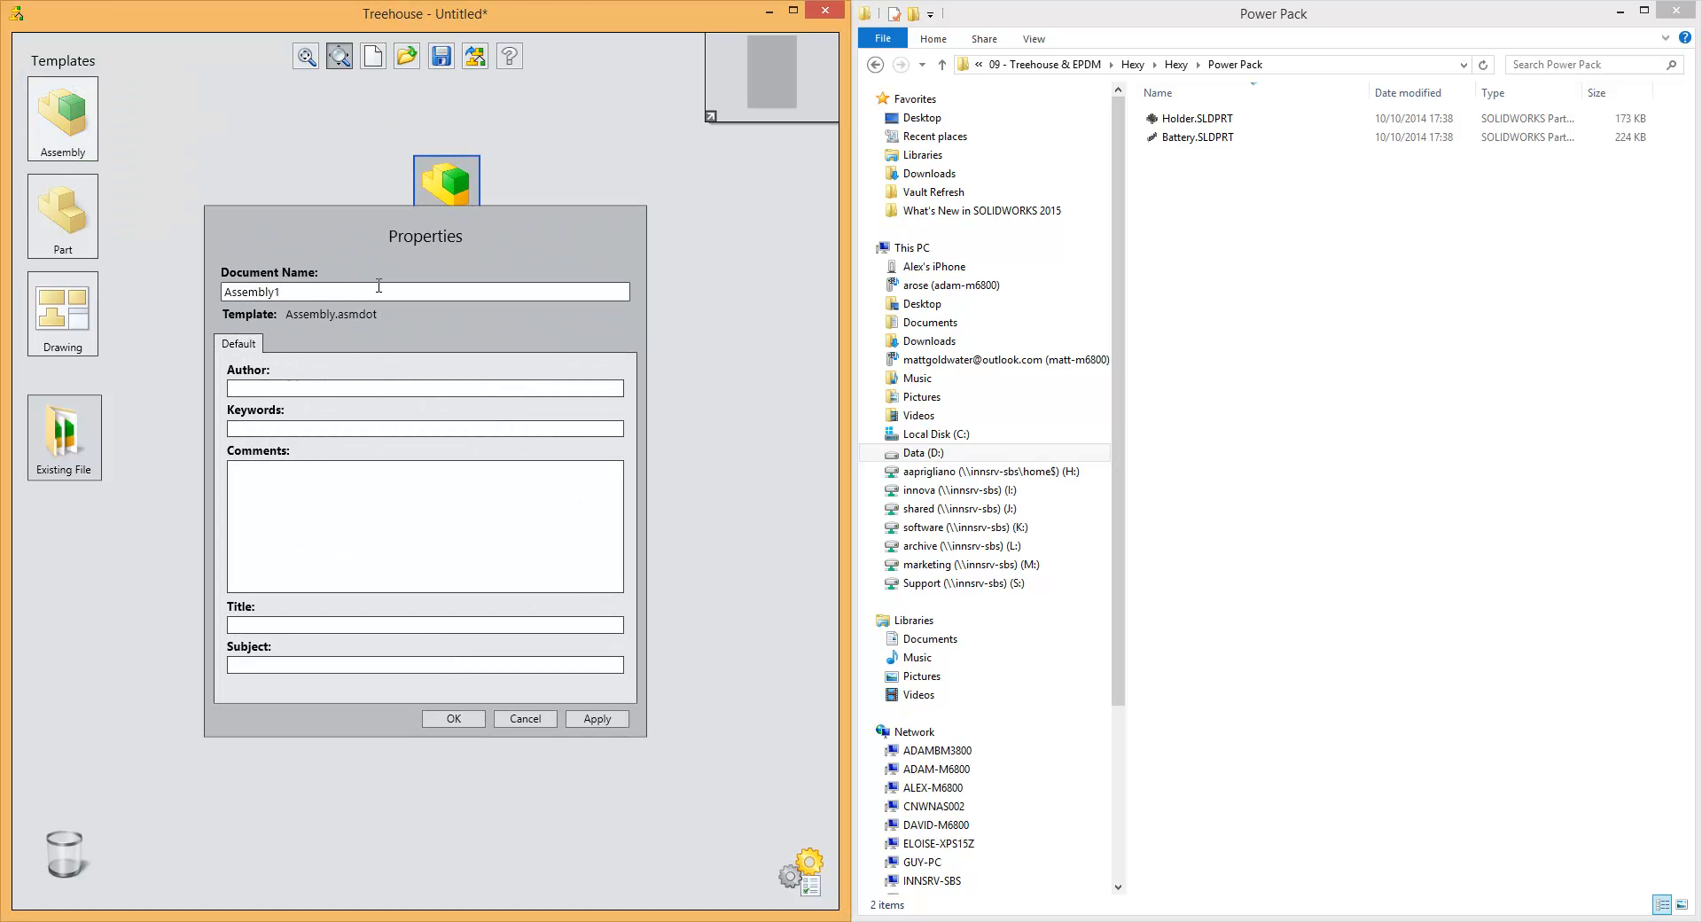
pyautogui.tripleClick(424, 291)
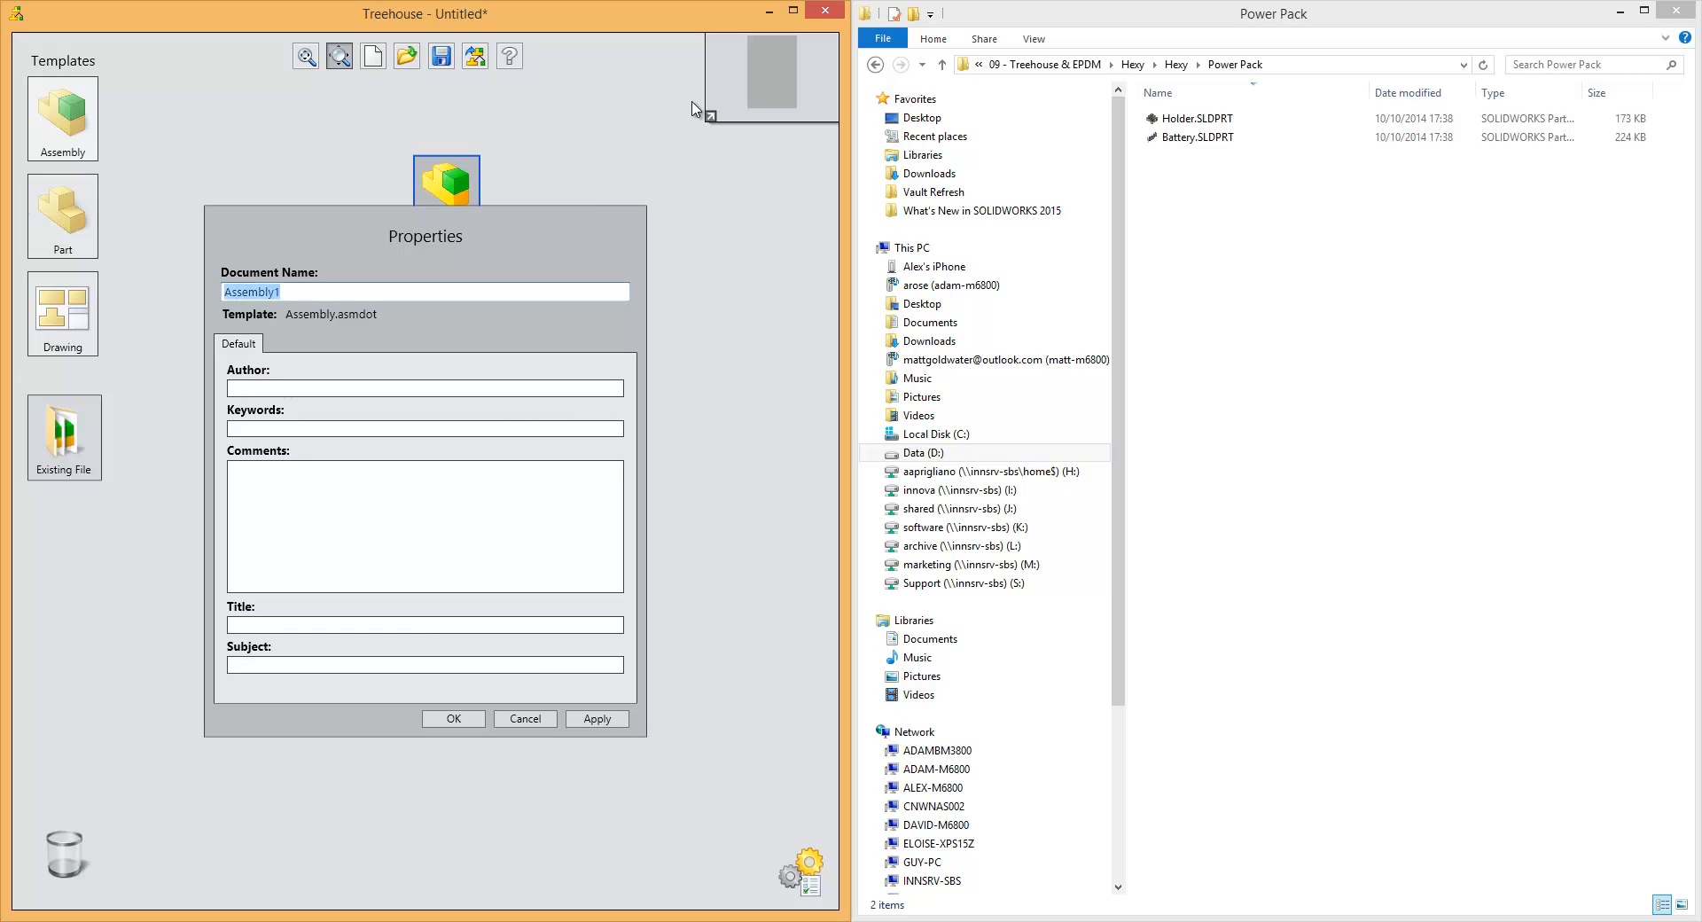
pyautogui.write('Powerpa')
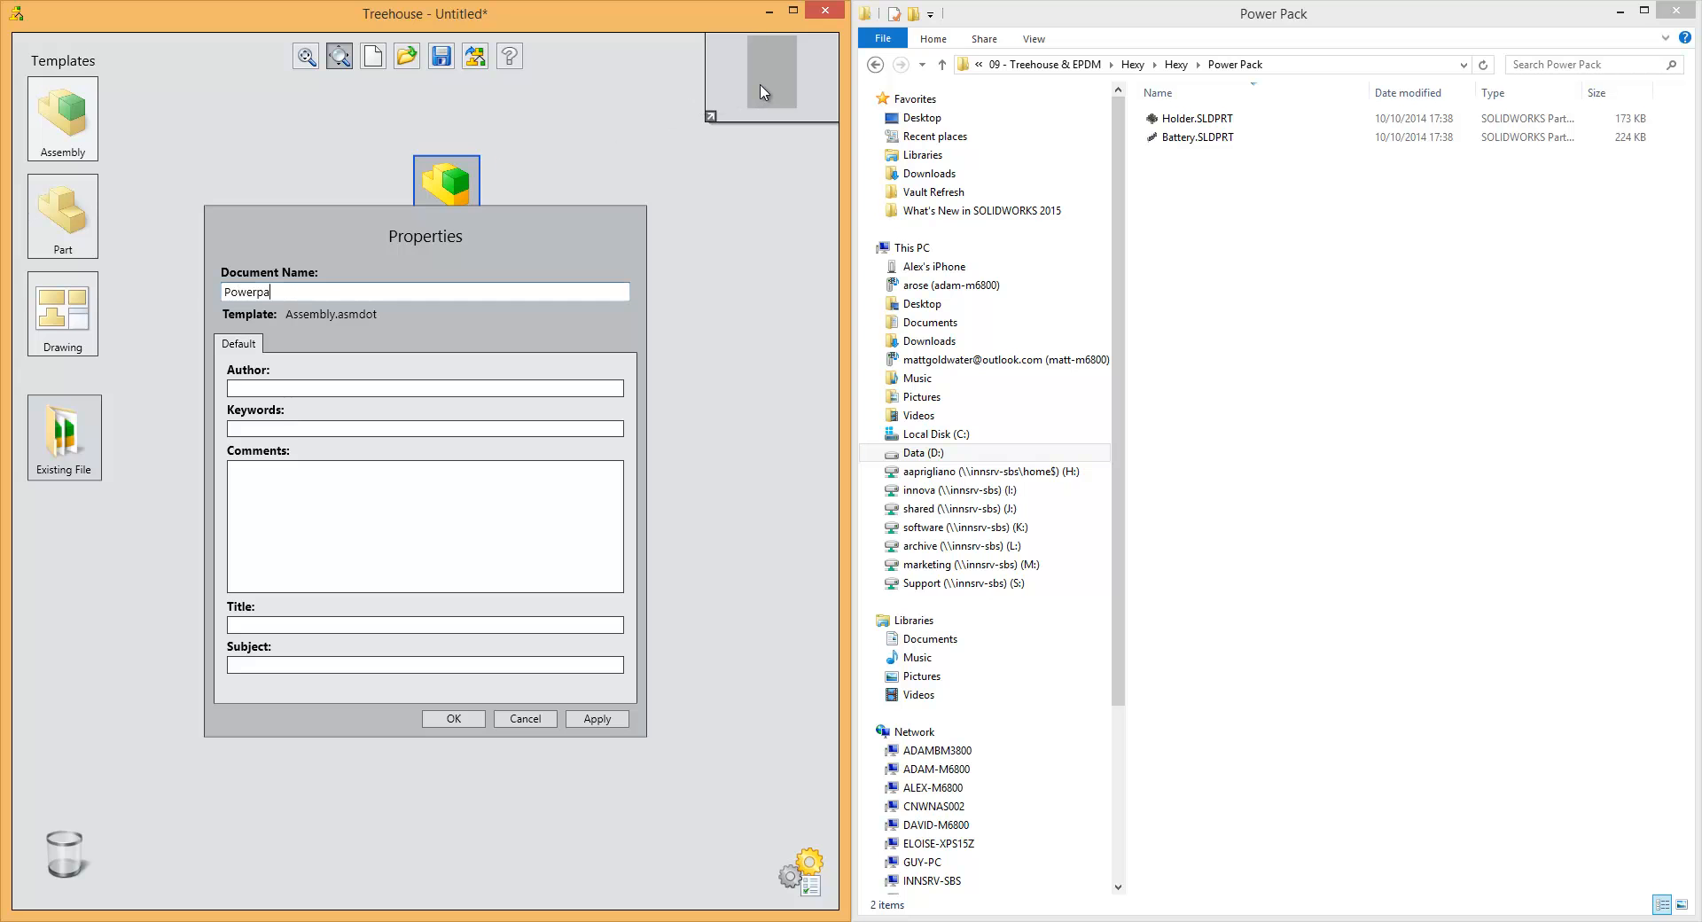
pyautogui.write('ck')
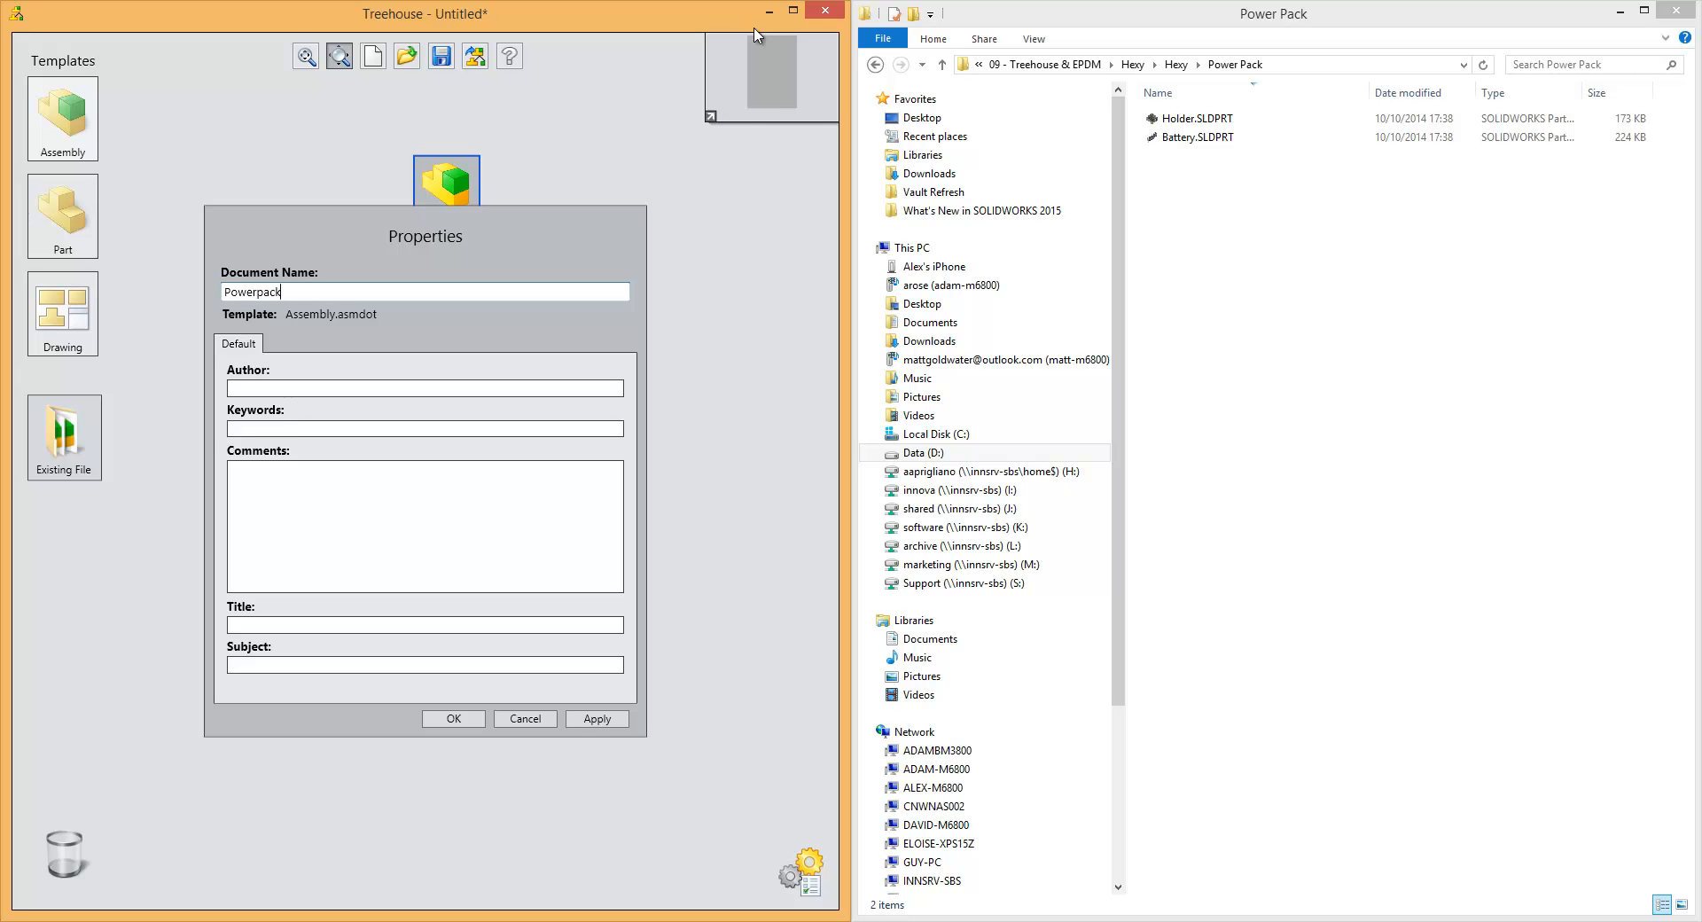
pyautogui.click(453, 718)
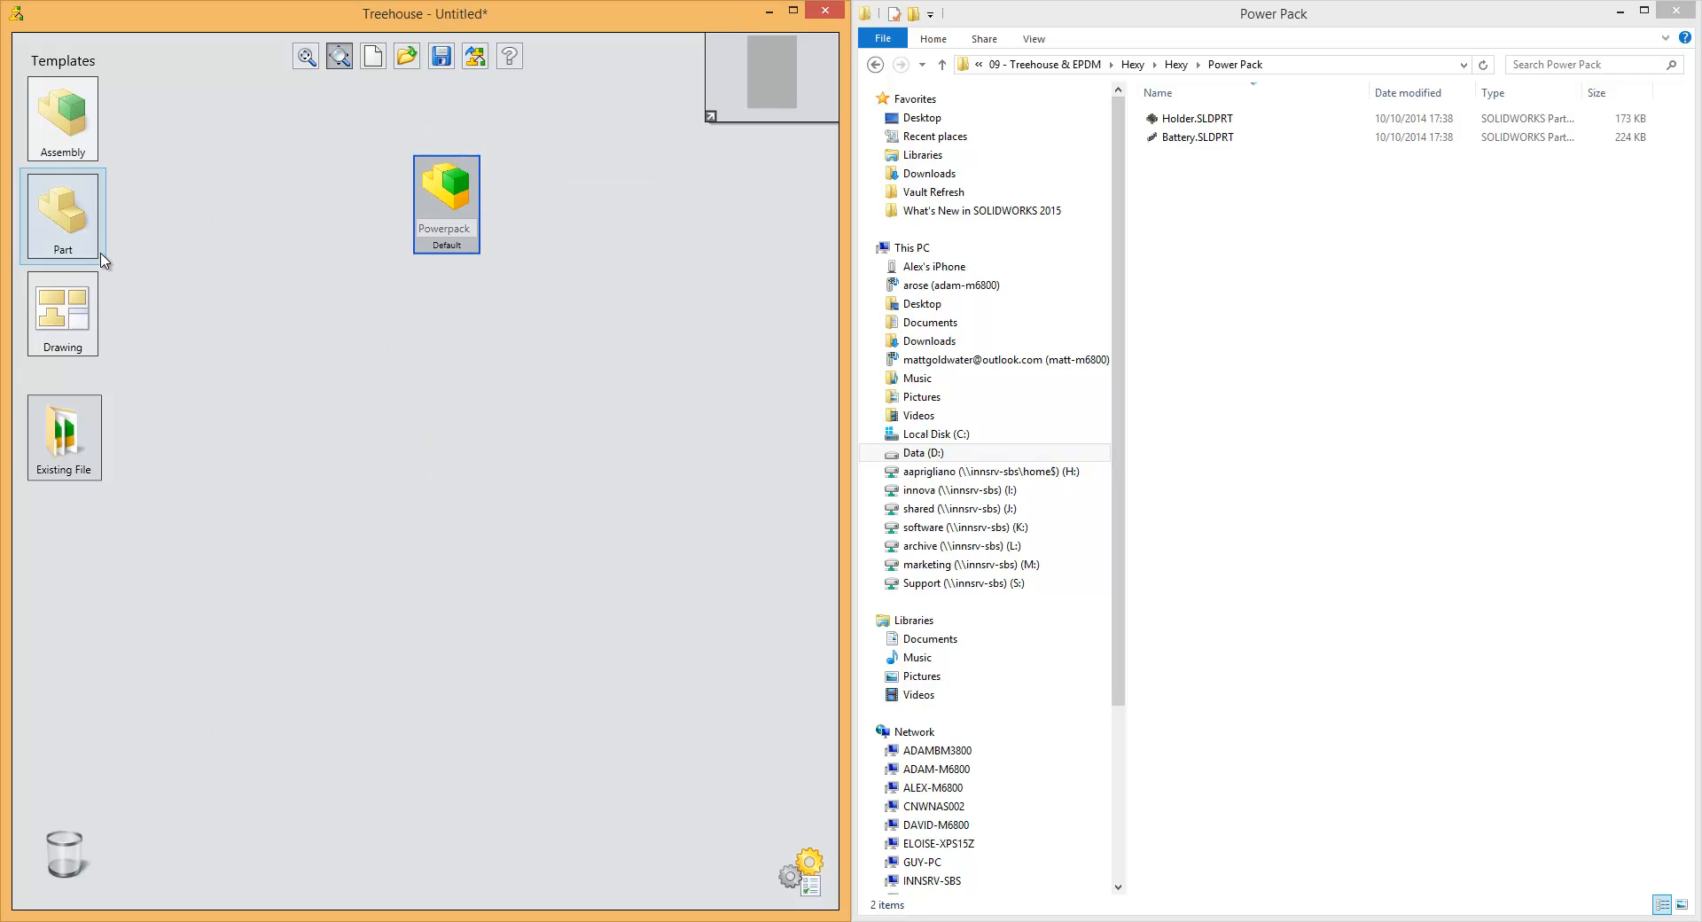
# Step: Add a Connector part under Powerpack with description Connector and owner Alex
pyautogui.click(62, 216)
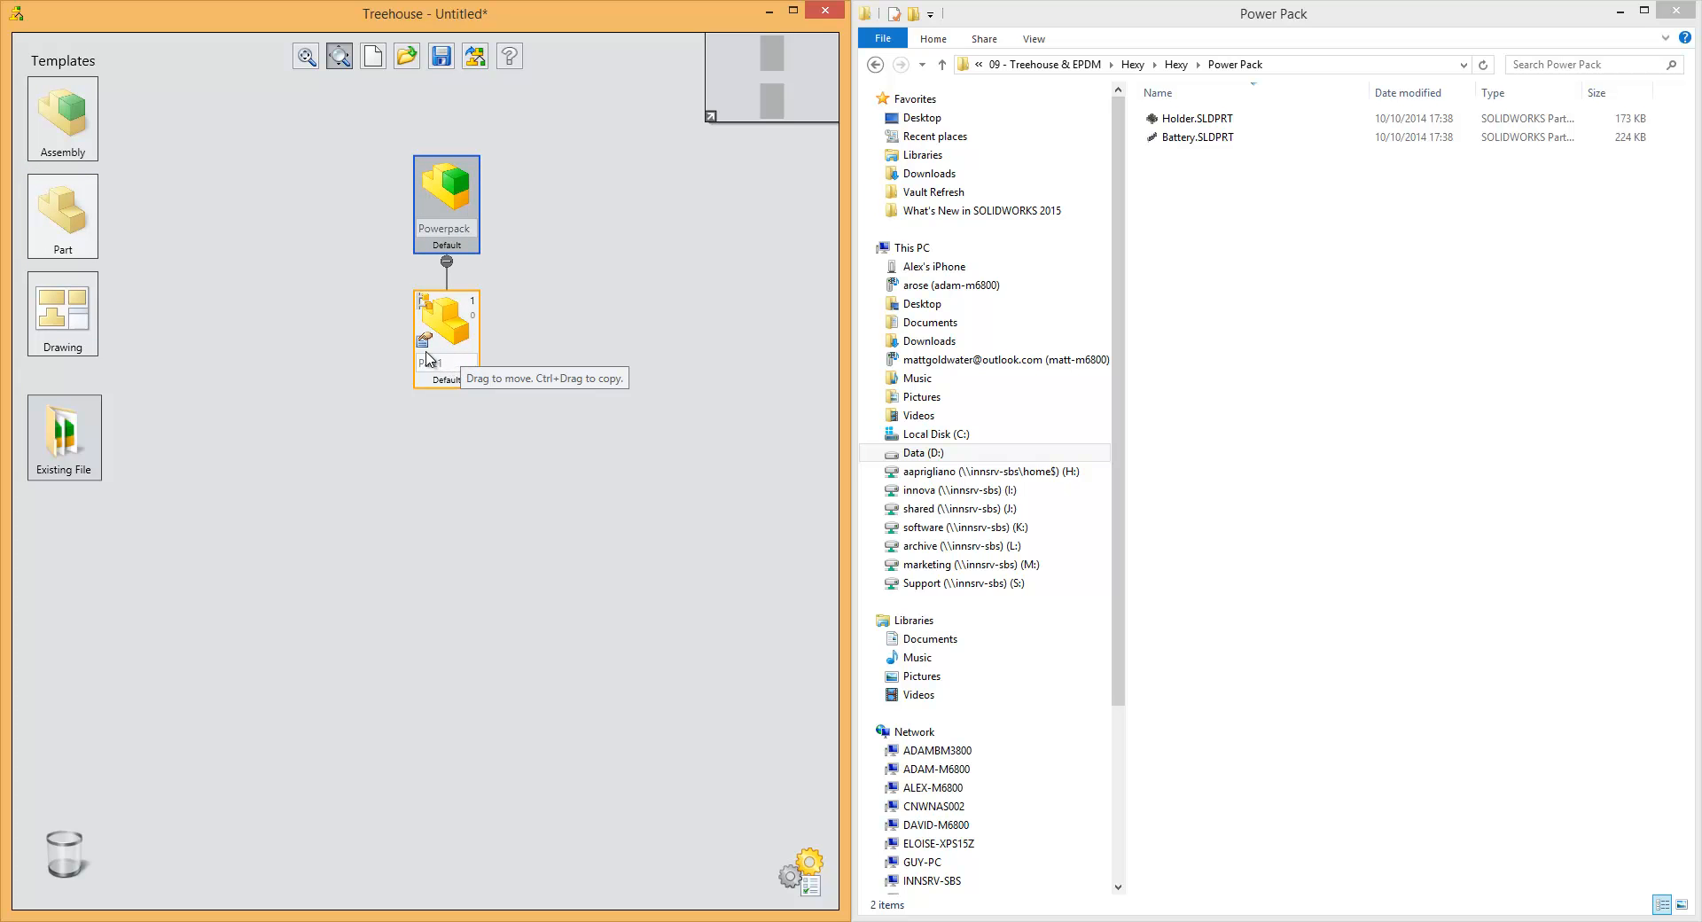
pyautogui.doubleClick(445, 325)
pyautogui.write('Connector')
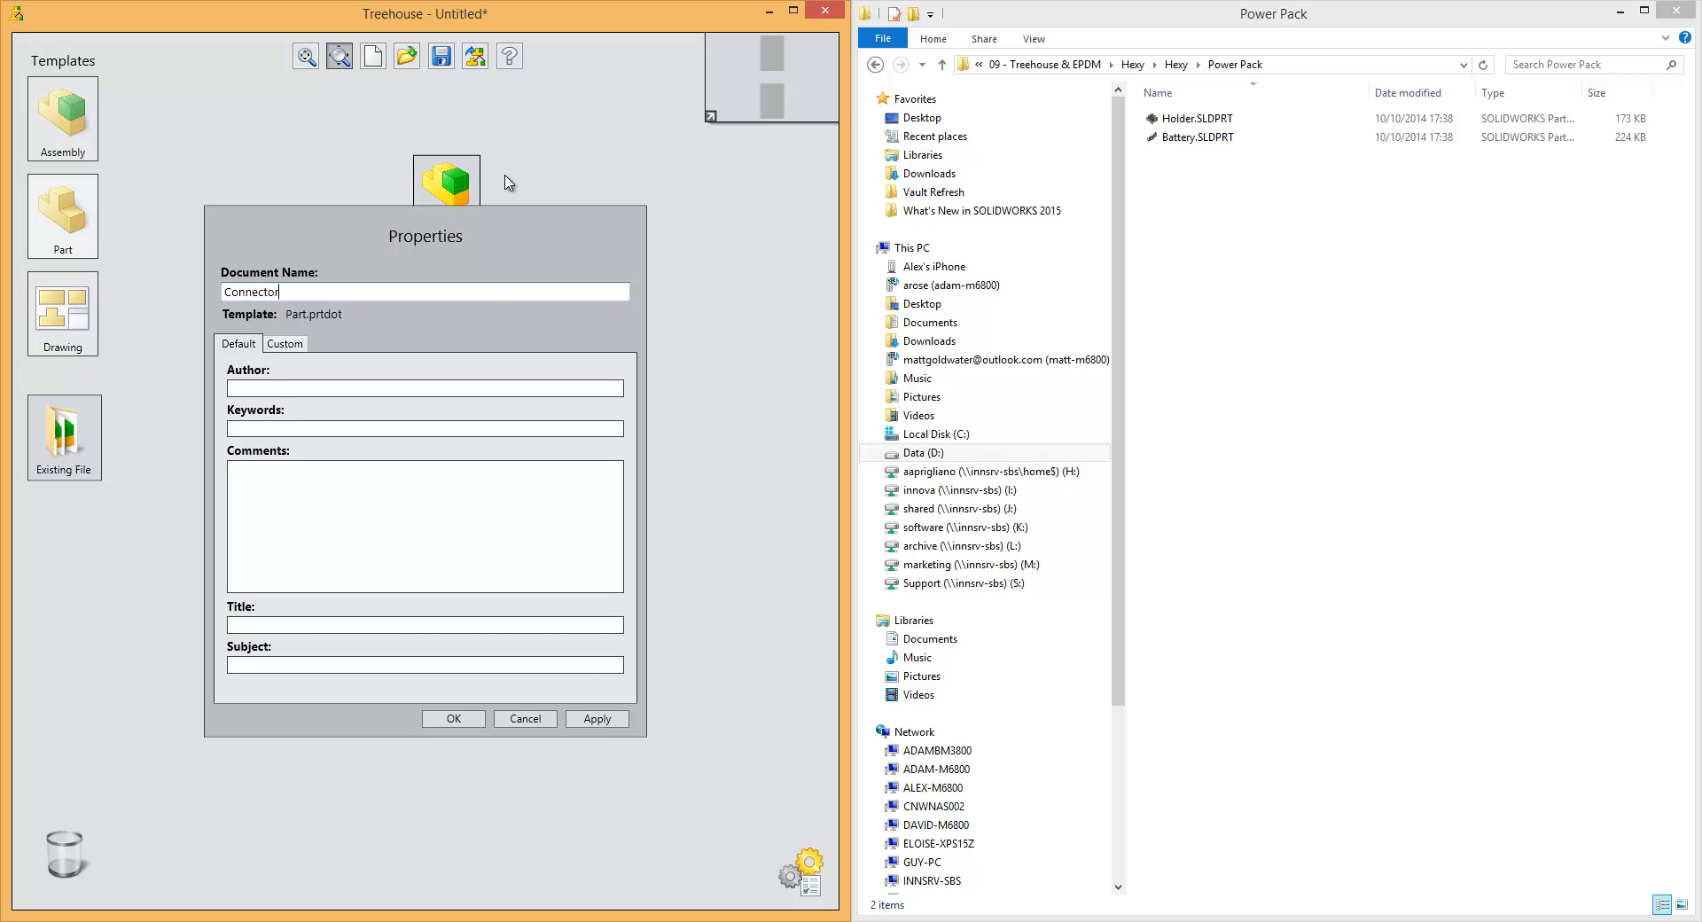
pyautogui.moveTo(293, 294)
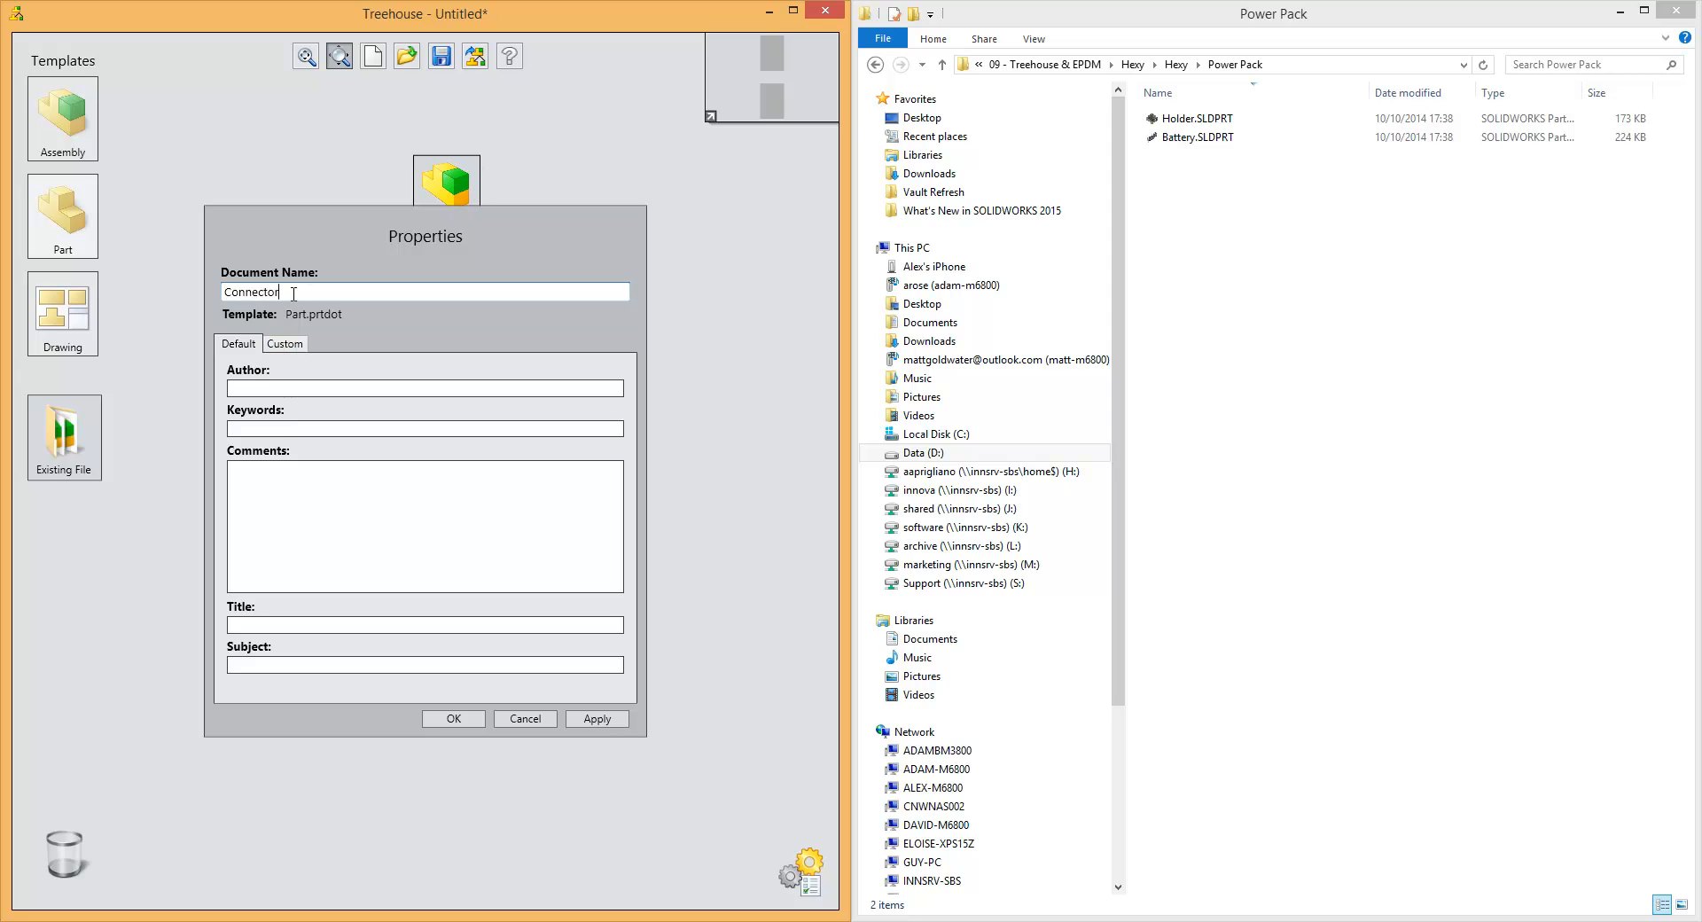
pyautogui.click(285, 343)
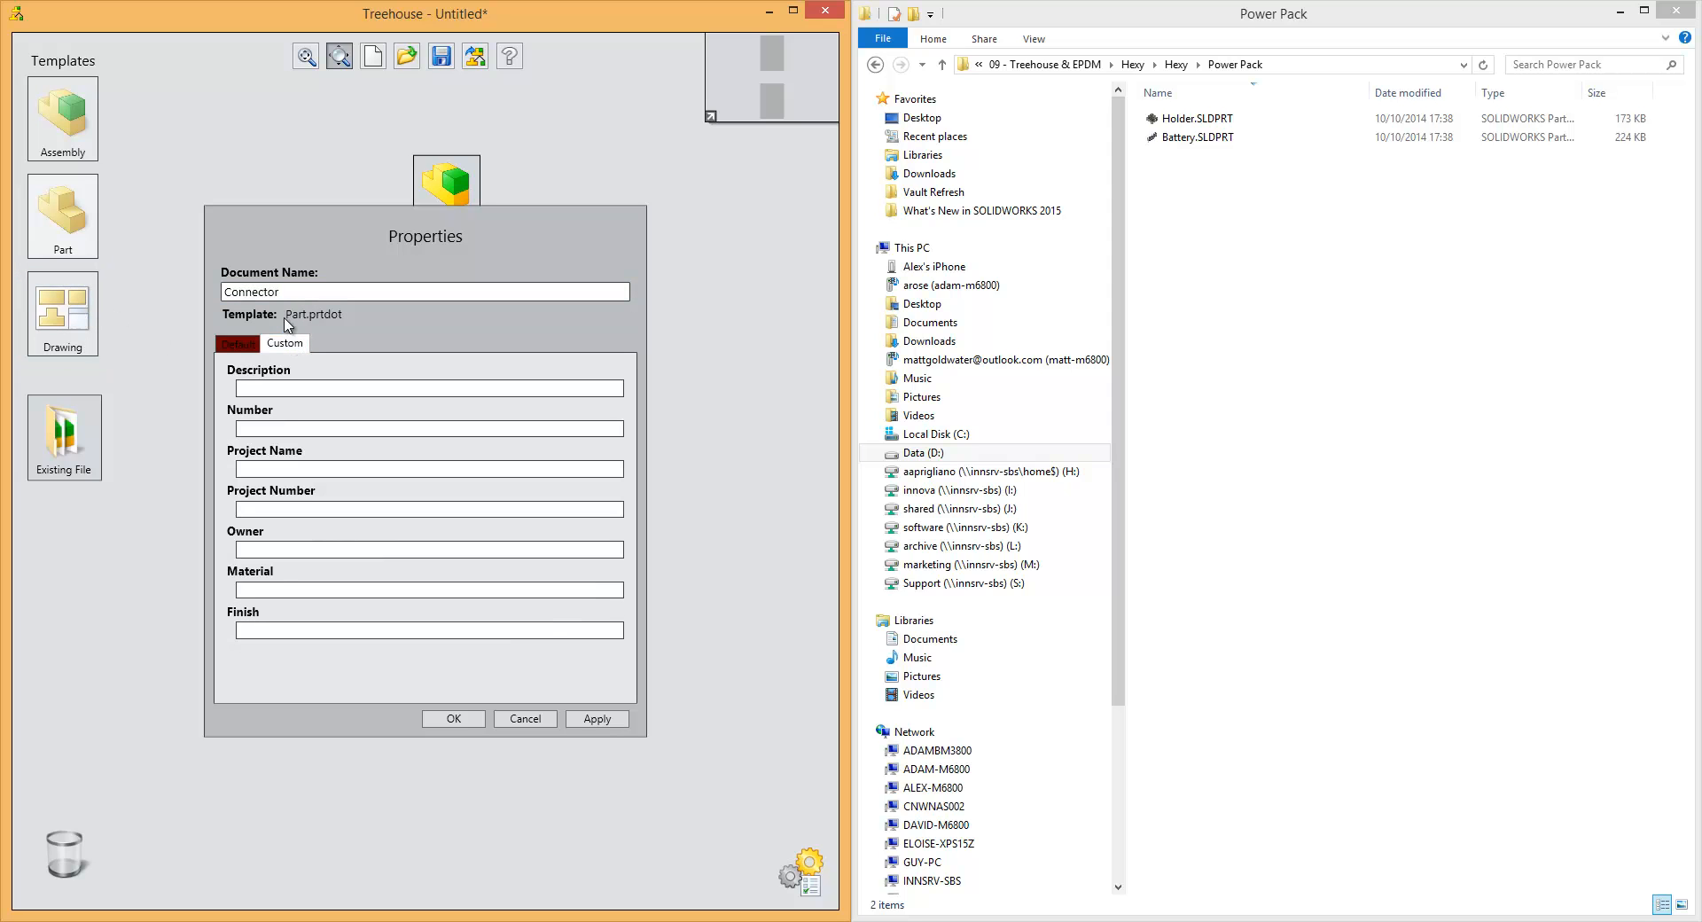
pyautogui.moveTo(304, 628)
pyautogui.write('Connector')
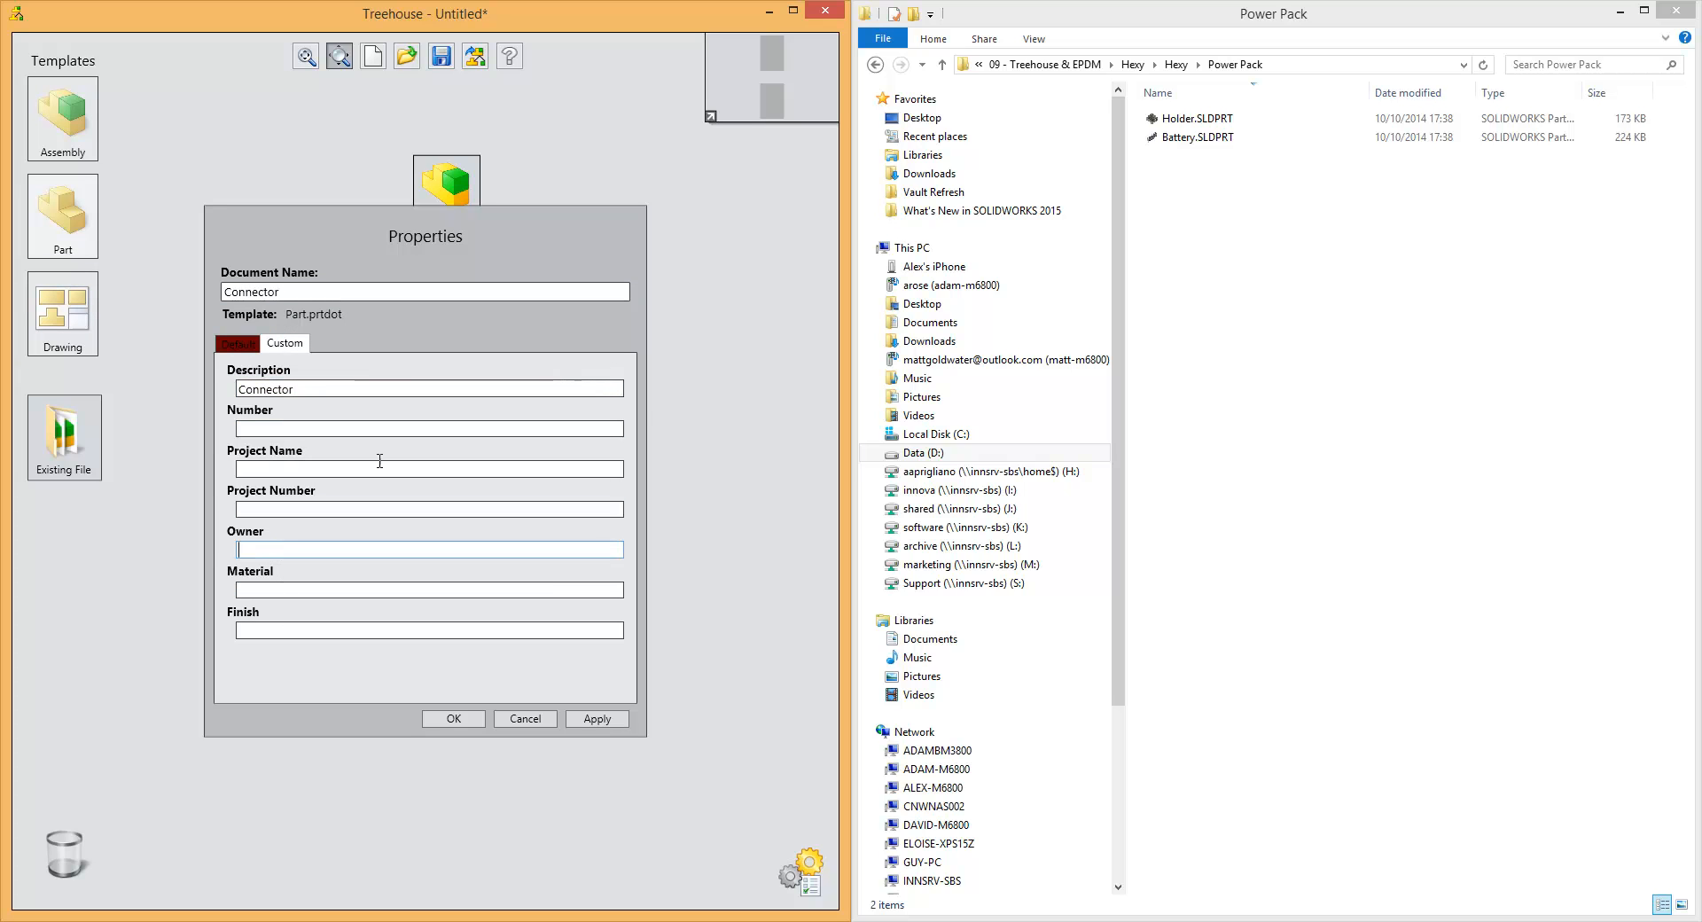
pyautogui.write('Alex')
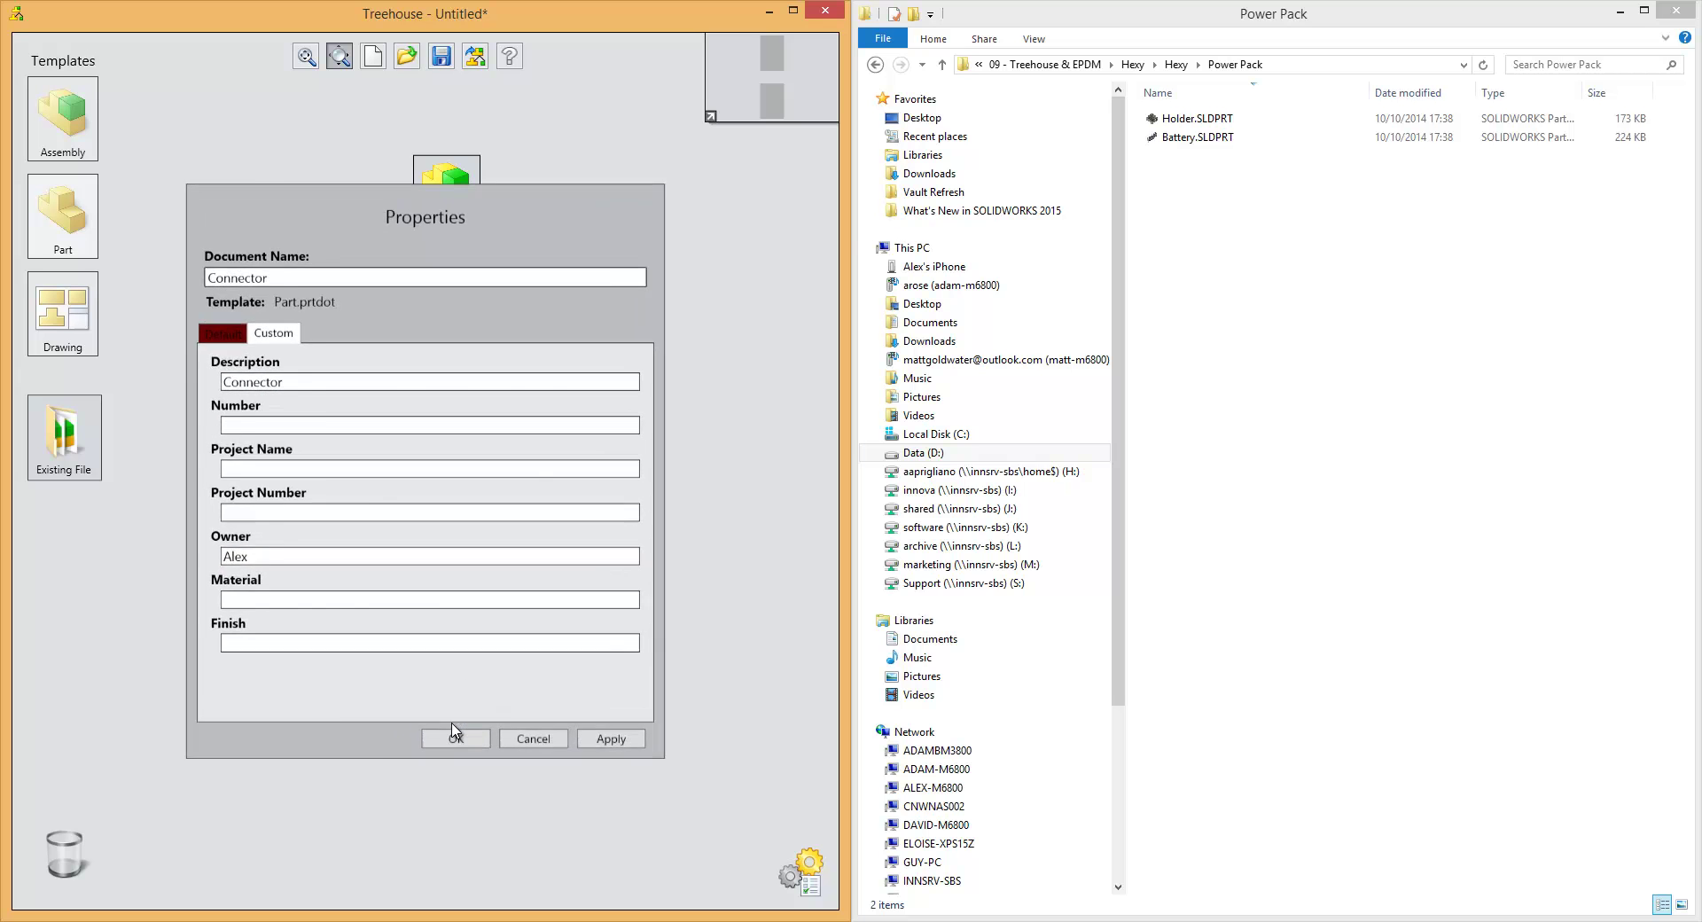
pyautogui.click(454, 738)
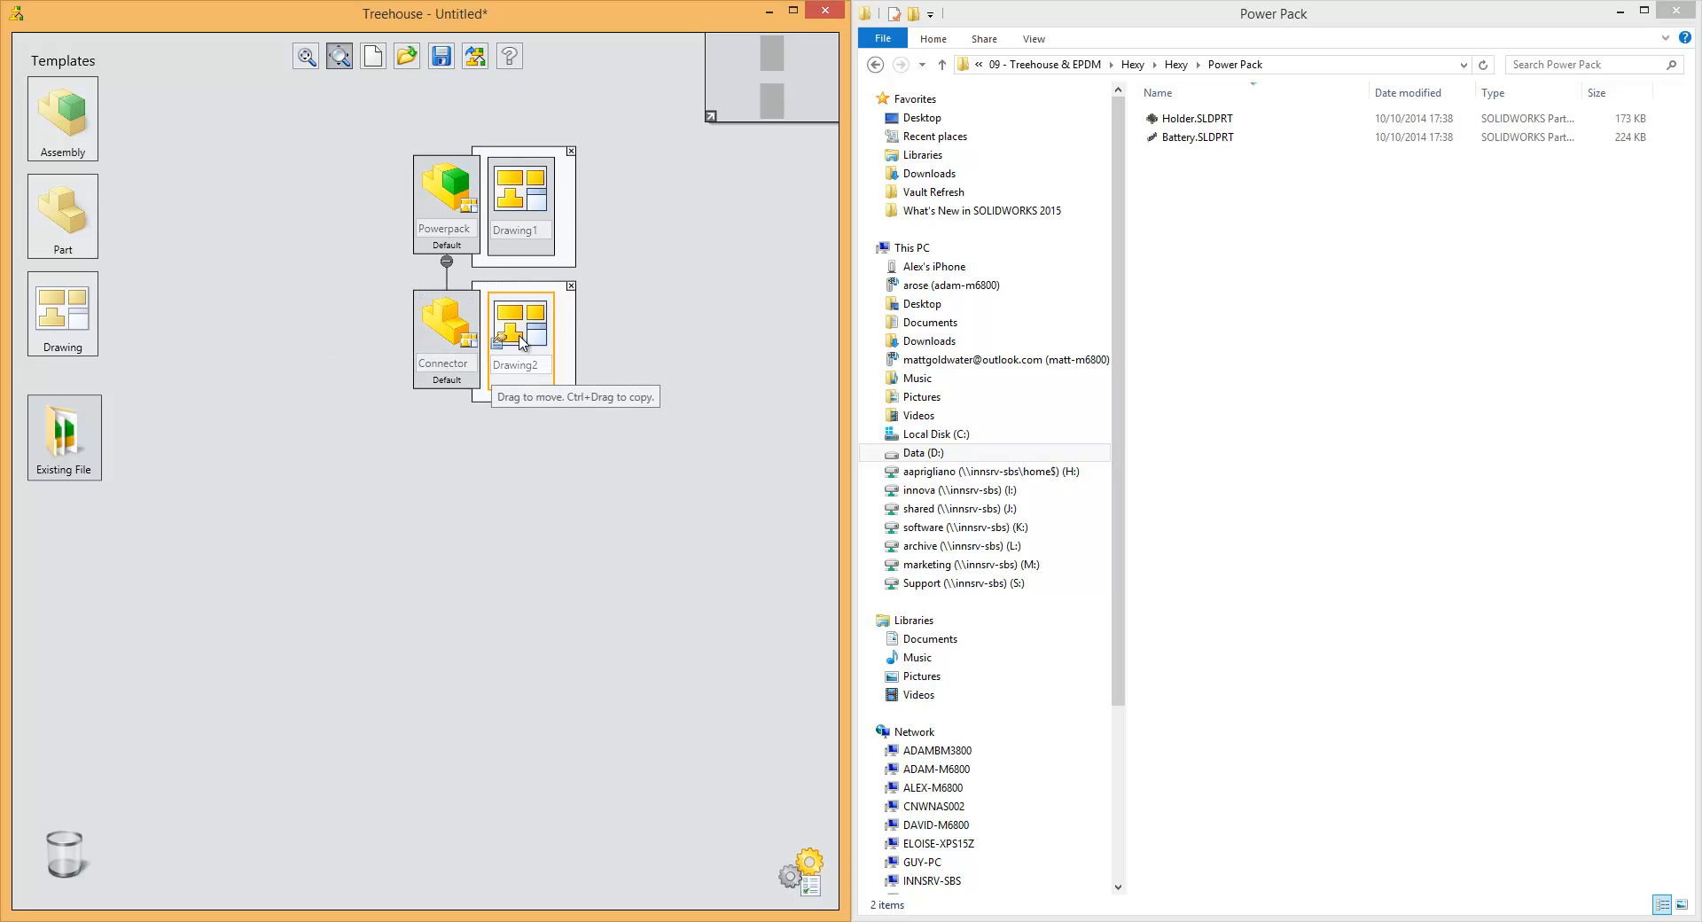
# Step: Rename the new drawings to Powerpack DRG and Connector DRG, then hide the drawings
pyautogui.doubleClick(518, 325)
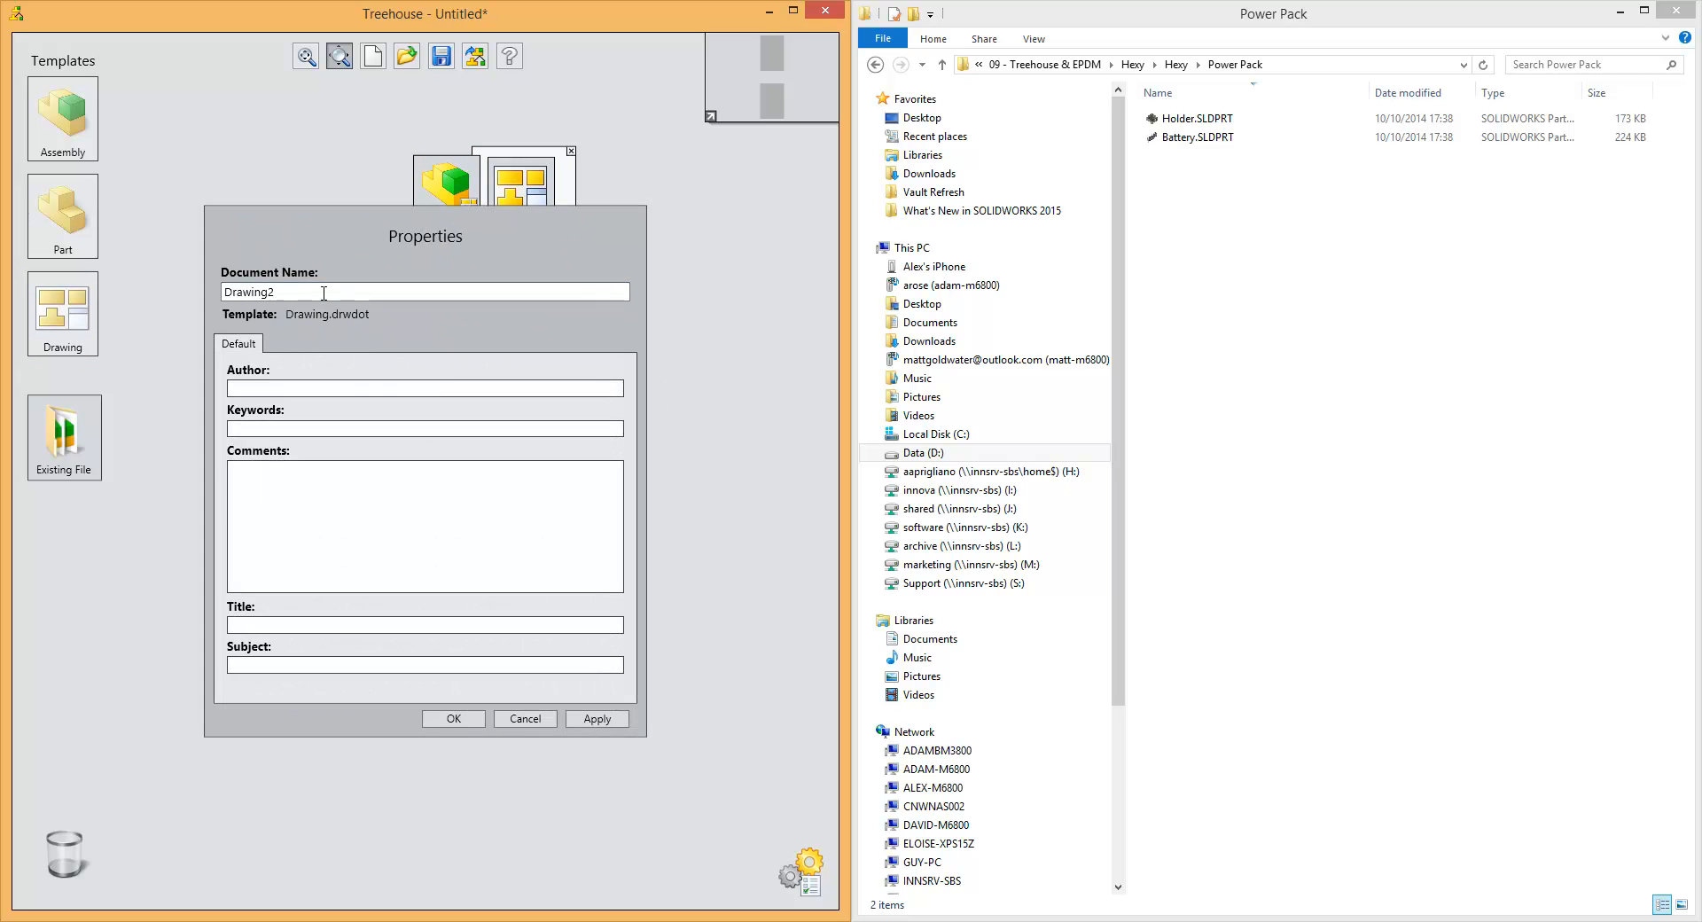
pyautogui.click(453, 718)
pyautogui.write('Pow')
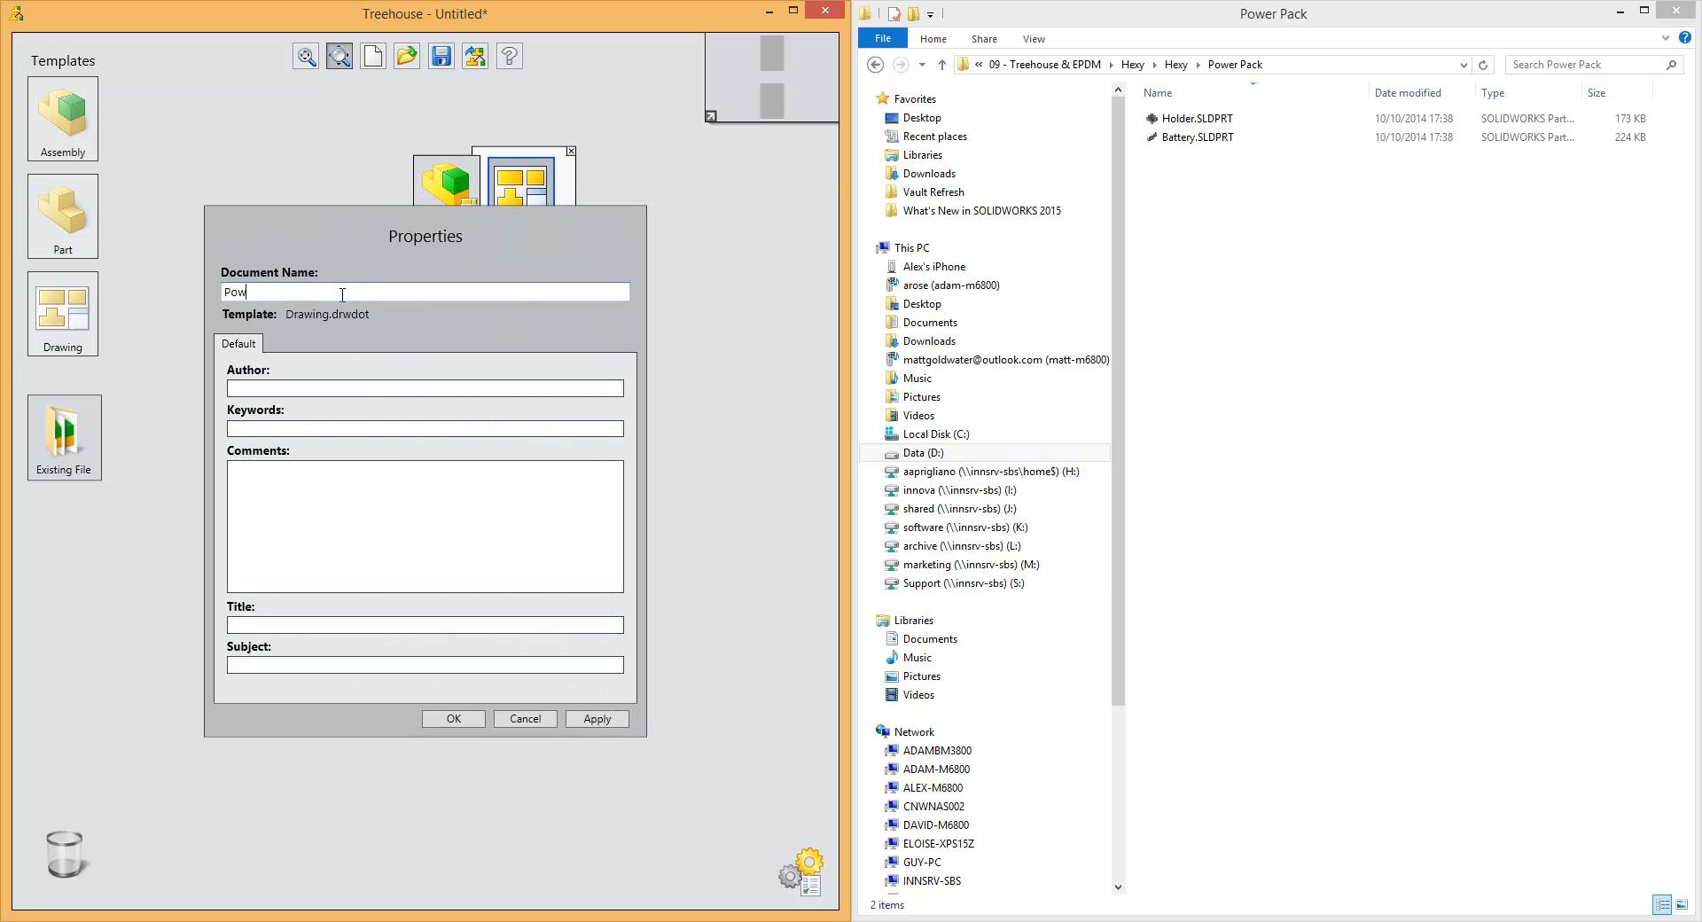
pyautogui.write('erpack')
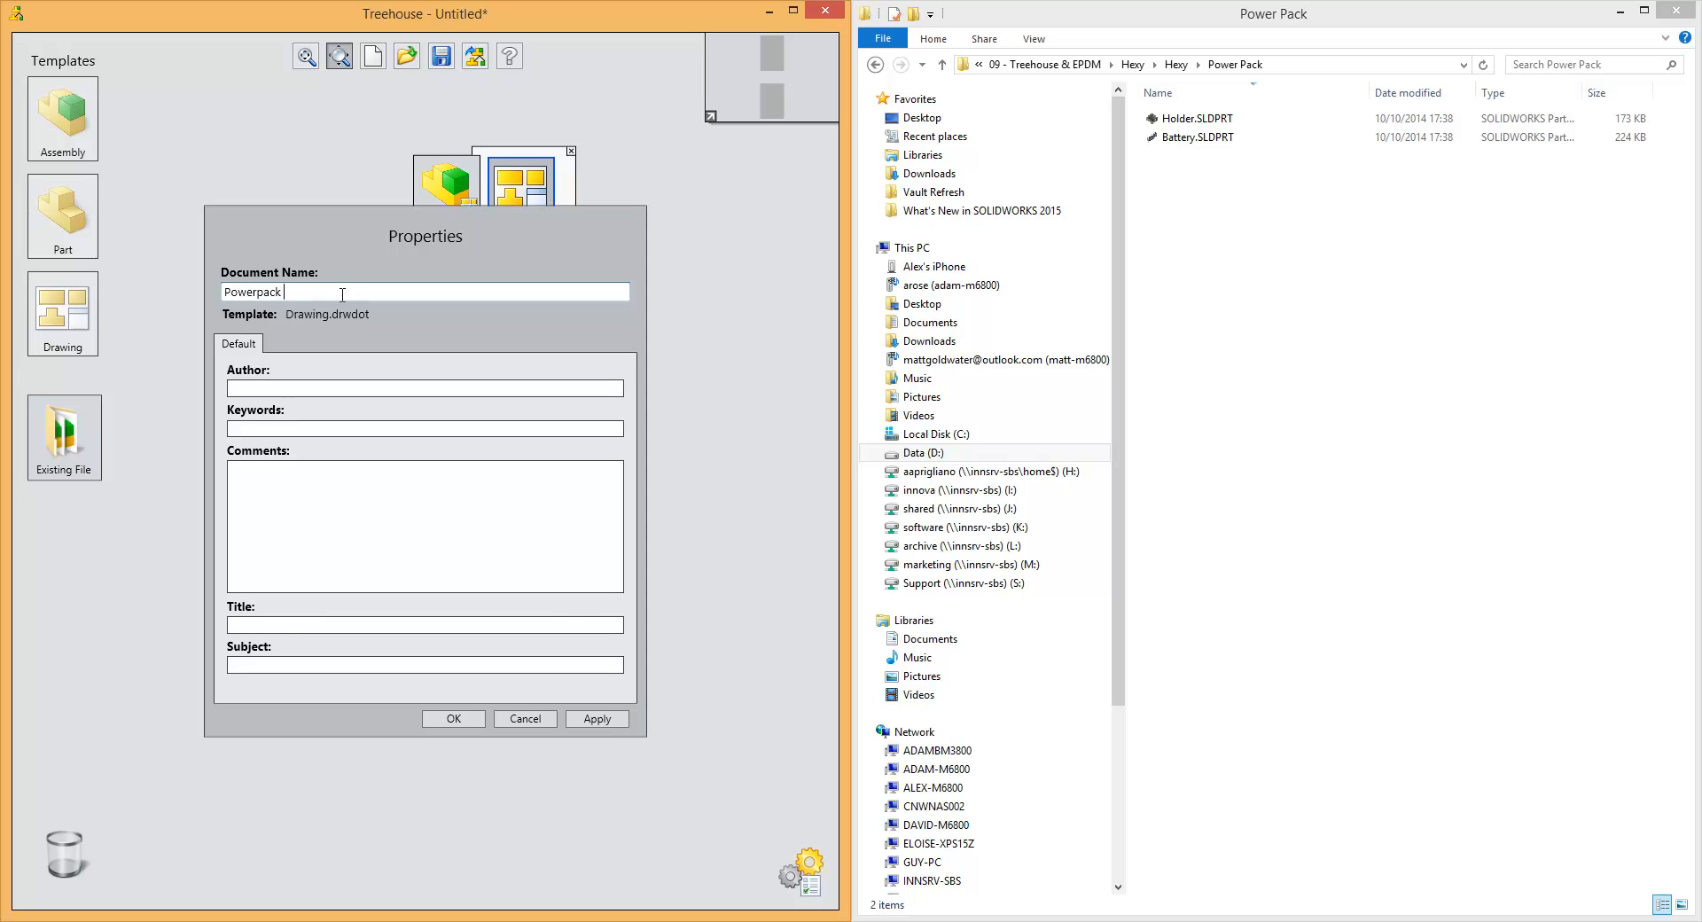
pyautogui.write('DRG')
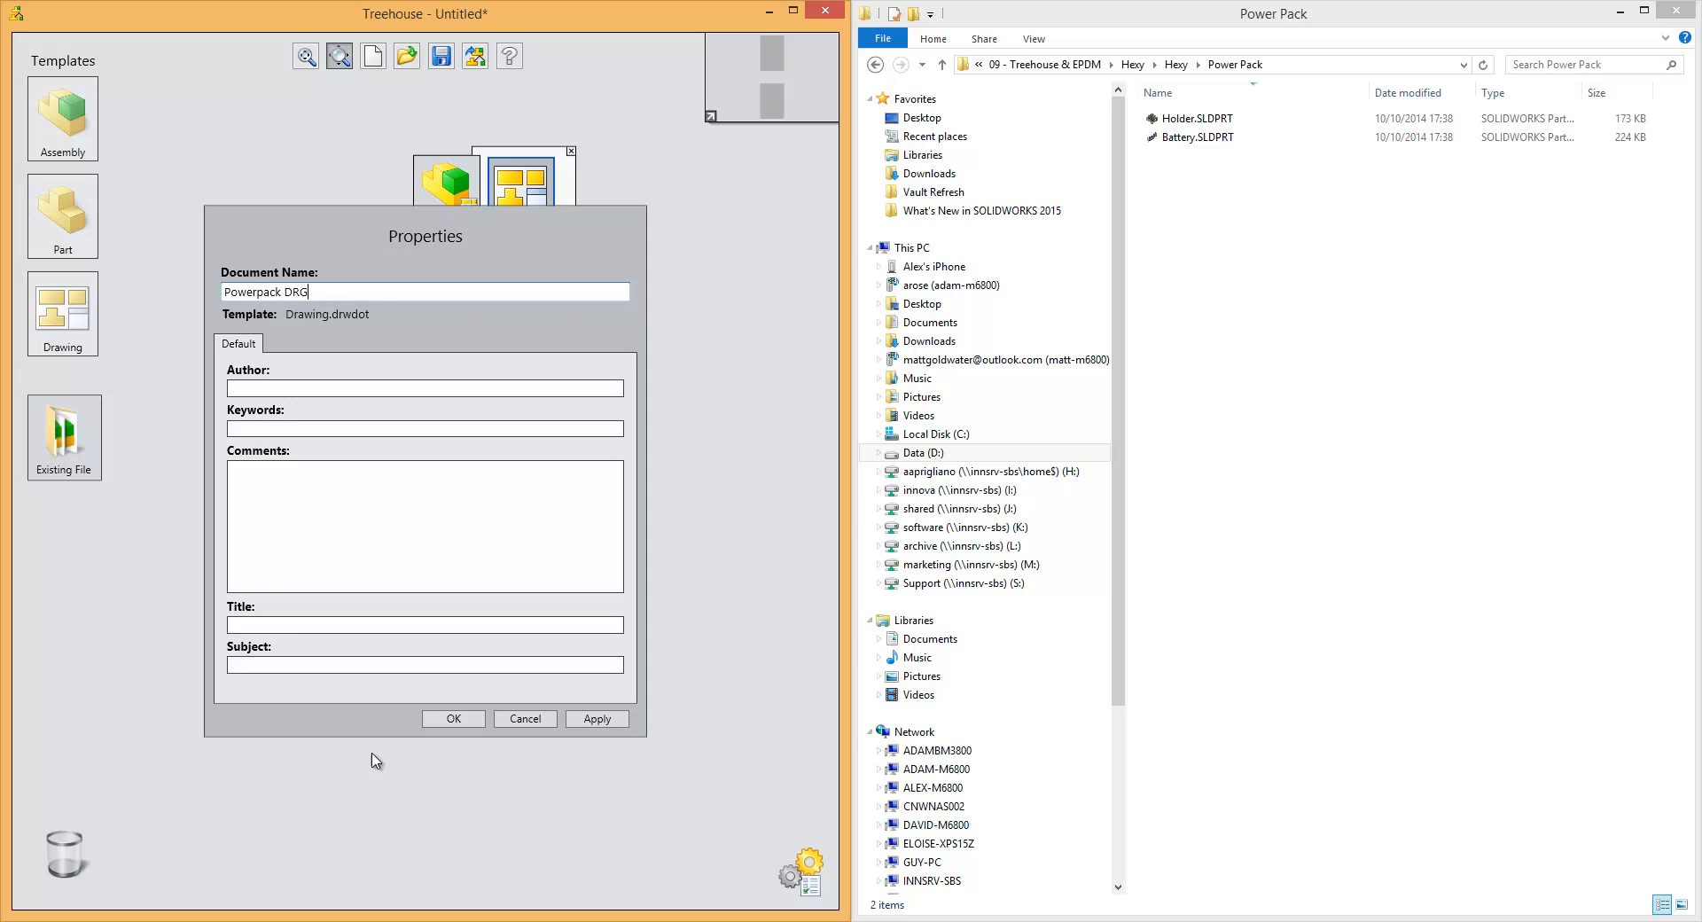
pyautogui.click(453, 718)
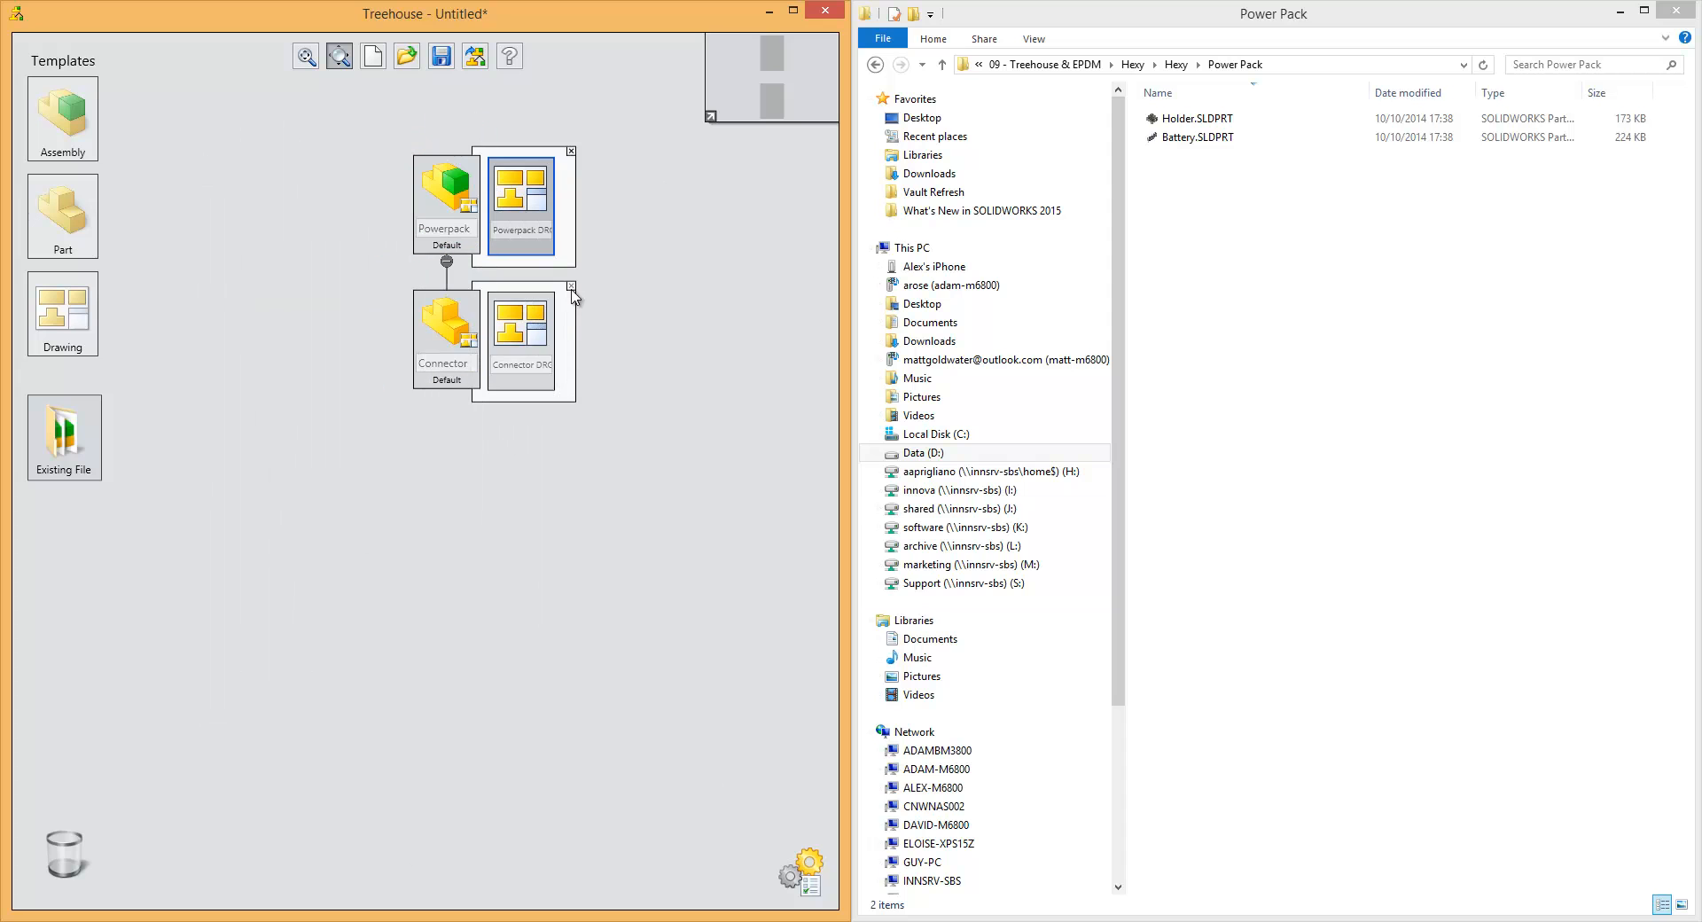
pyautogui.click(571, 288)
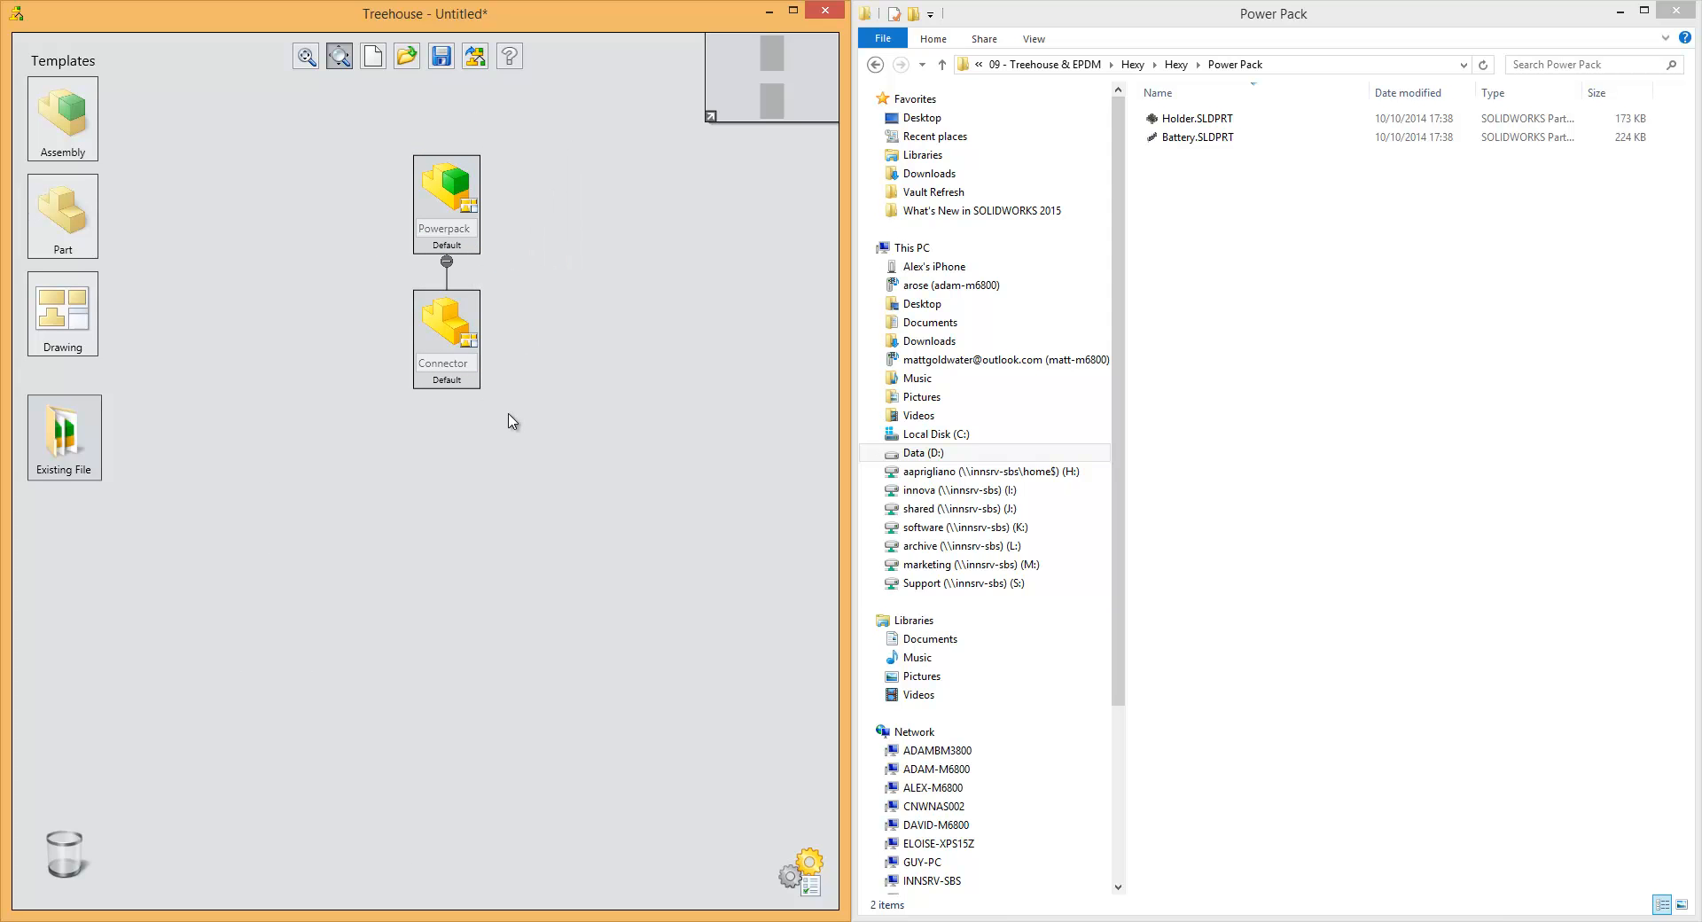
pyautogui.moveTo(499, 368)
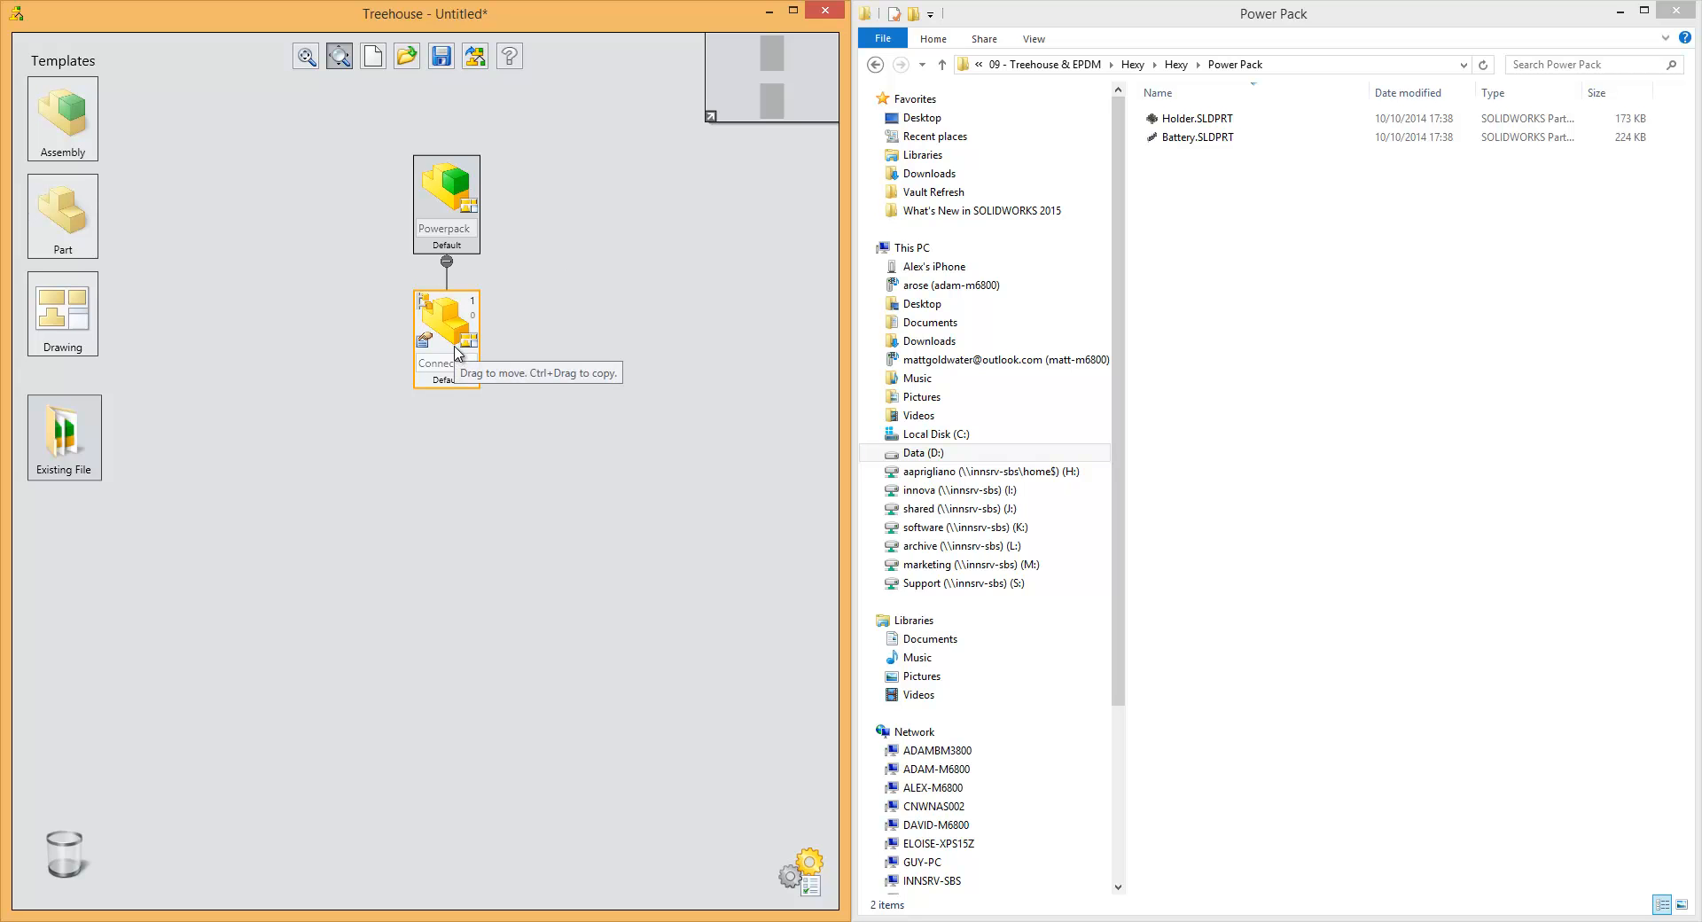
pyautogui.moveTo(426, 315)
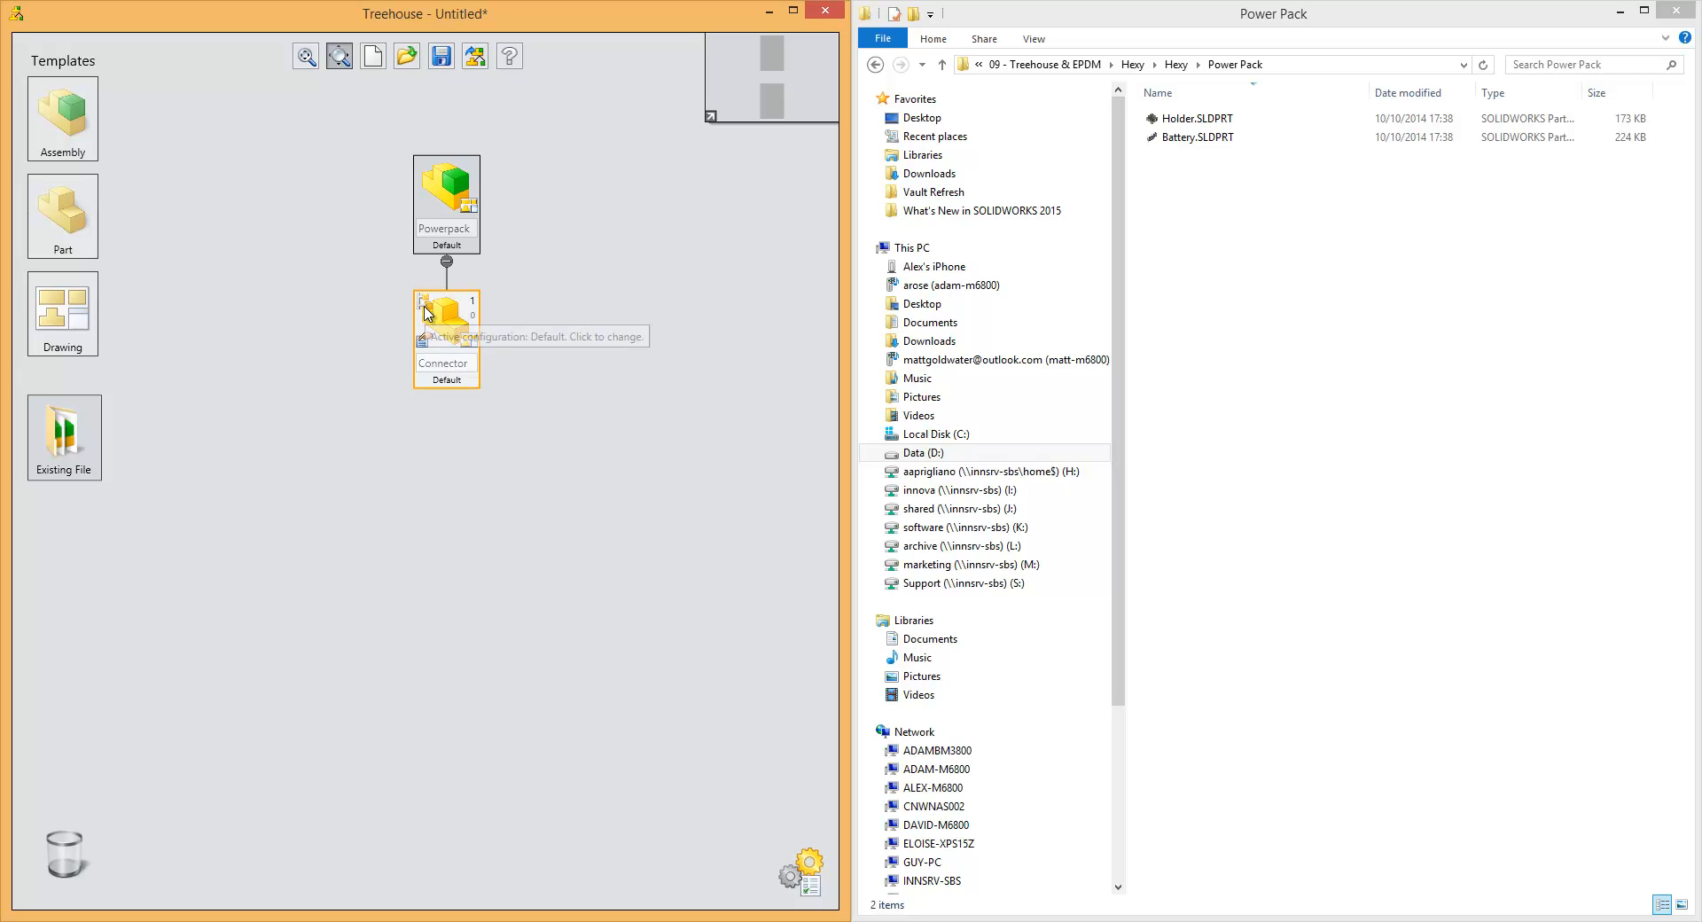
# Step: Add a 2 Pin configuration to the Connector part
pyautogui.click(446, 314)
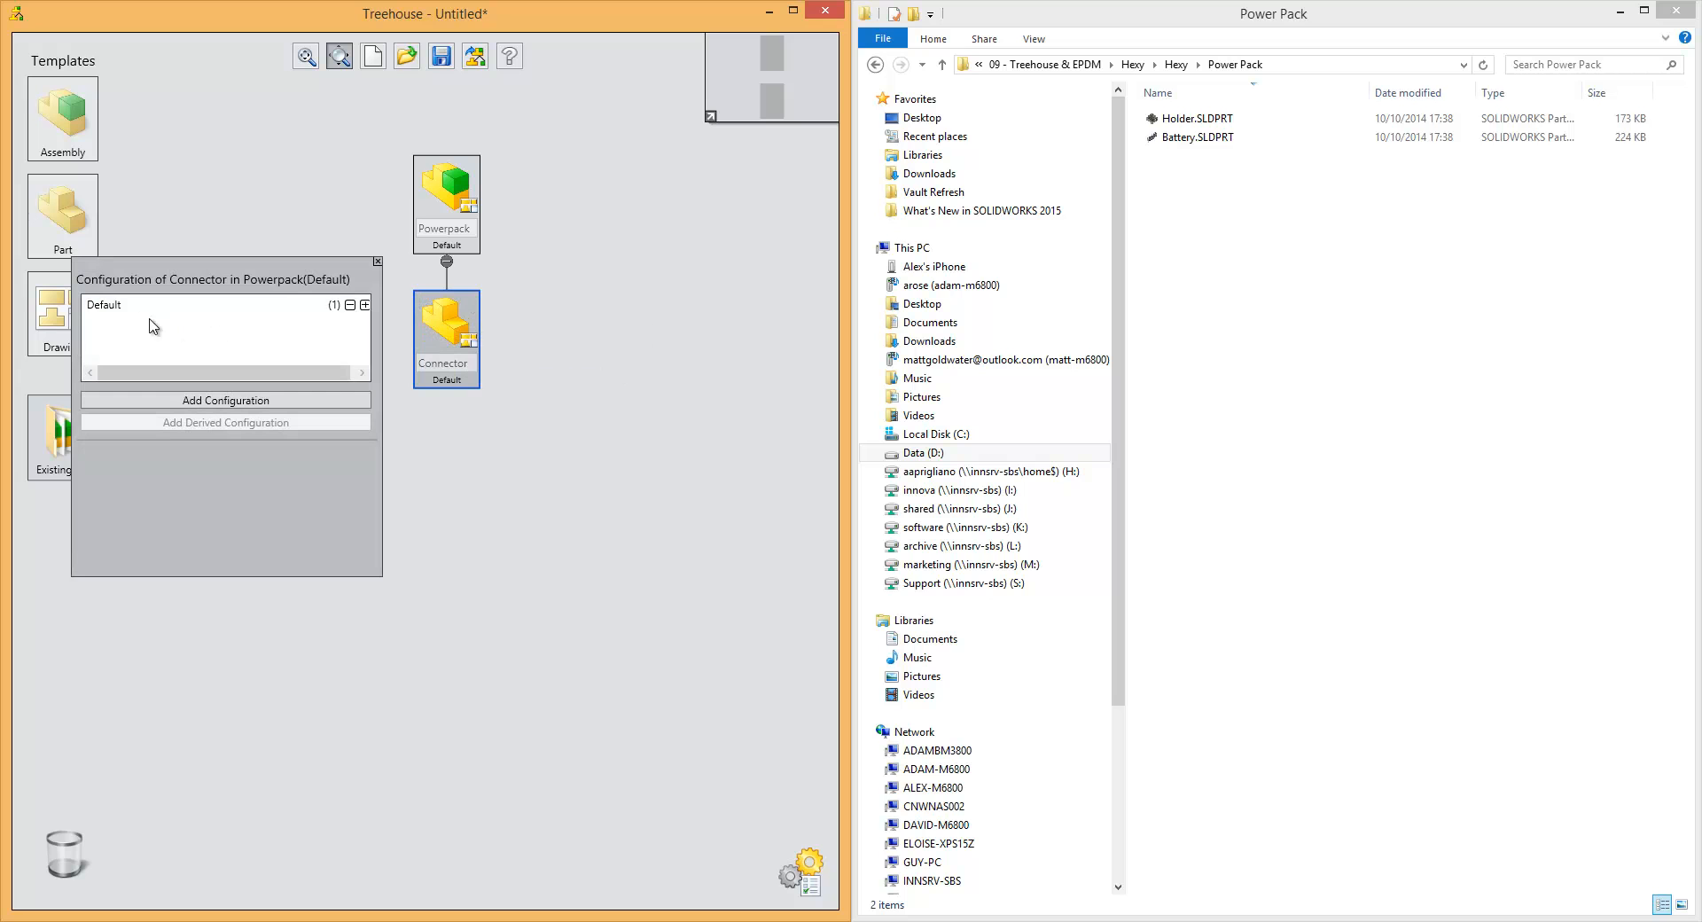
pyautogui.moveTo(224, 400)
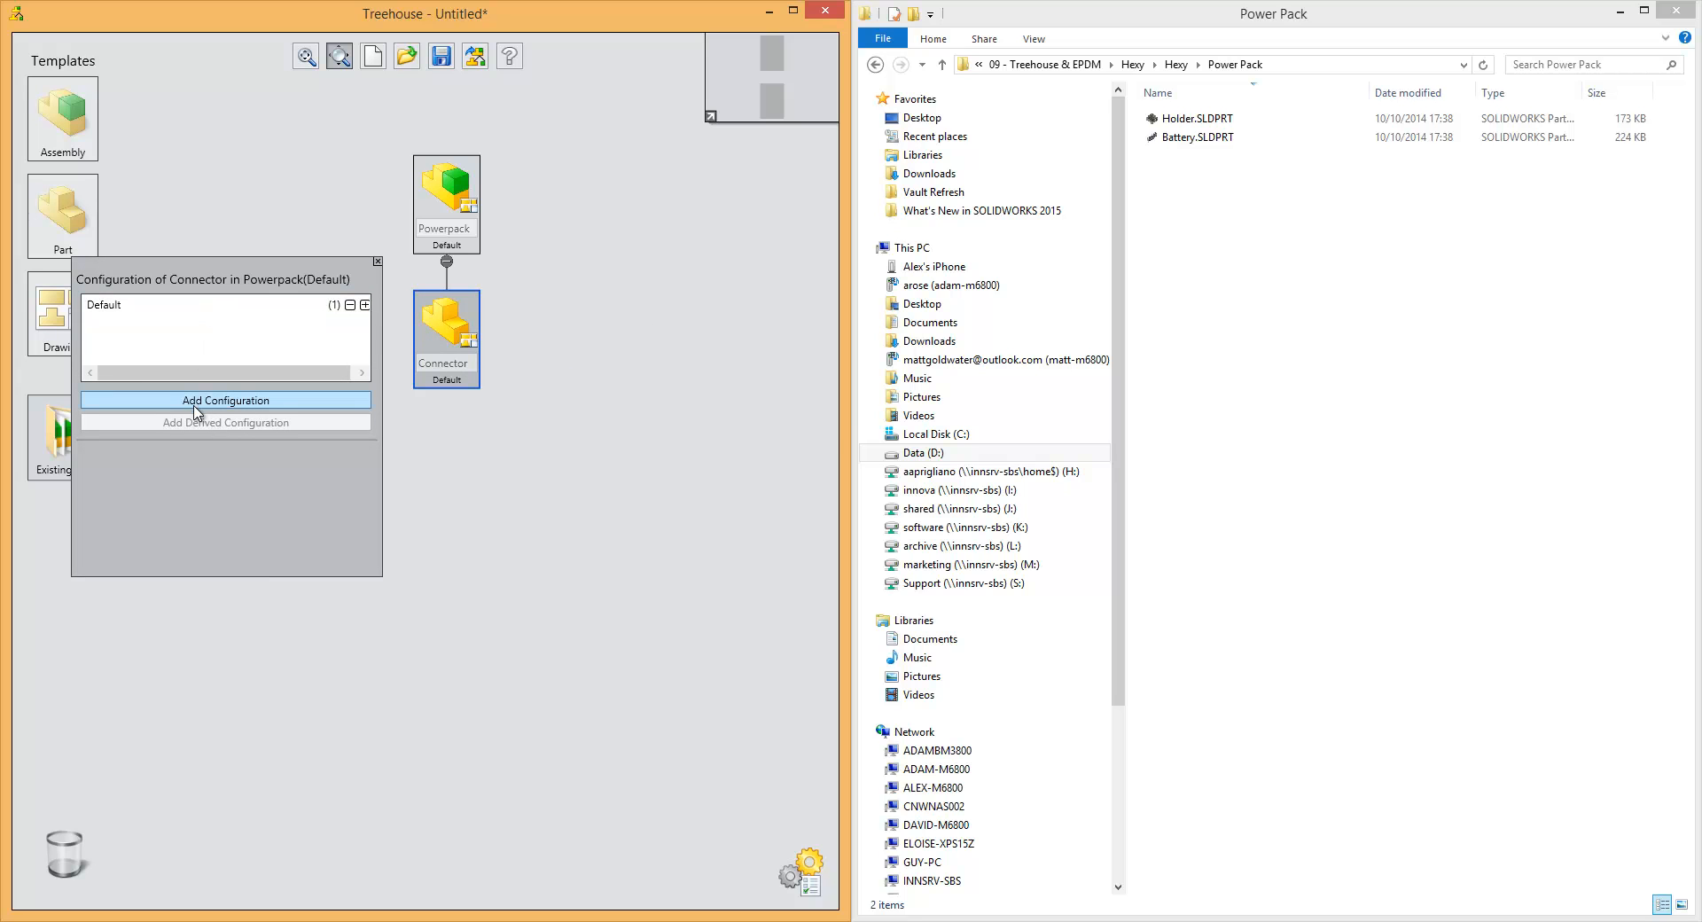
pyautogui.click(224, 400)
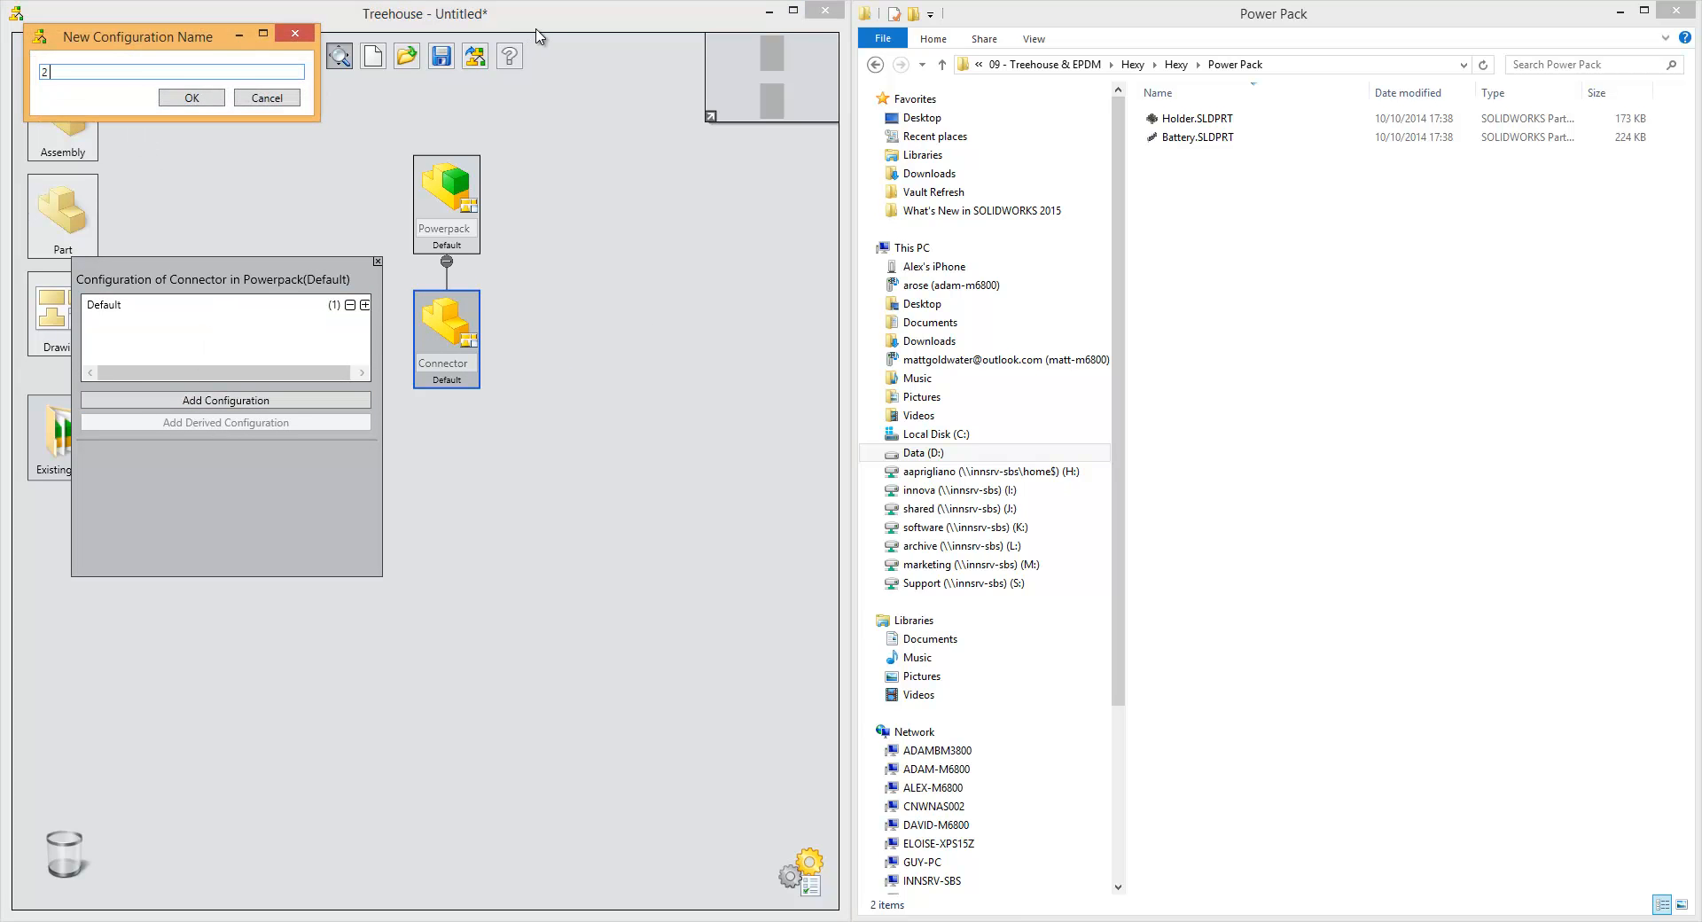
pyautogui.write('Pin')
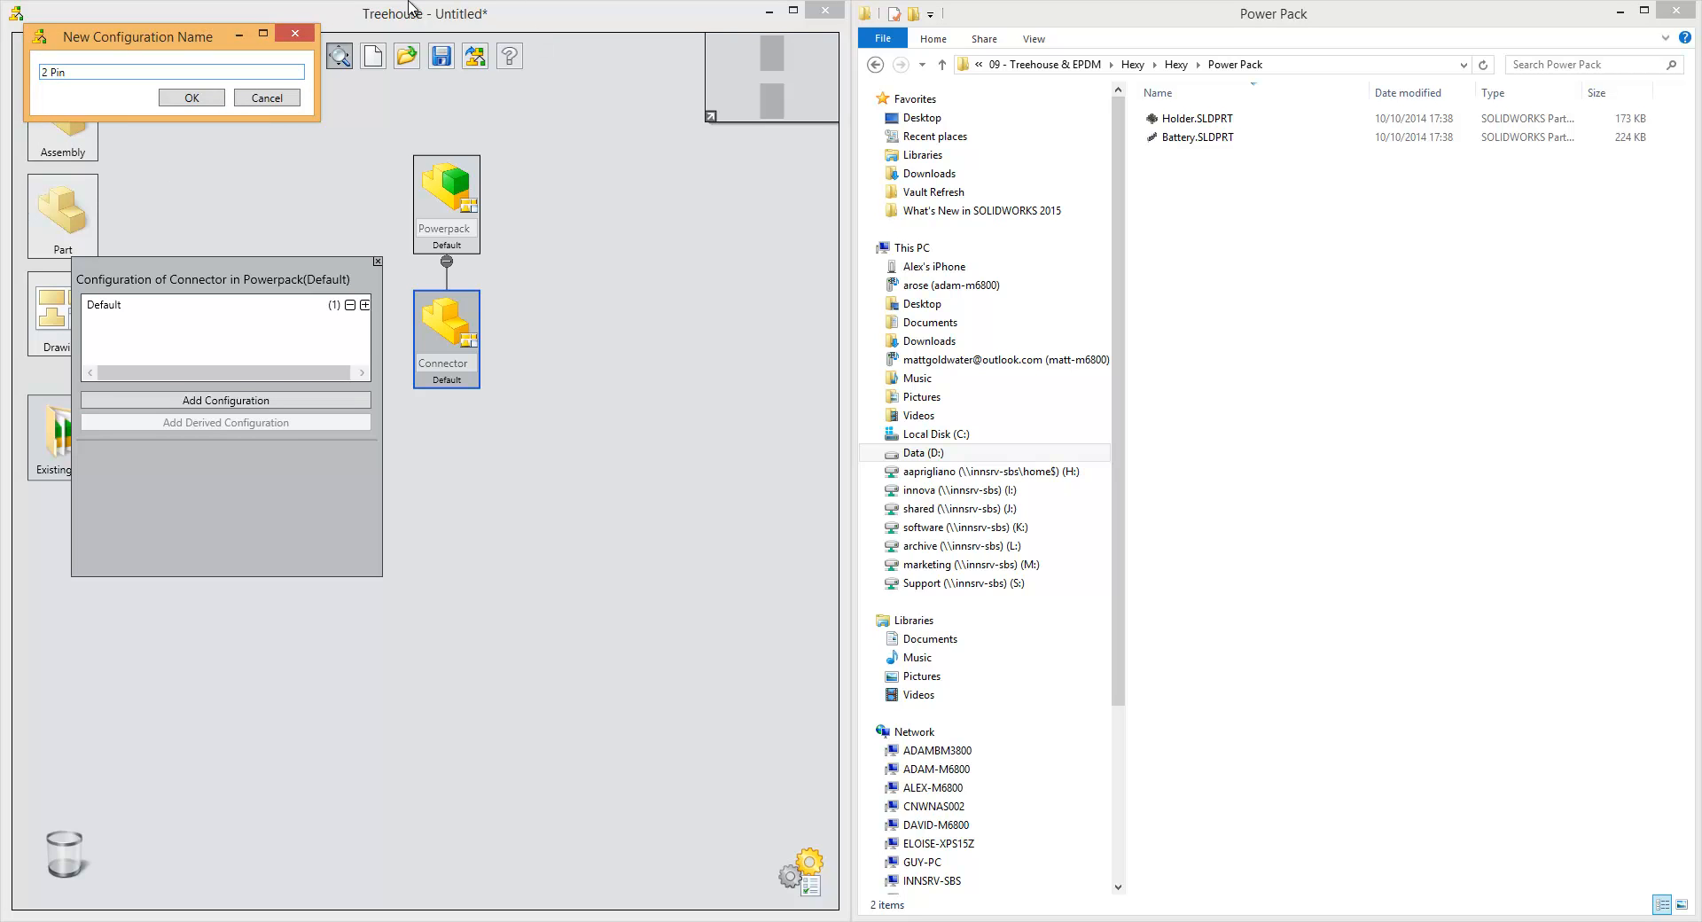
pyautogui.click(192, 97)
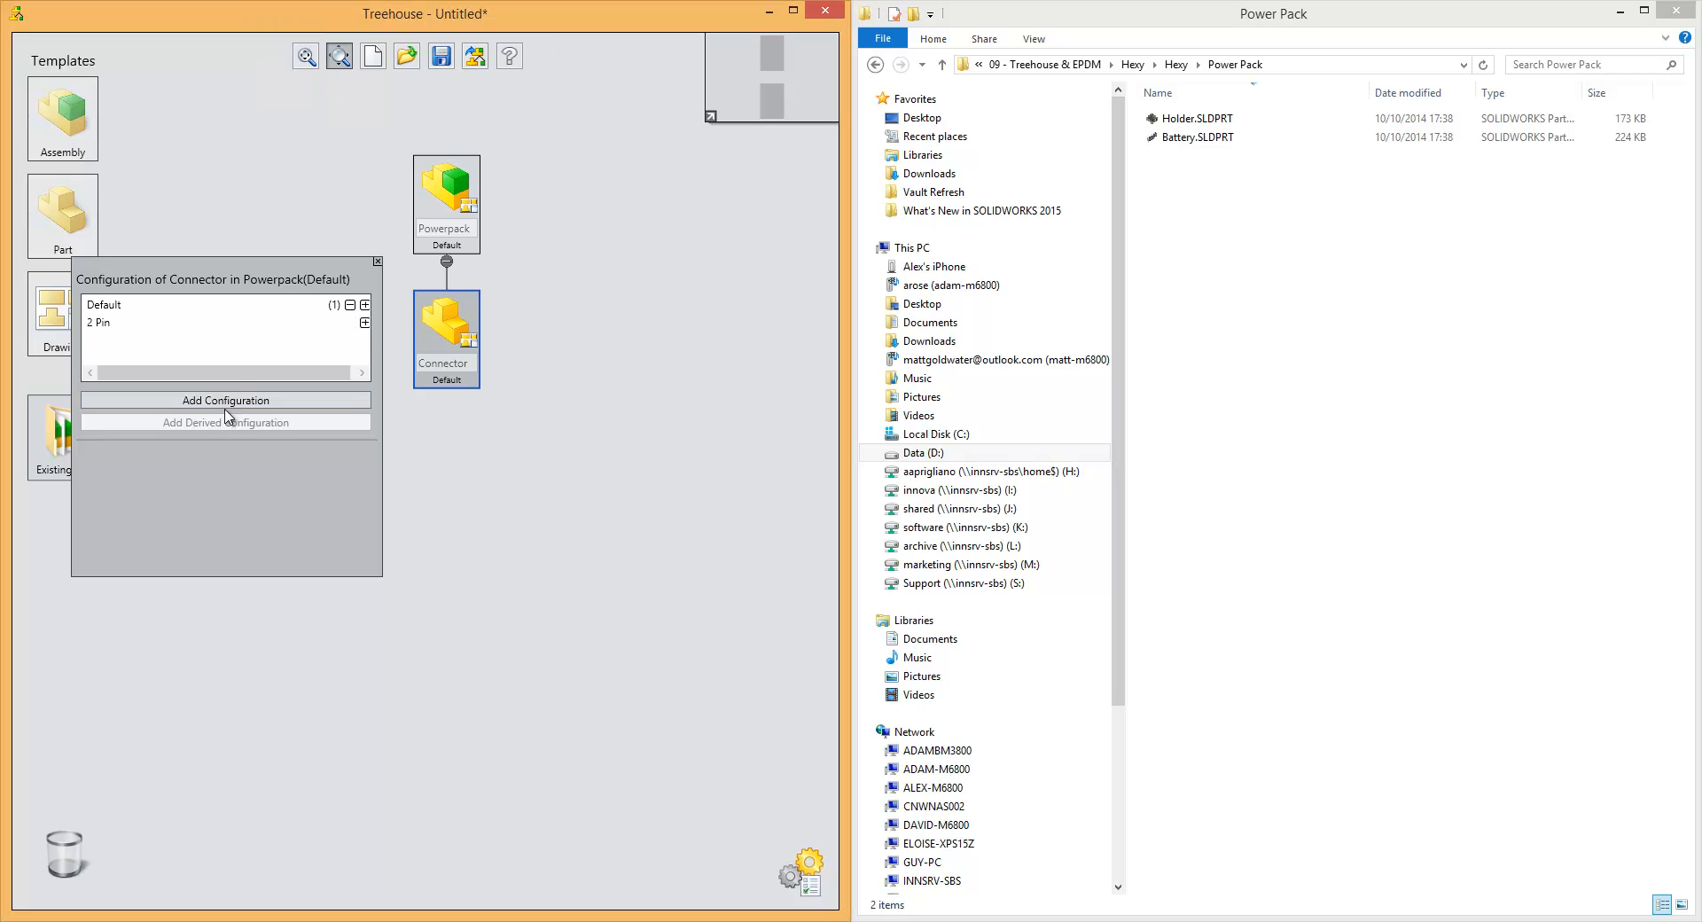
# Step: Add a 3 Pin configuration and select it as Connector's configuration under Powerpack
pyautogui.click(226, 399)
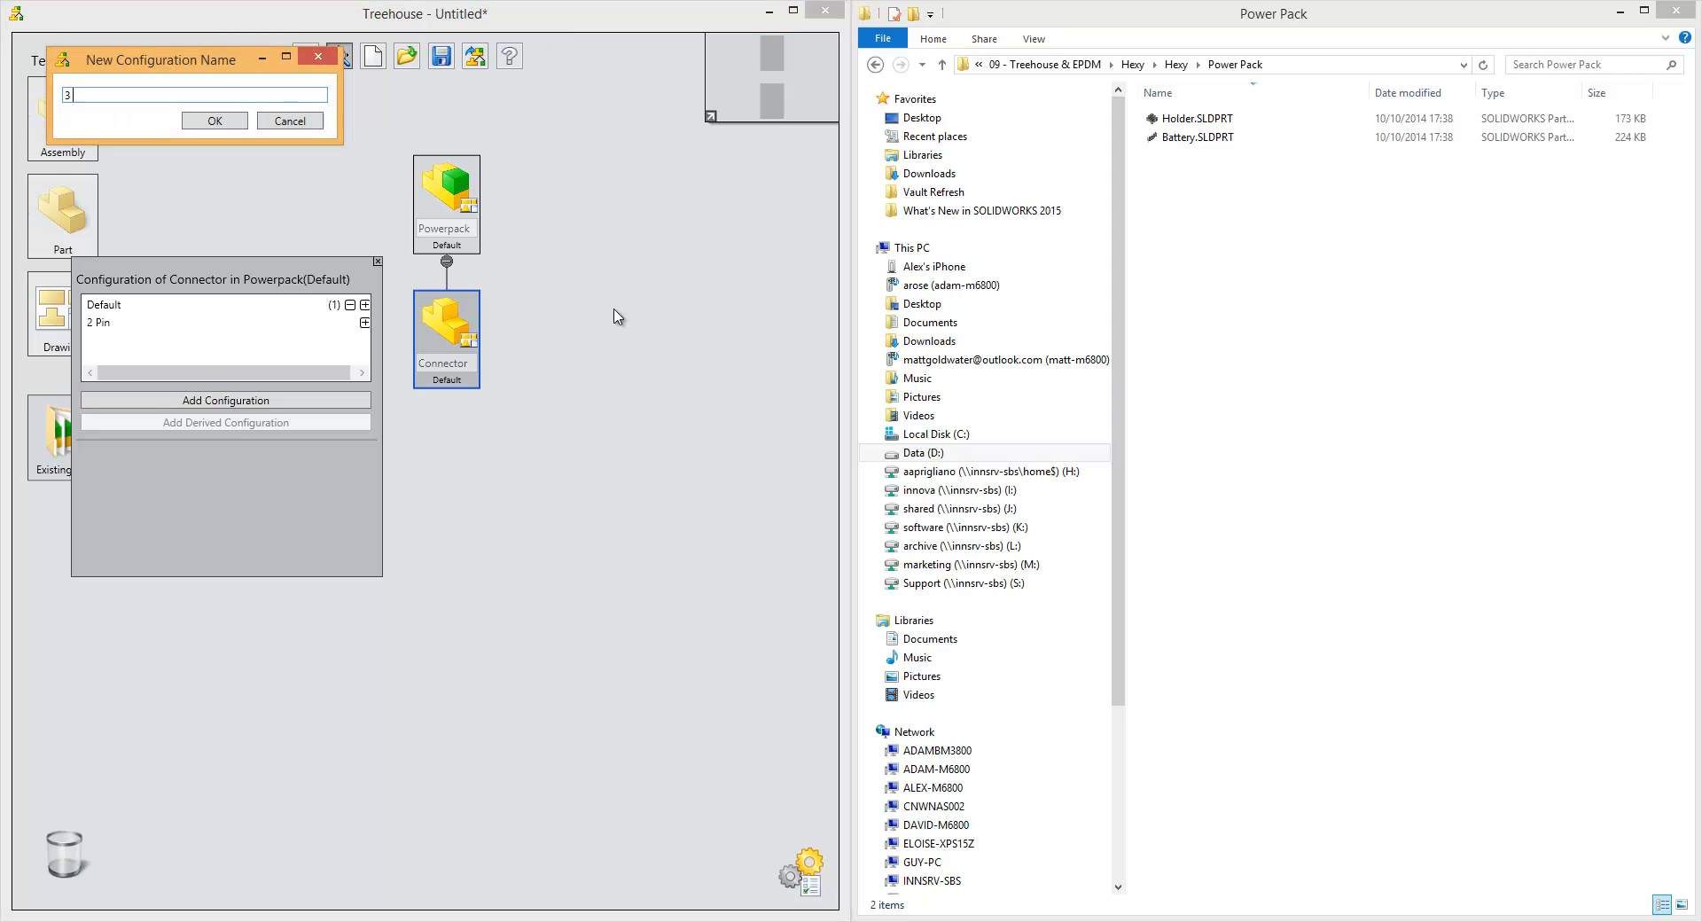
pyautogui.write('Pin')
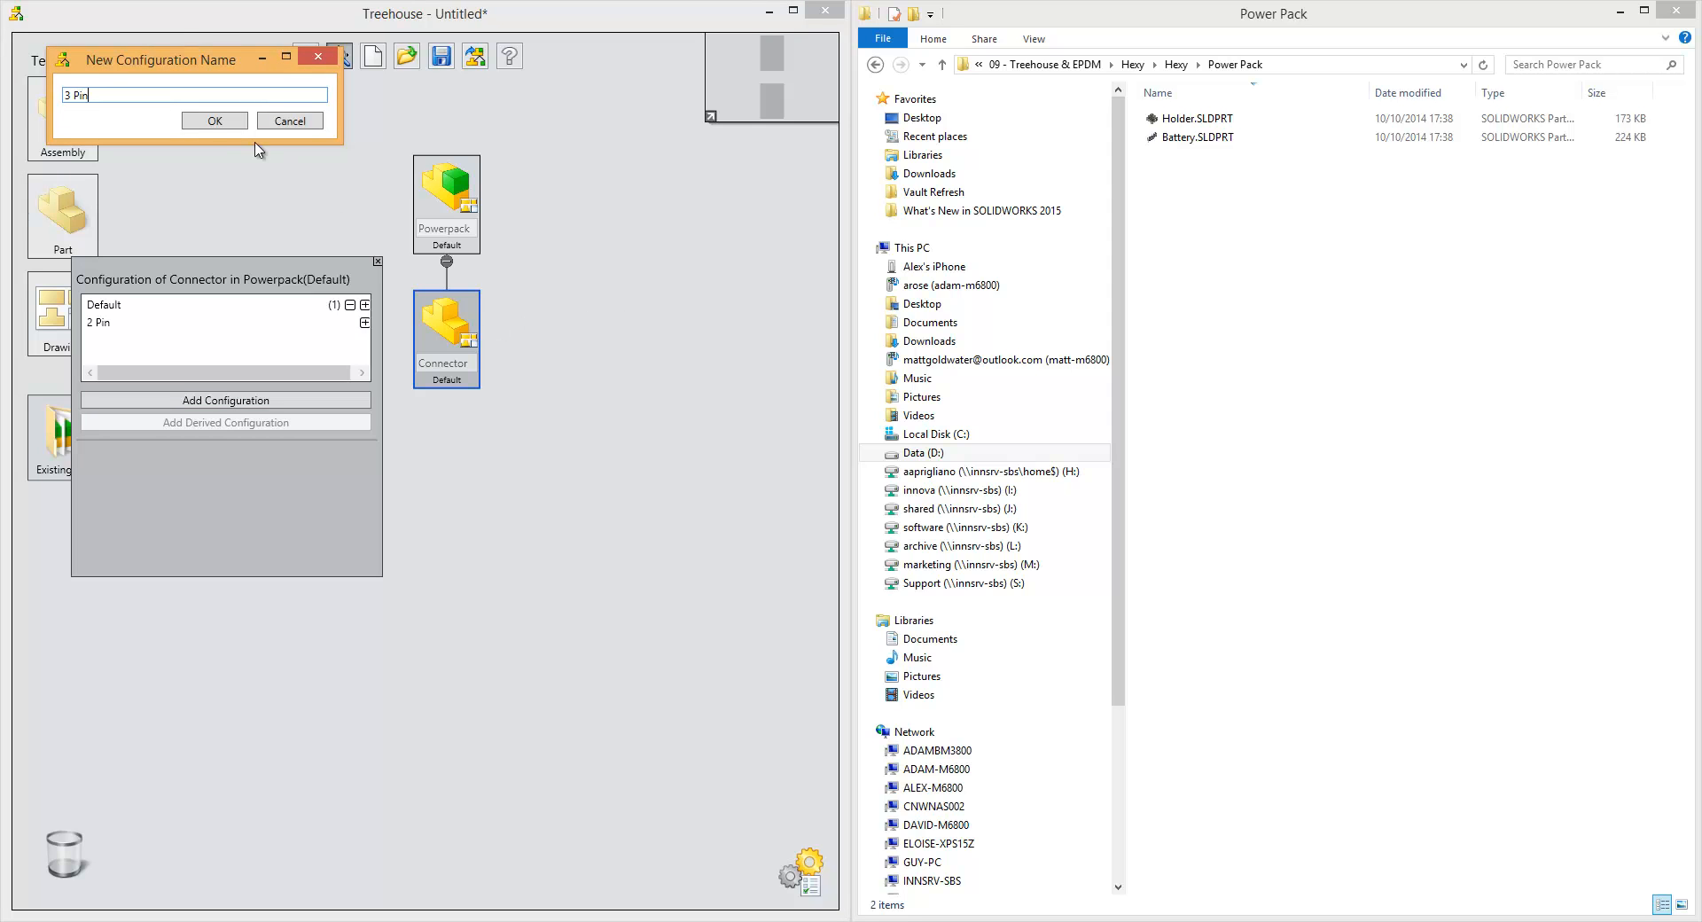
pyautogui.click(214, 120)
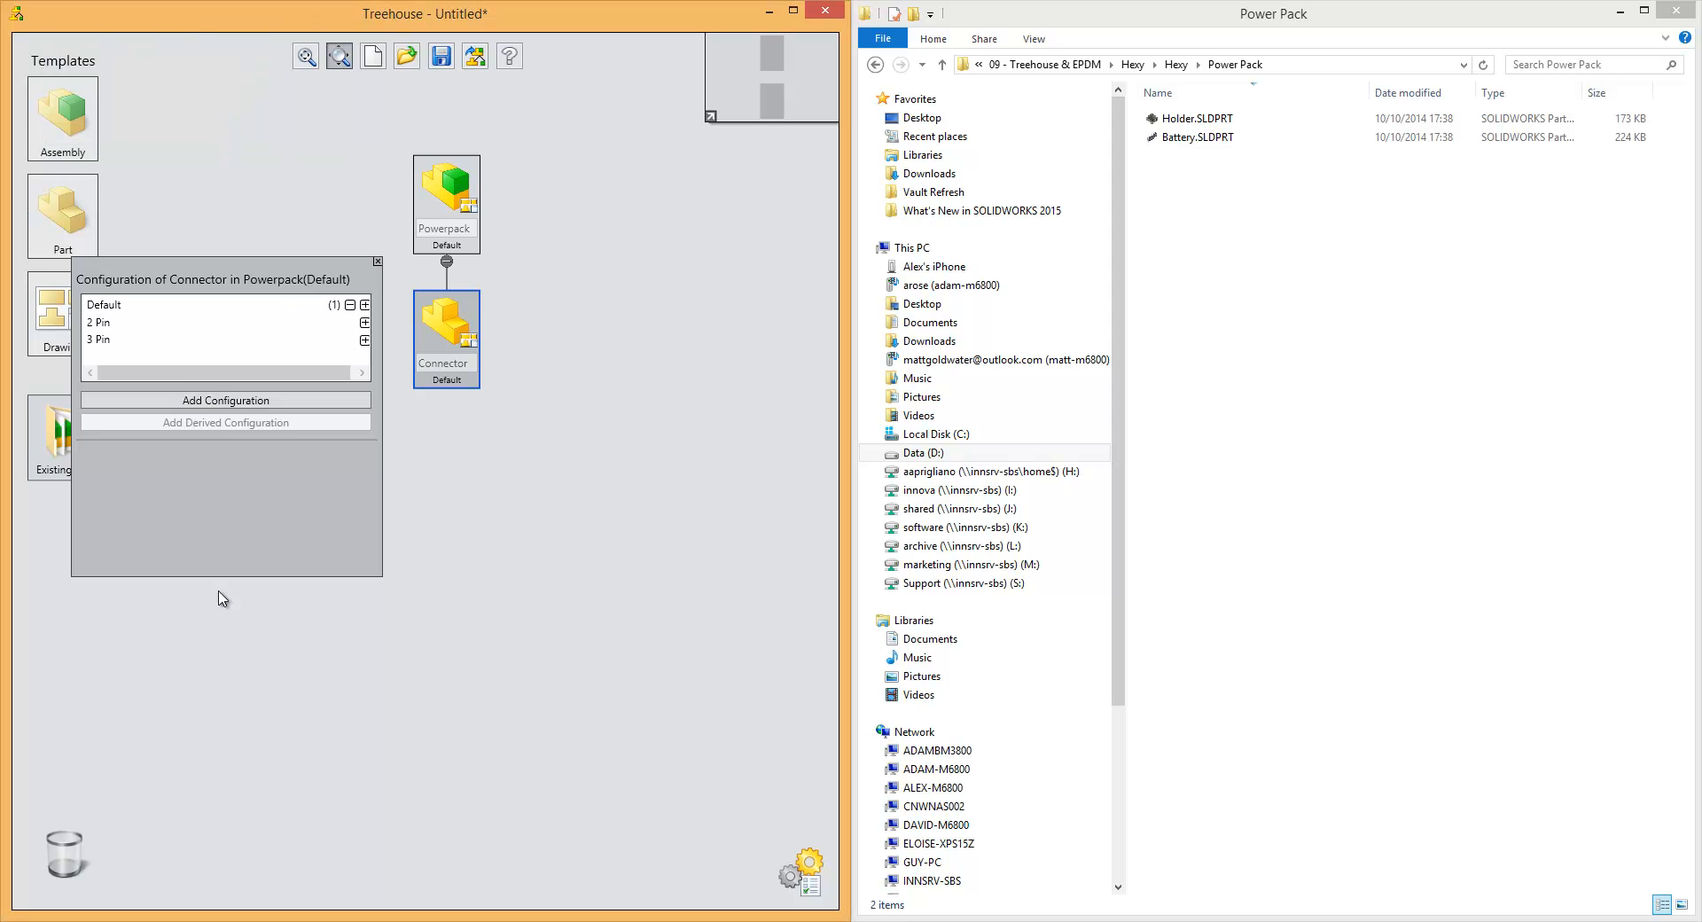
pyautogui.click(103, 339)
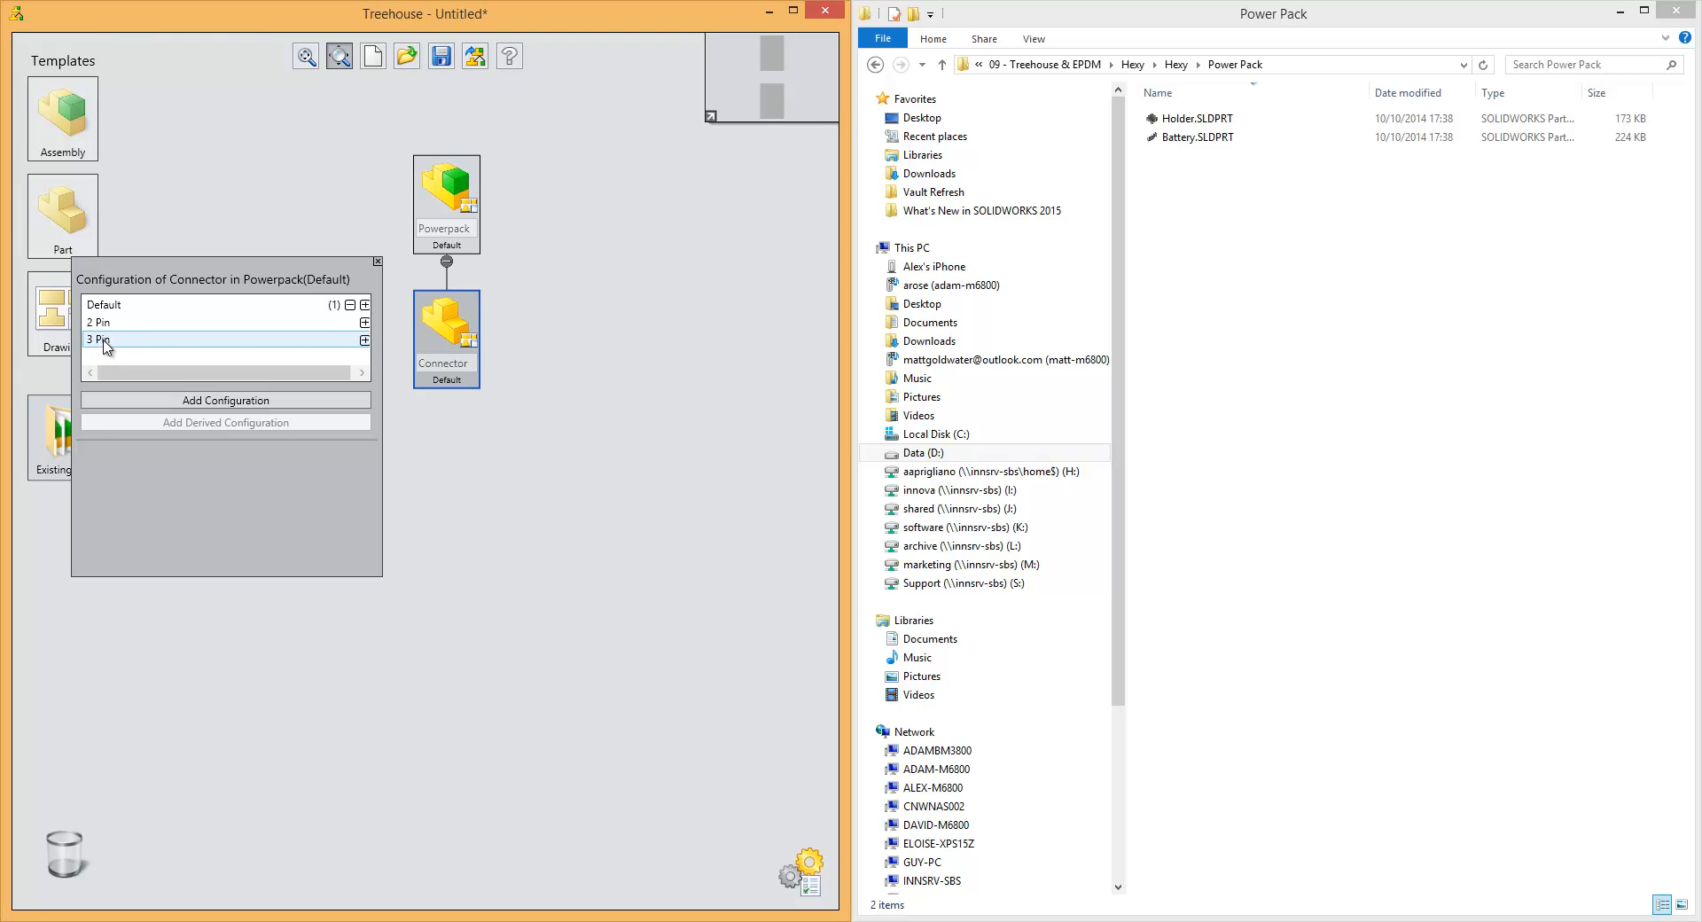
pyautogui.click(366, 339)
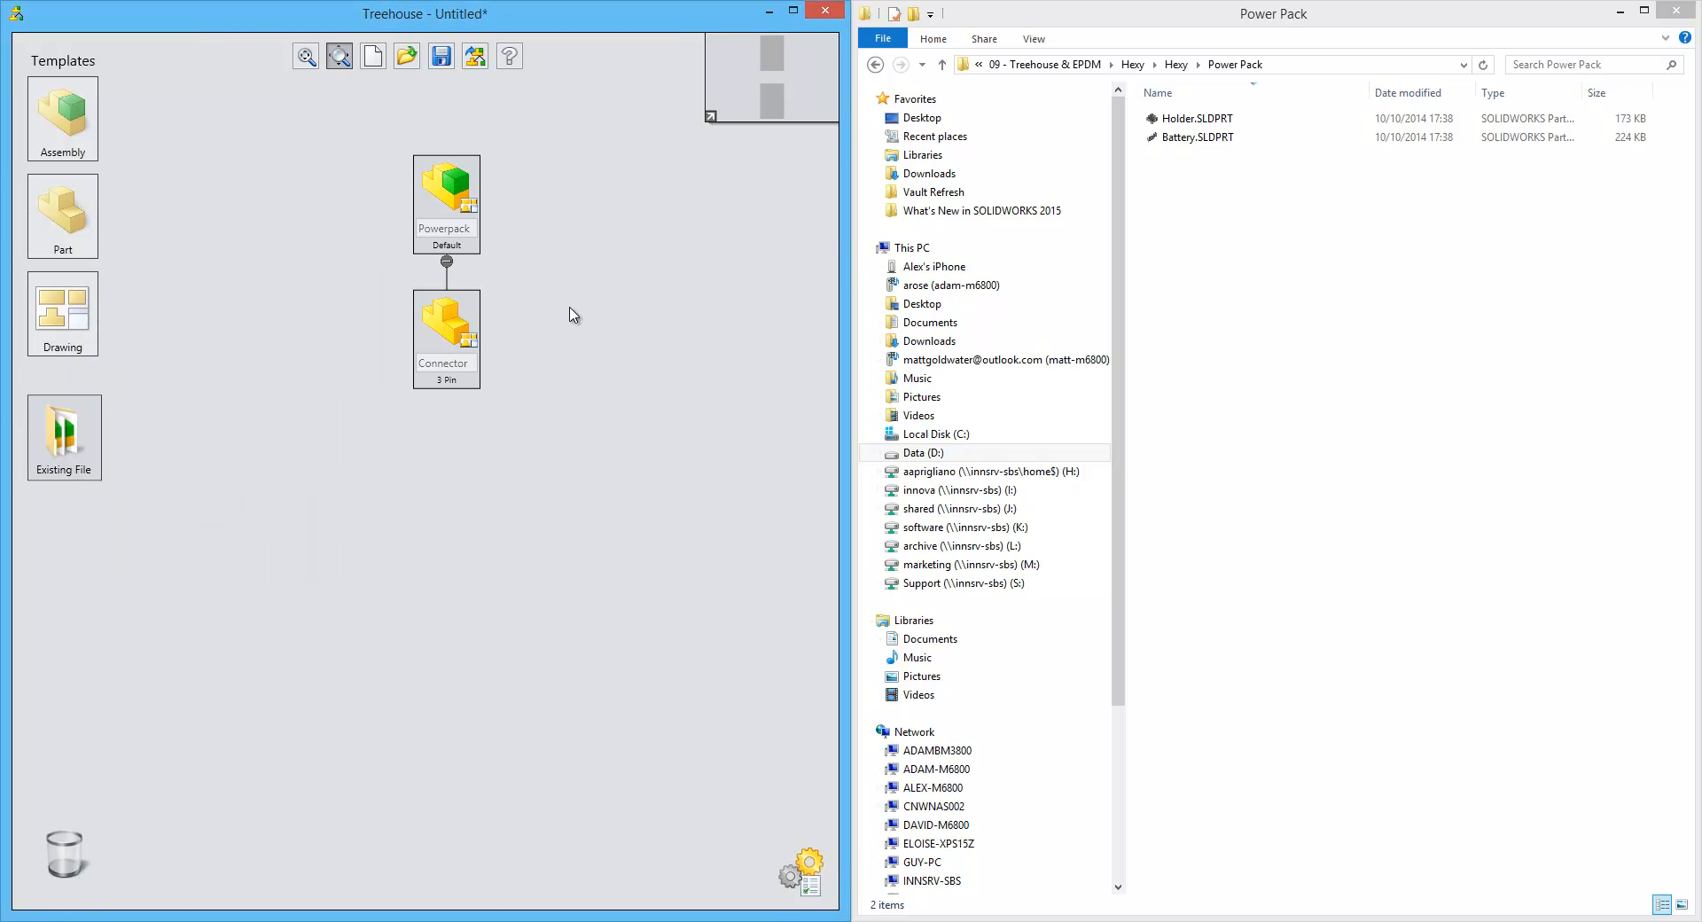
pyautogui.moveTo(599, 397)
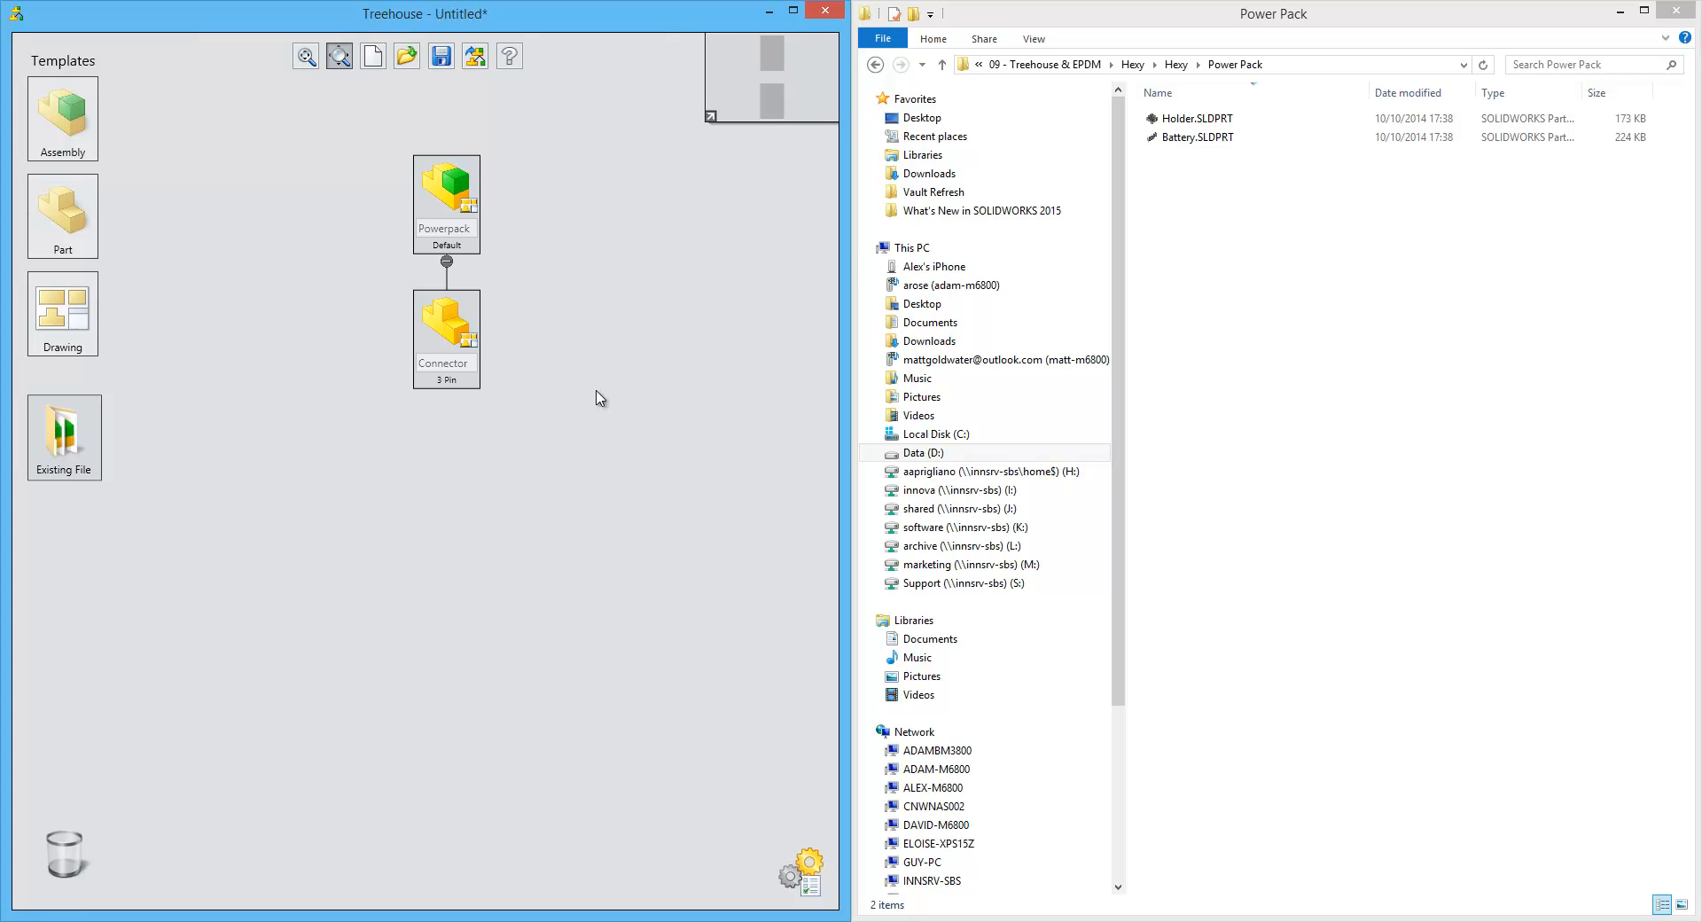
# Step: Drag Holder.SLDPRT and Battery.SLDPRT from the Power Pack folder under Powerpack
pyautogui.click(1198, 137)
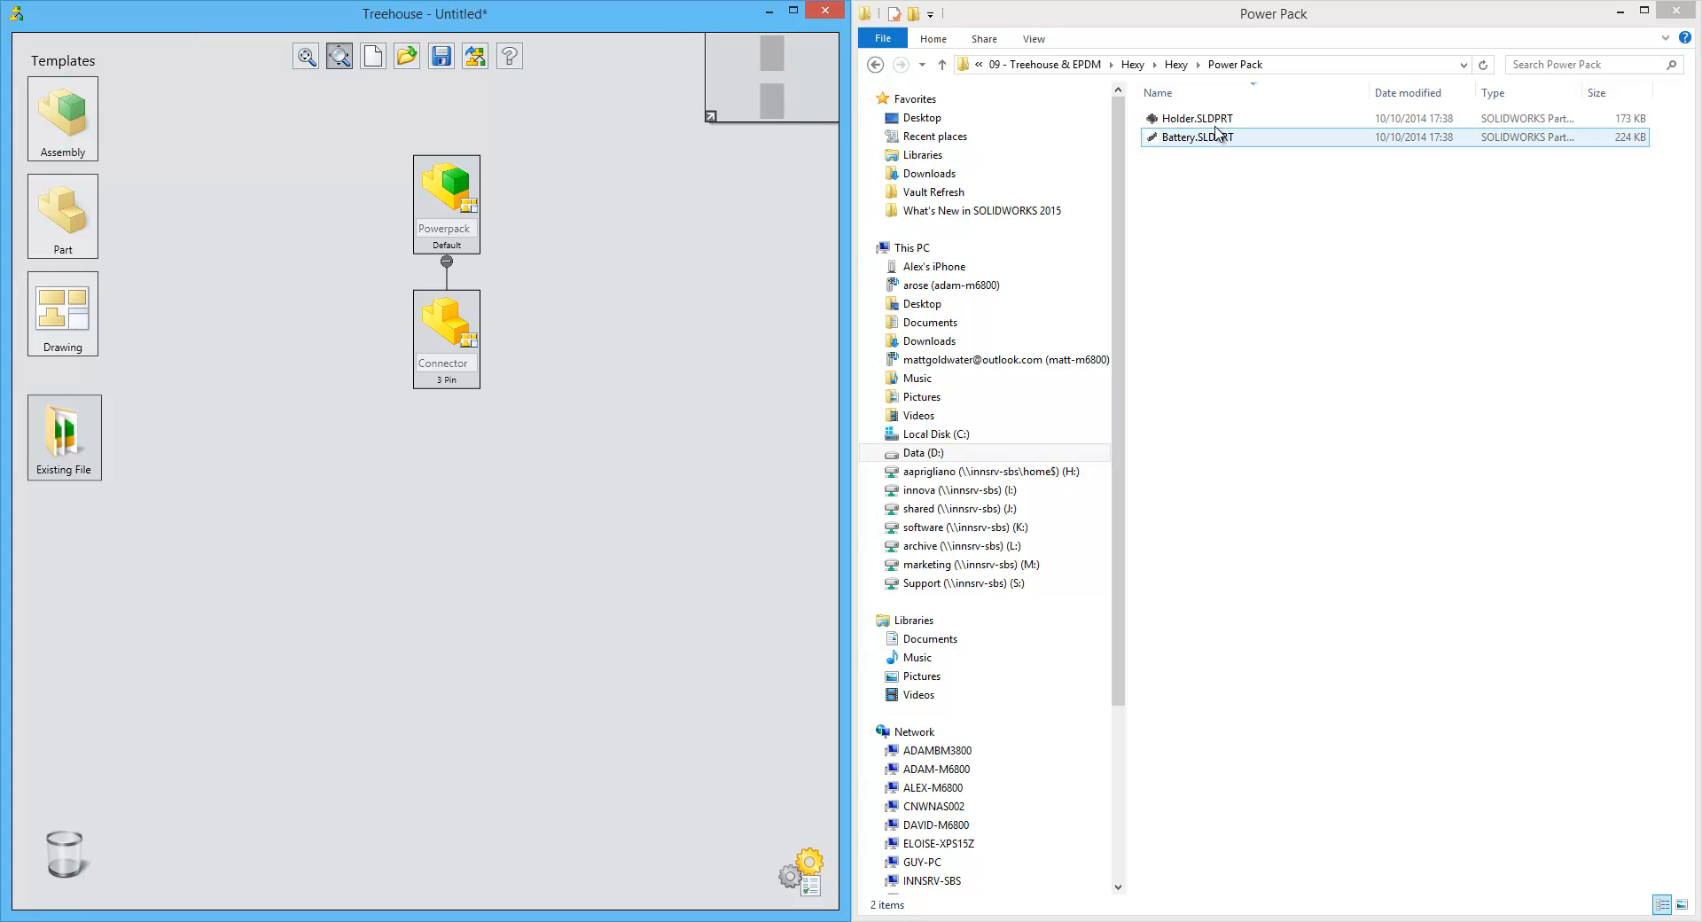
pyautogui.click(1198, 117)
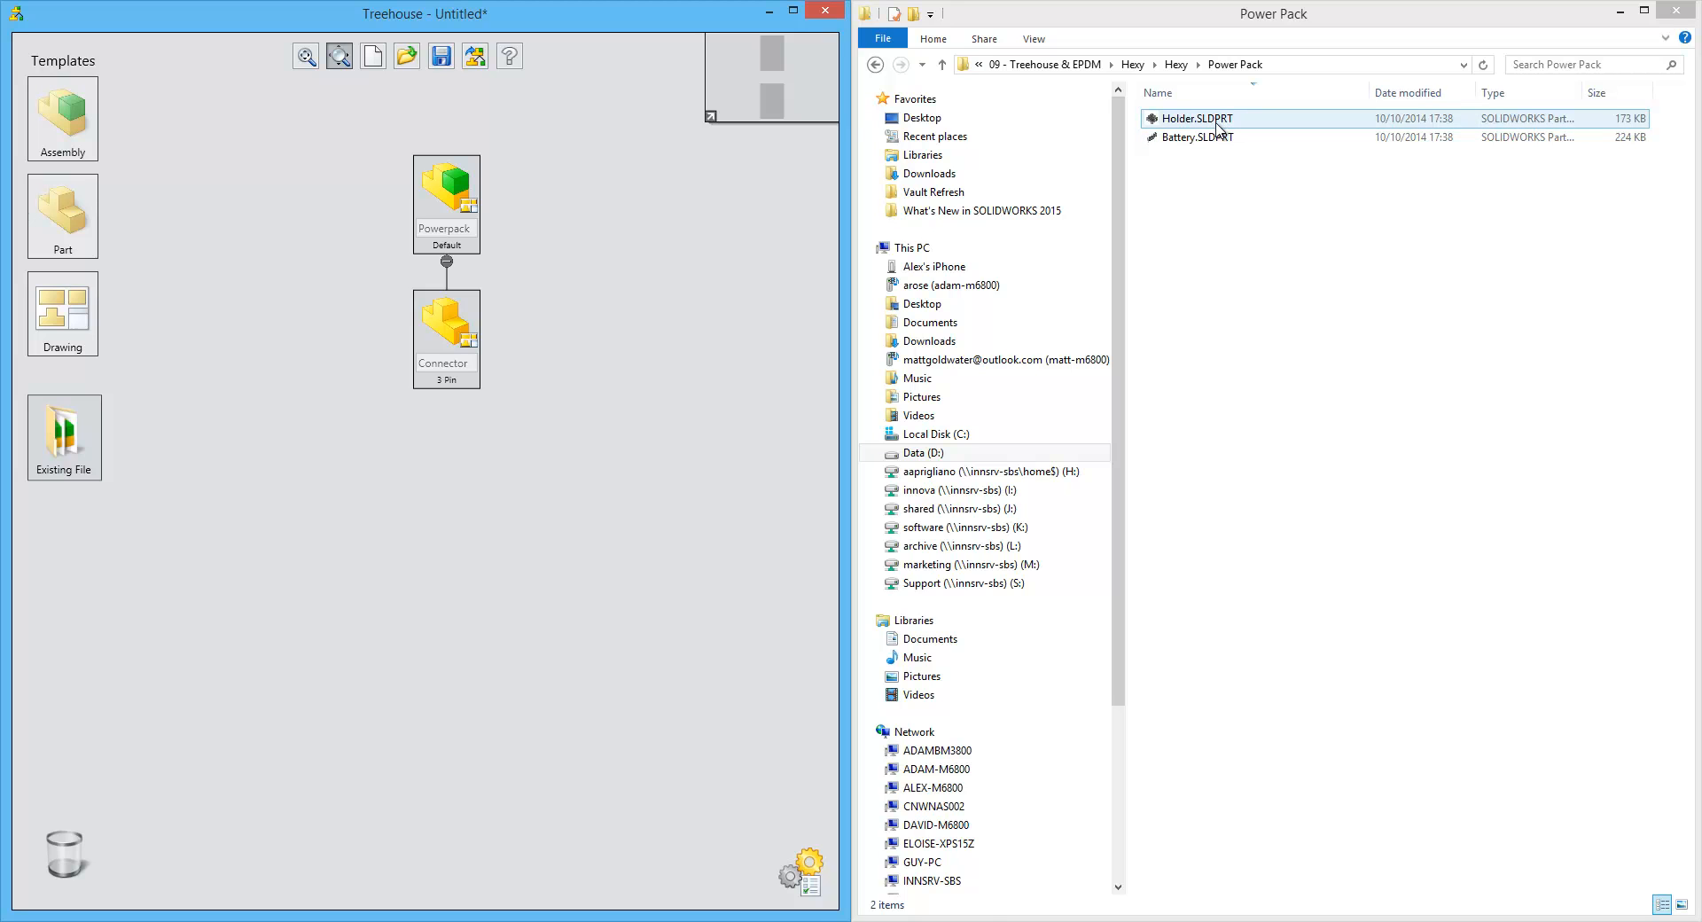
pyautogui.moveTo(1194, 119); pyautogui.dragTo(488, 348)
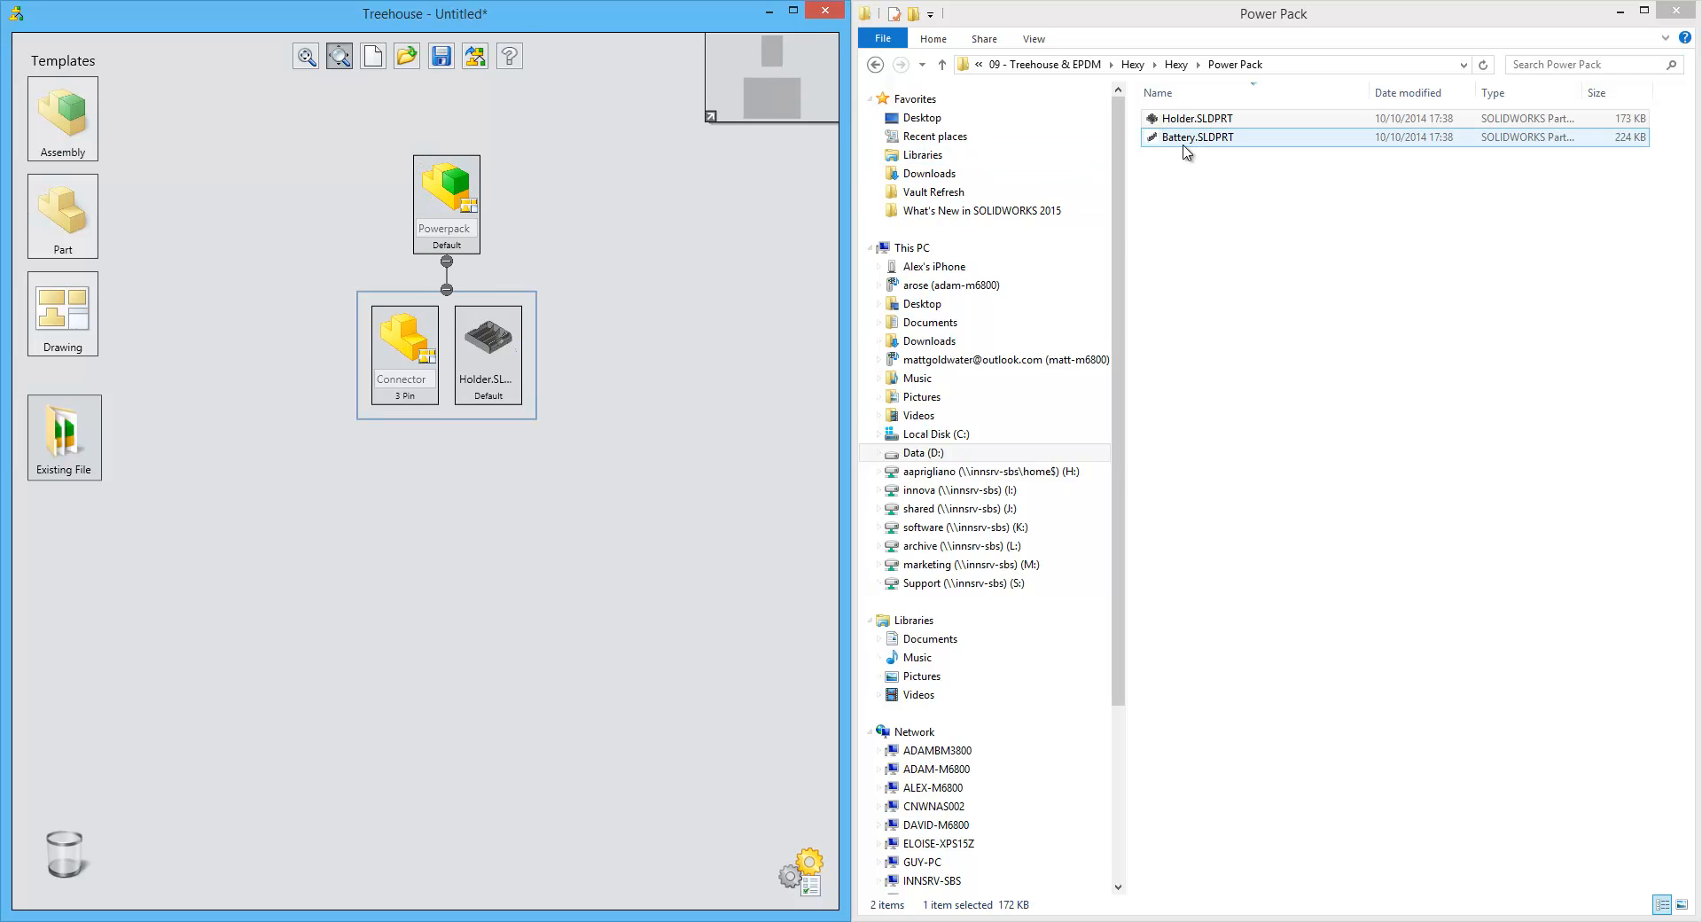
pyautogui.moveTo(1195, 137); pyautogui.dragTo(404, 469)
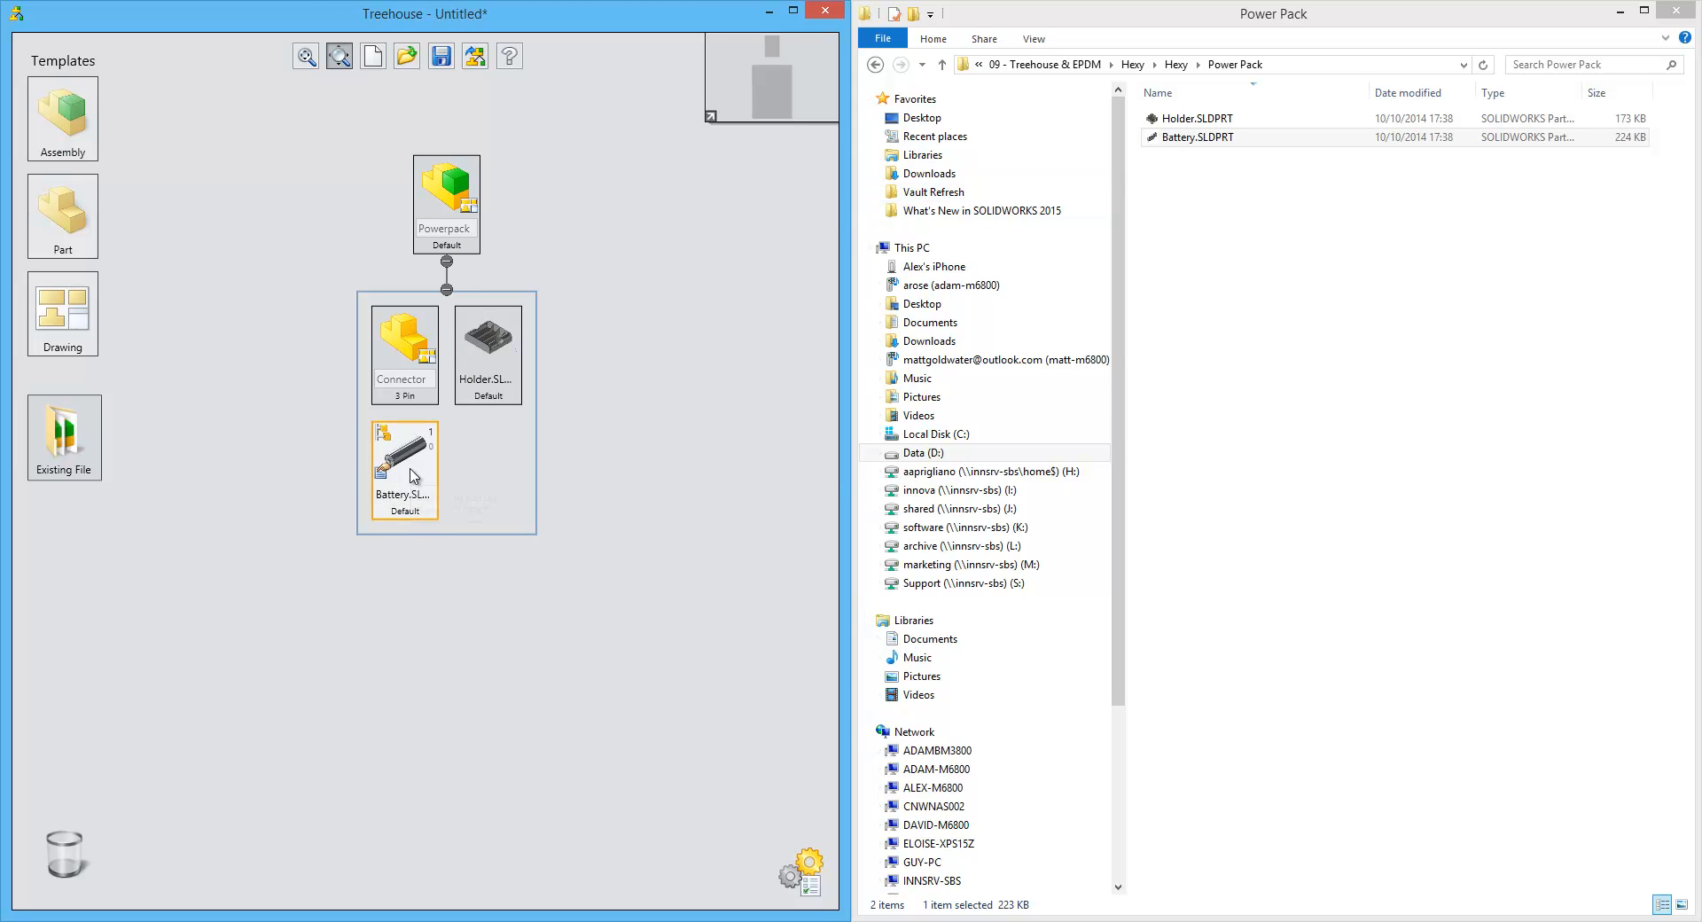
pyautogui.moveTo(412, 475)
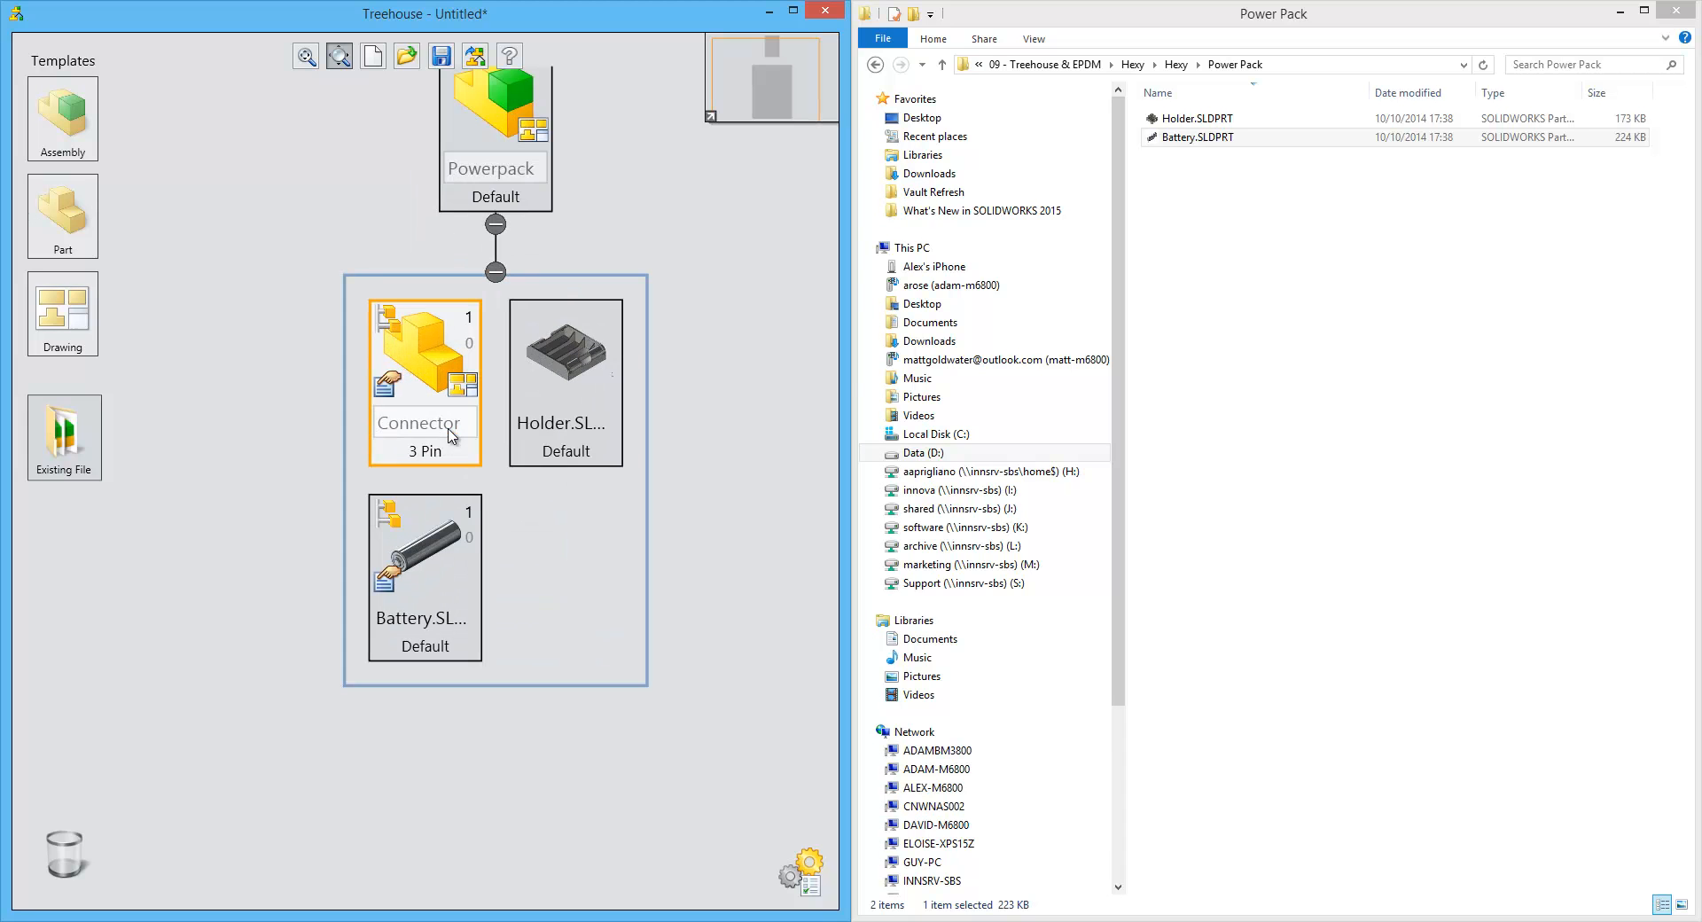
pyautogui.moveTo(434, 414)
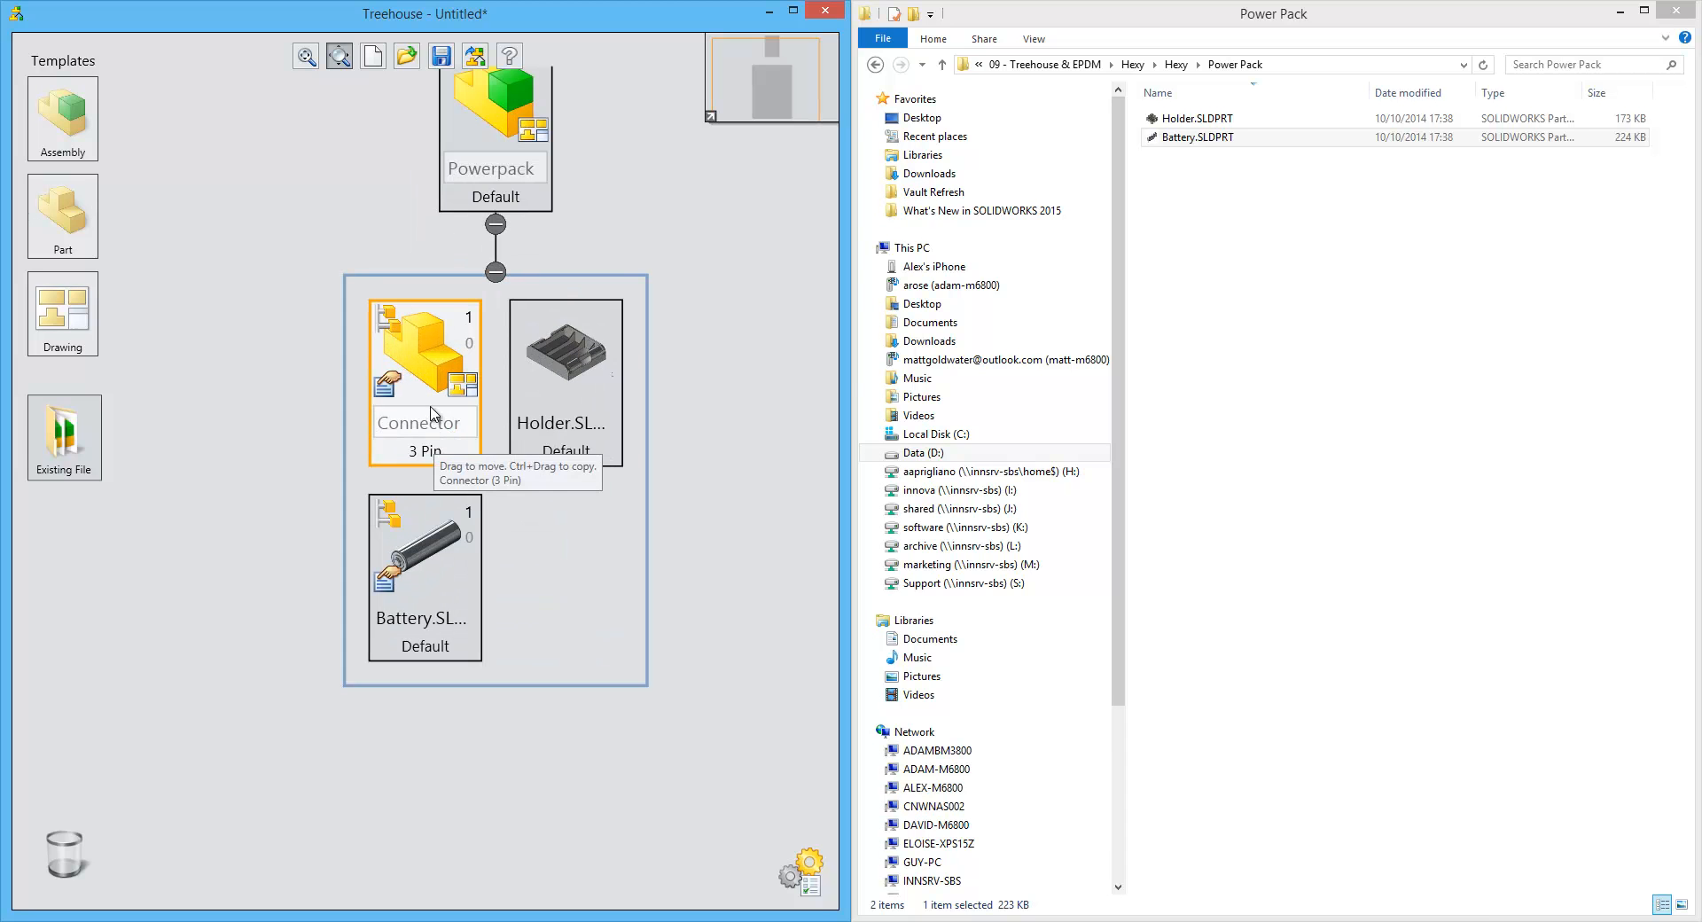
pyautogui.click(423, 575)
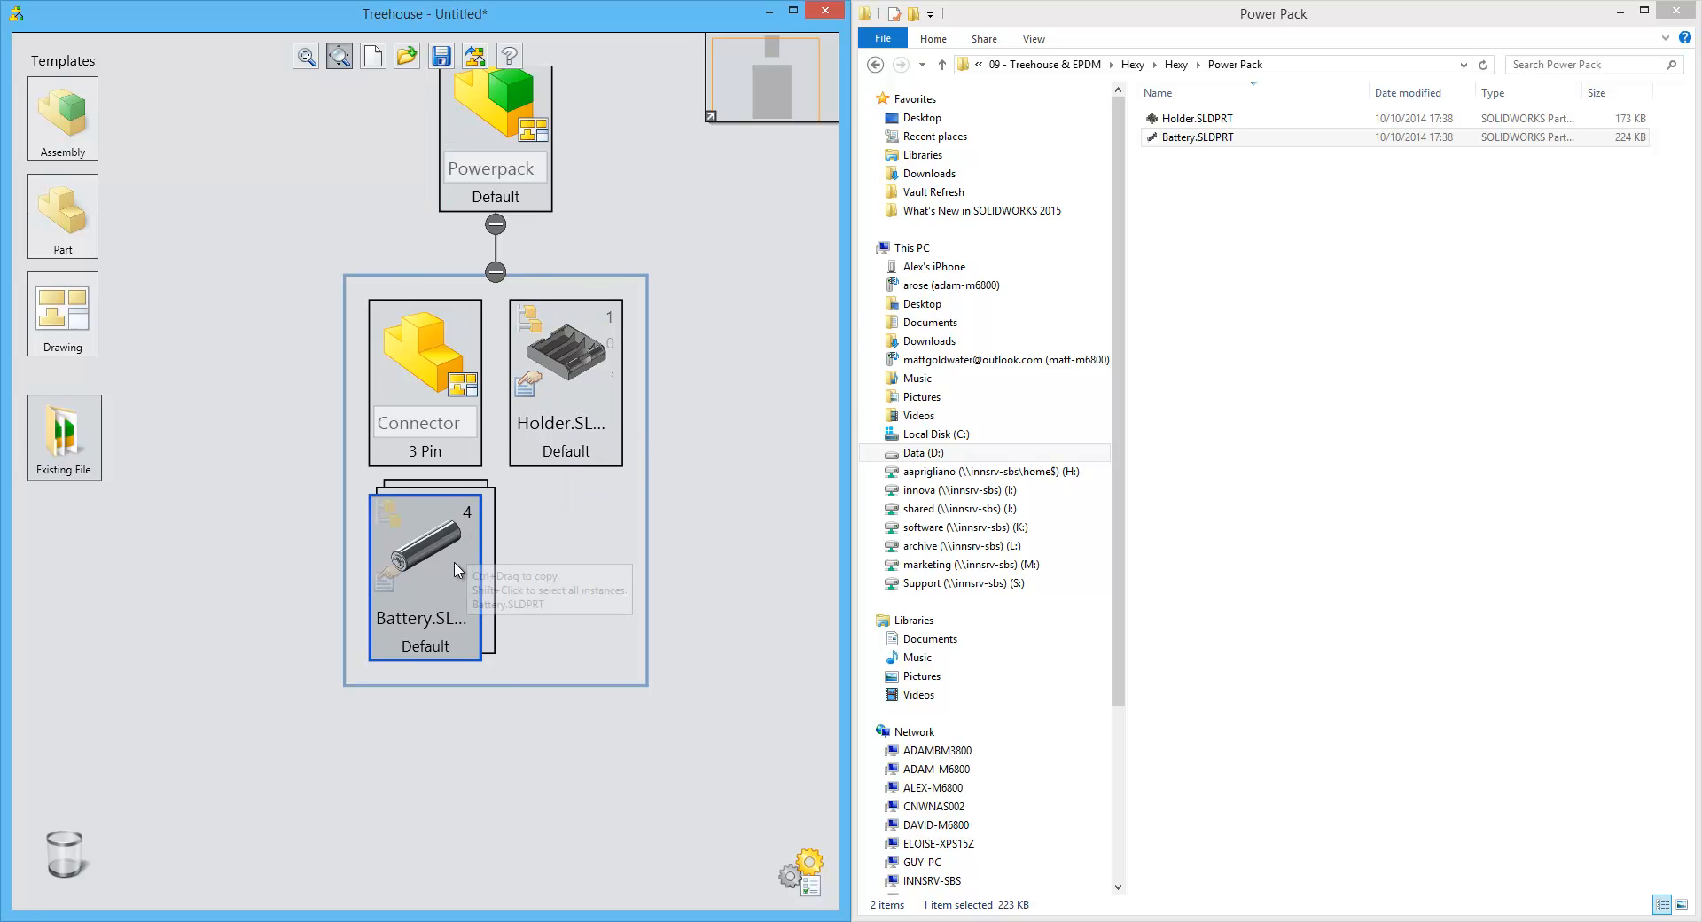
# Step: Raise the Battery quantity to four and close the Holder properties
pyautogui.moveTo(565, 358); pyautogui.dragTo(499, 380)
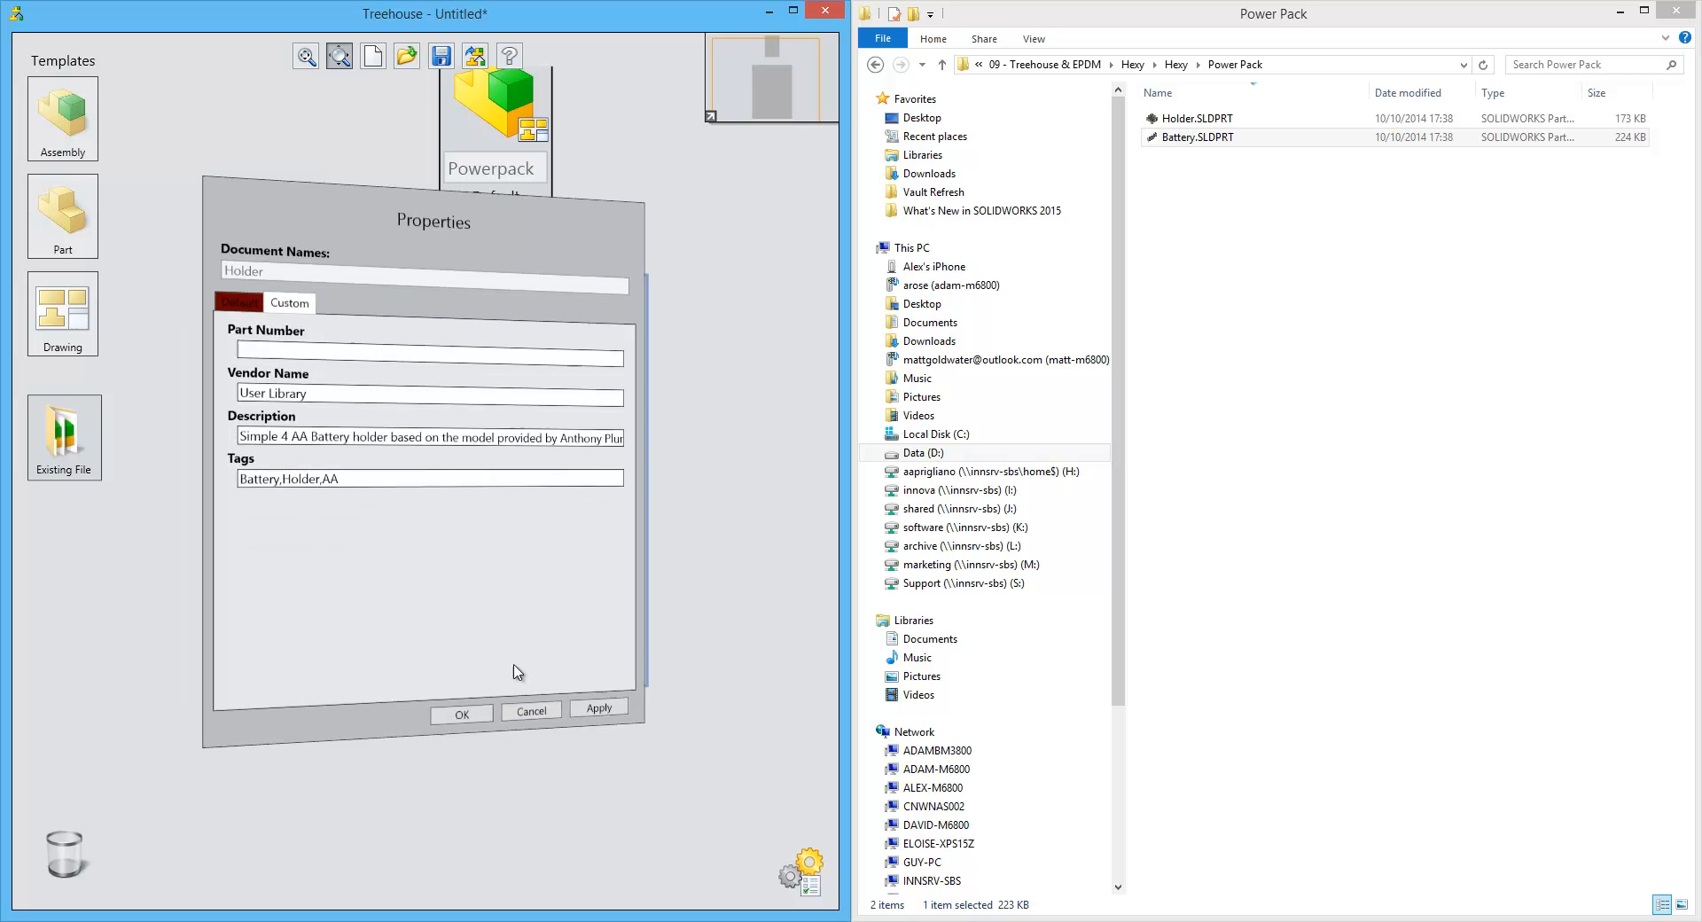
pyautogui.click(460, 714)
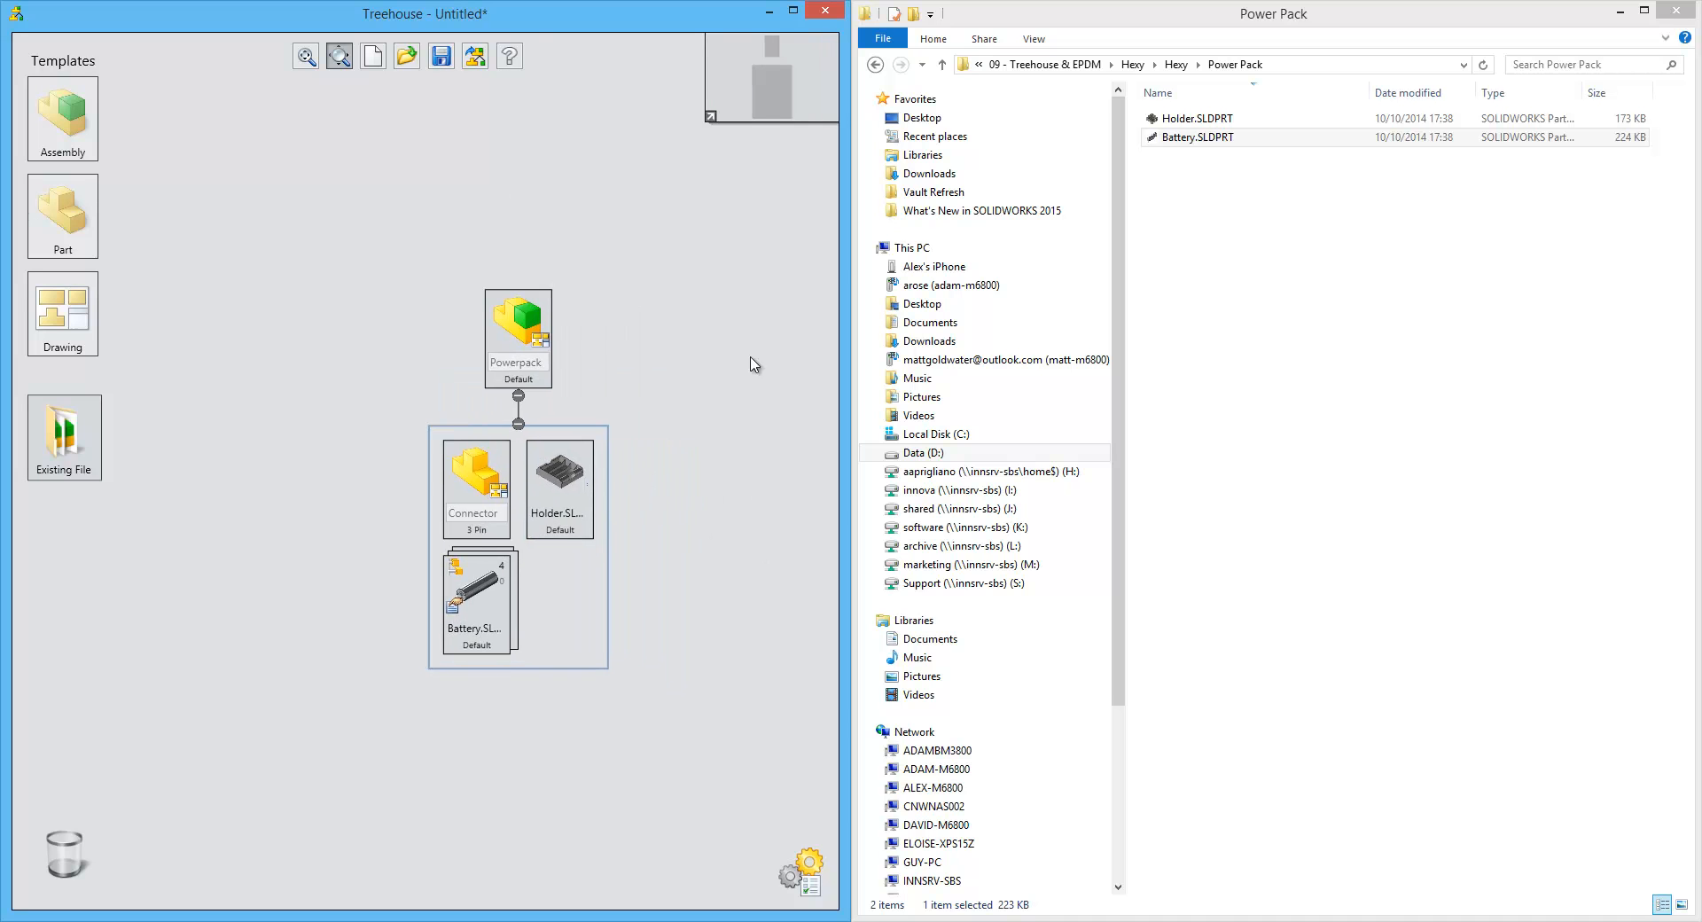
pyautogui.moveTo(596, 263)
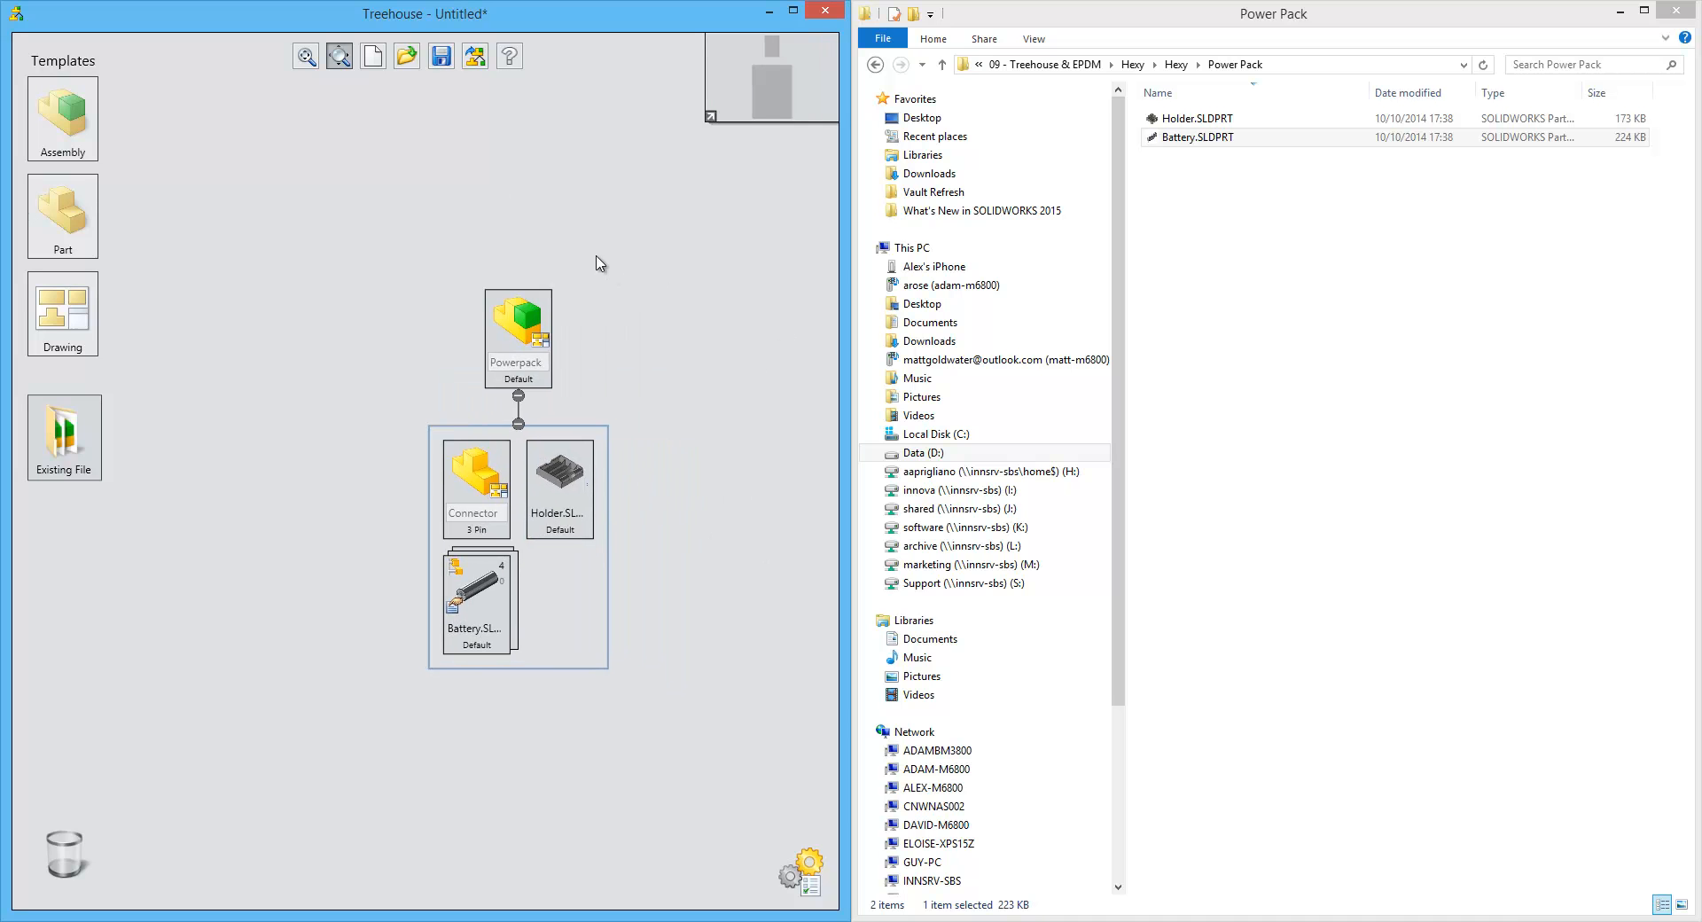
pyautogui.moveTo(475, 56)
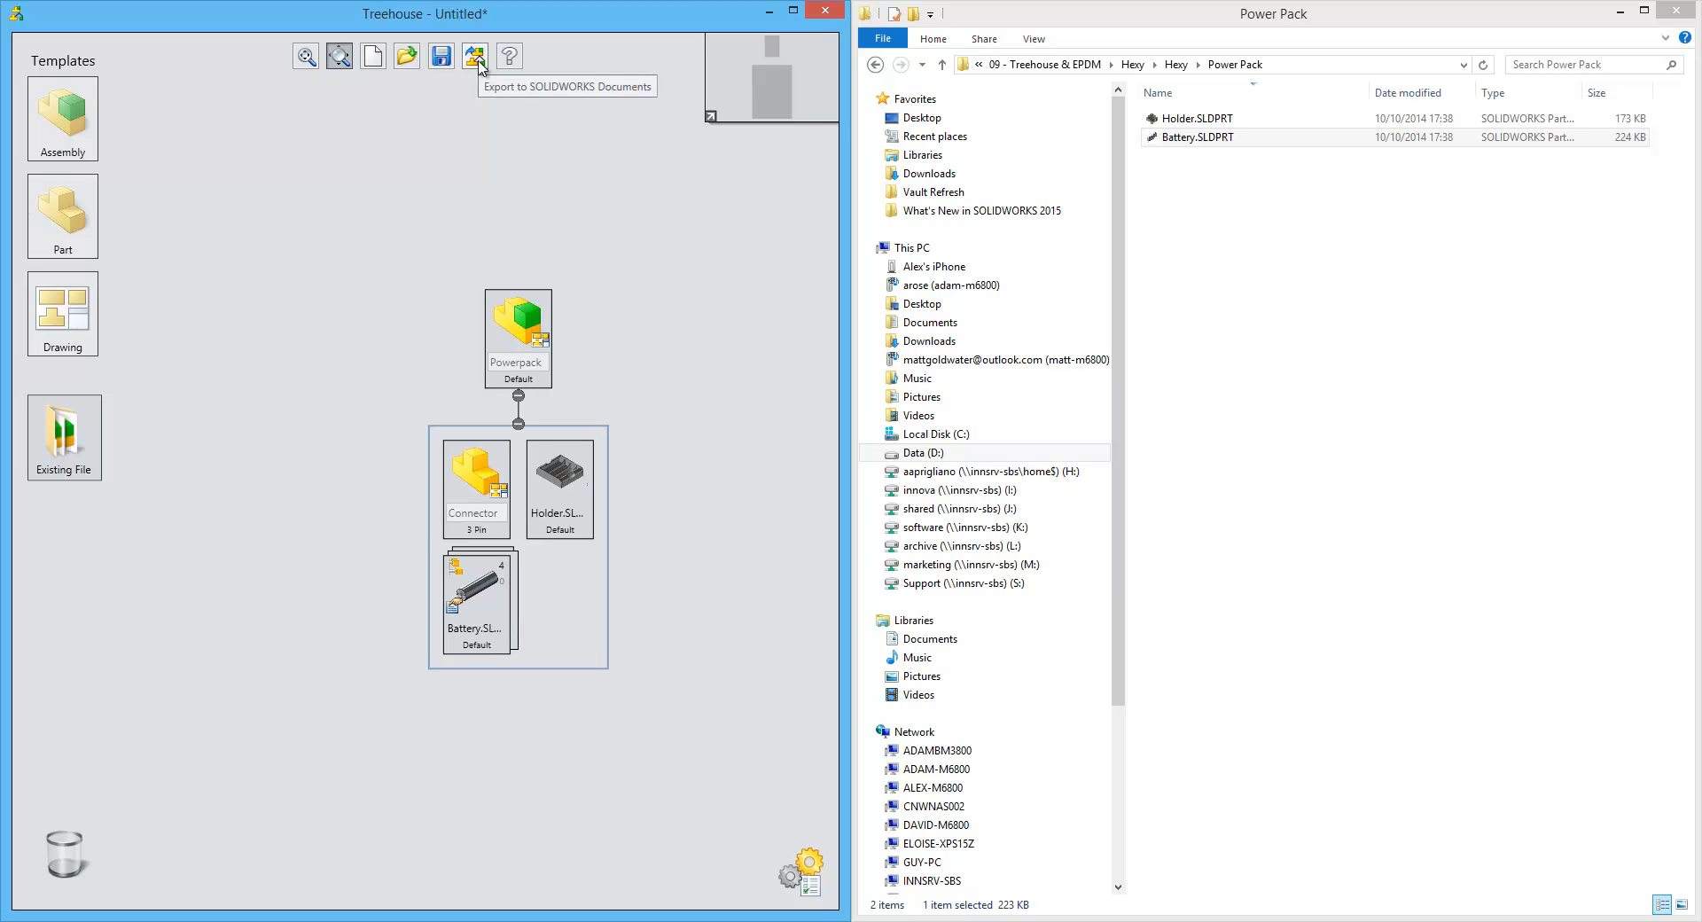
# Step: Export the tree to SOLIDWORKS documents in the Power Pack folder
pyautogui.click(475, 57)
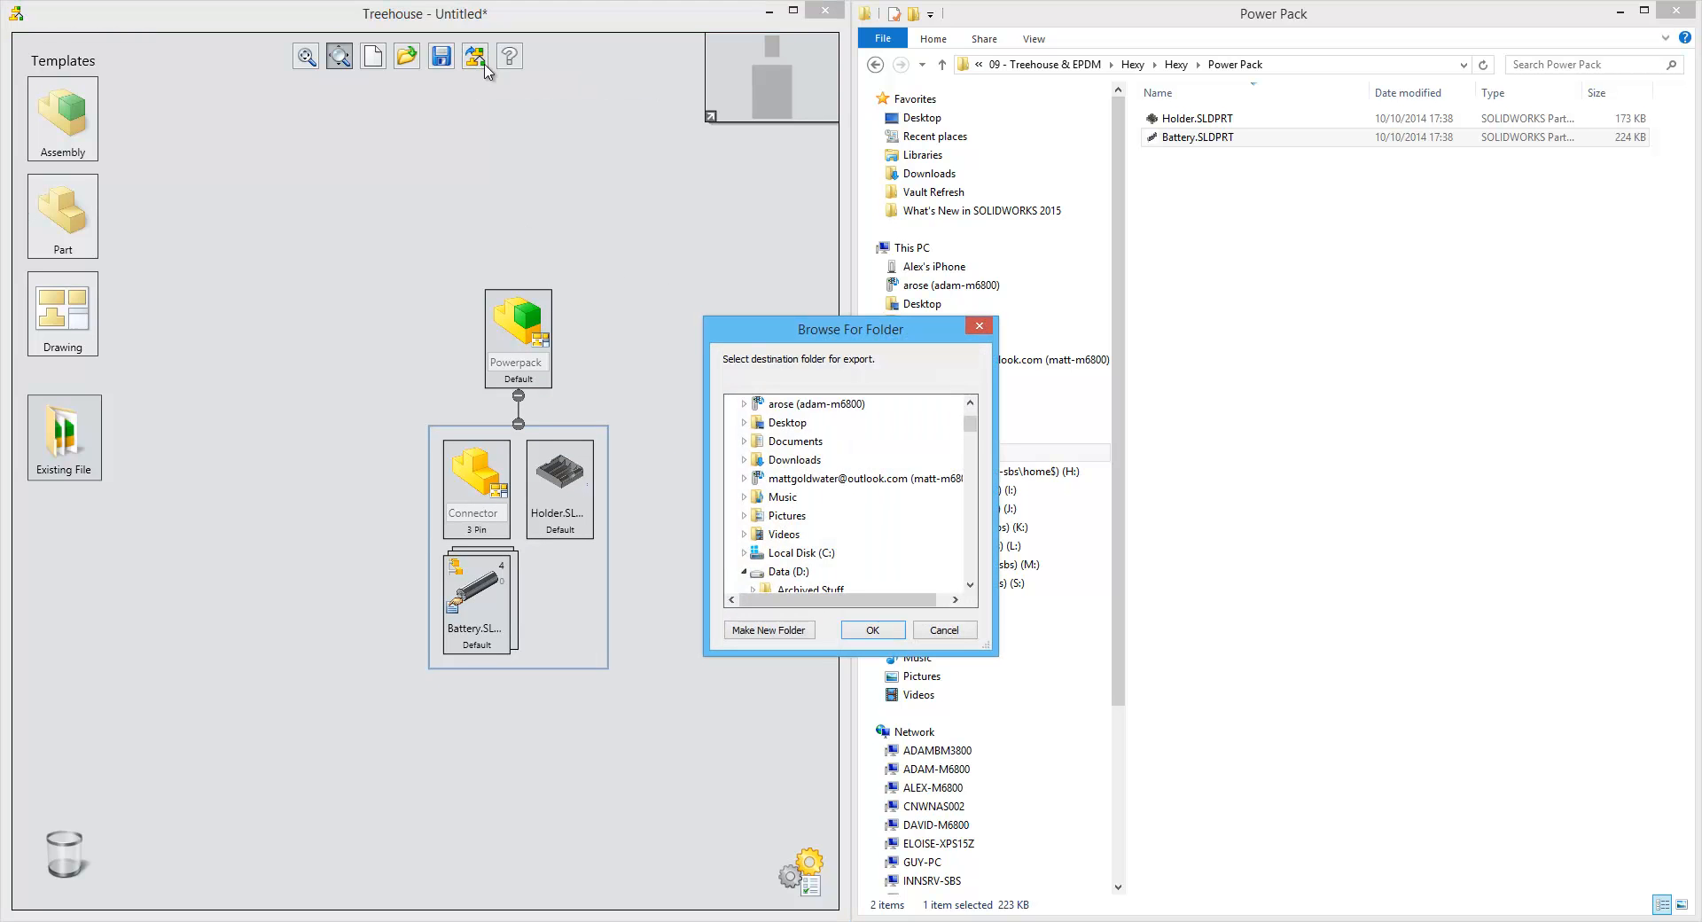
pyautogui.scroll(-3)
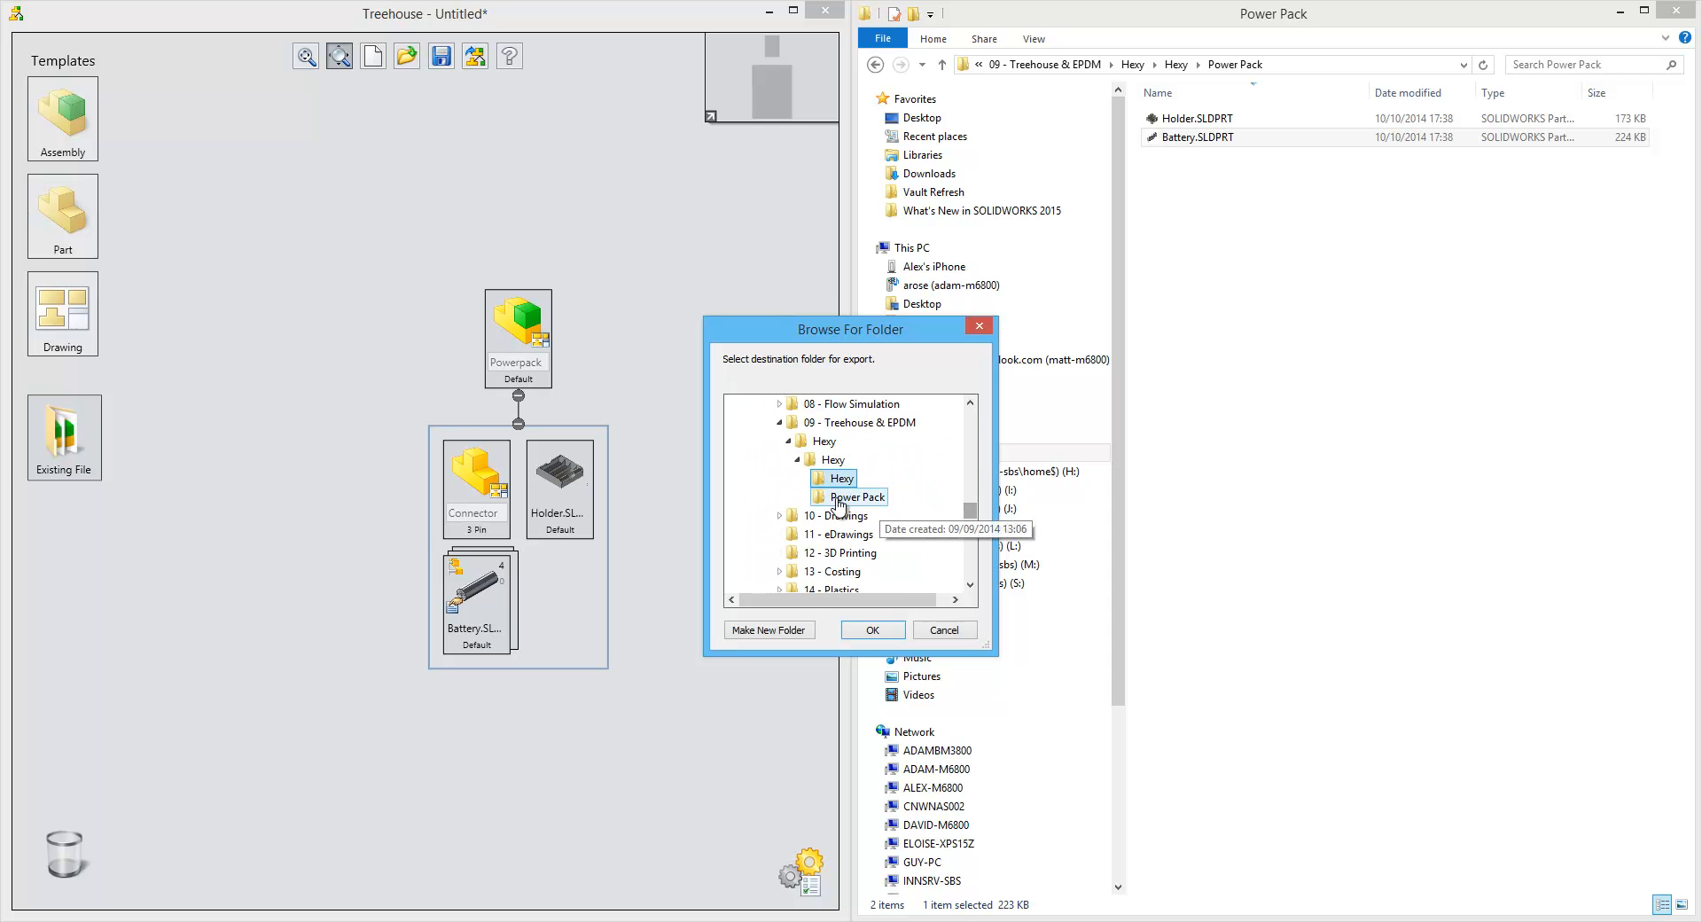
pyautogui.click(871, 629)
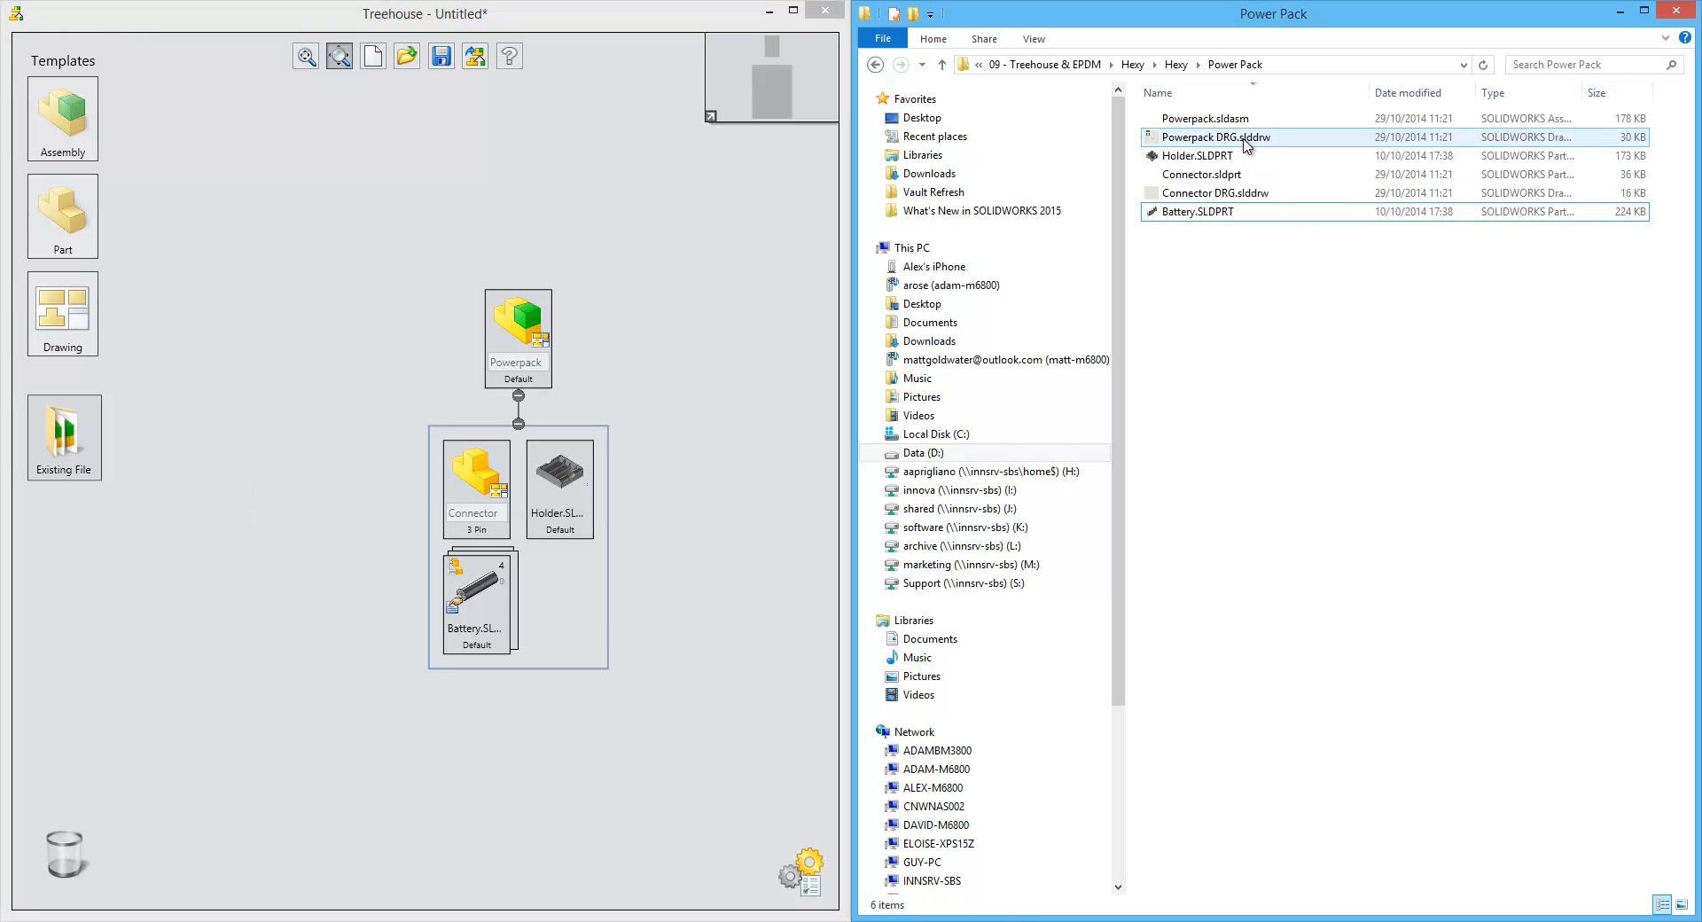
# Step: Open Powerpack DRG.slddrw from File Explorer and select its top drawing view
pyautogui.doubleClick(1212, 137)
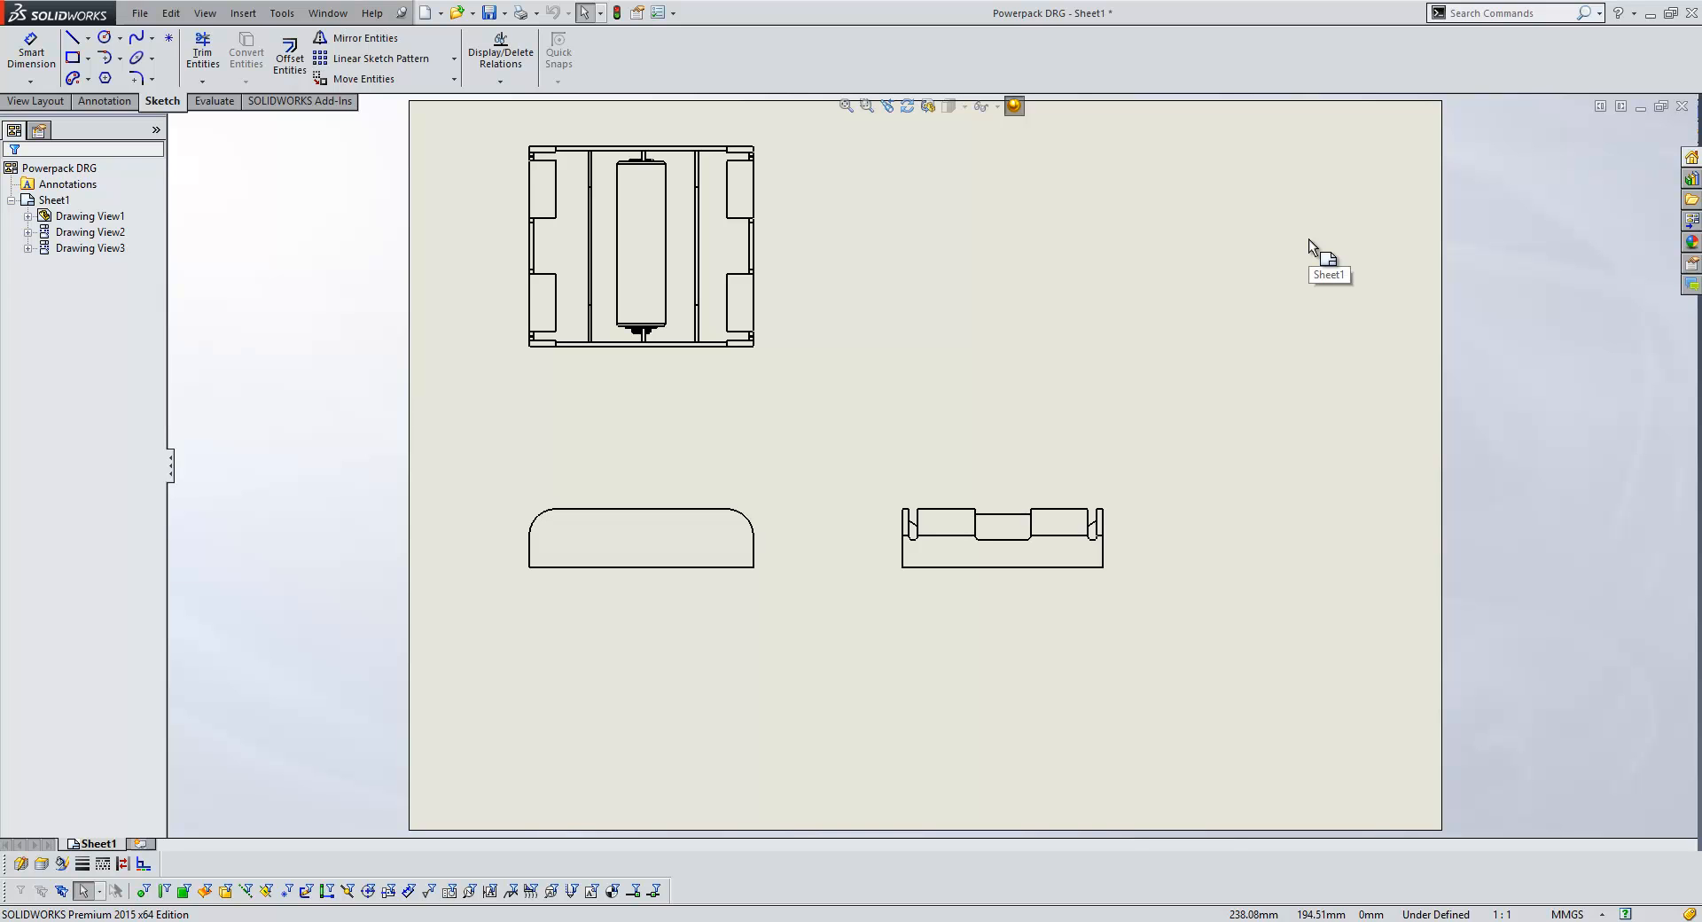
pyautogui.click(639, 248)
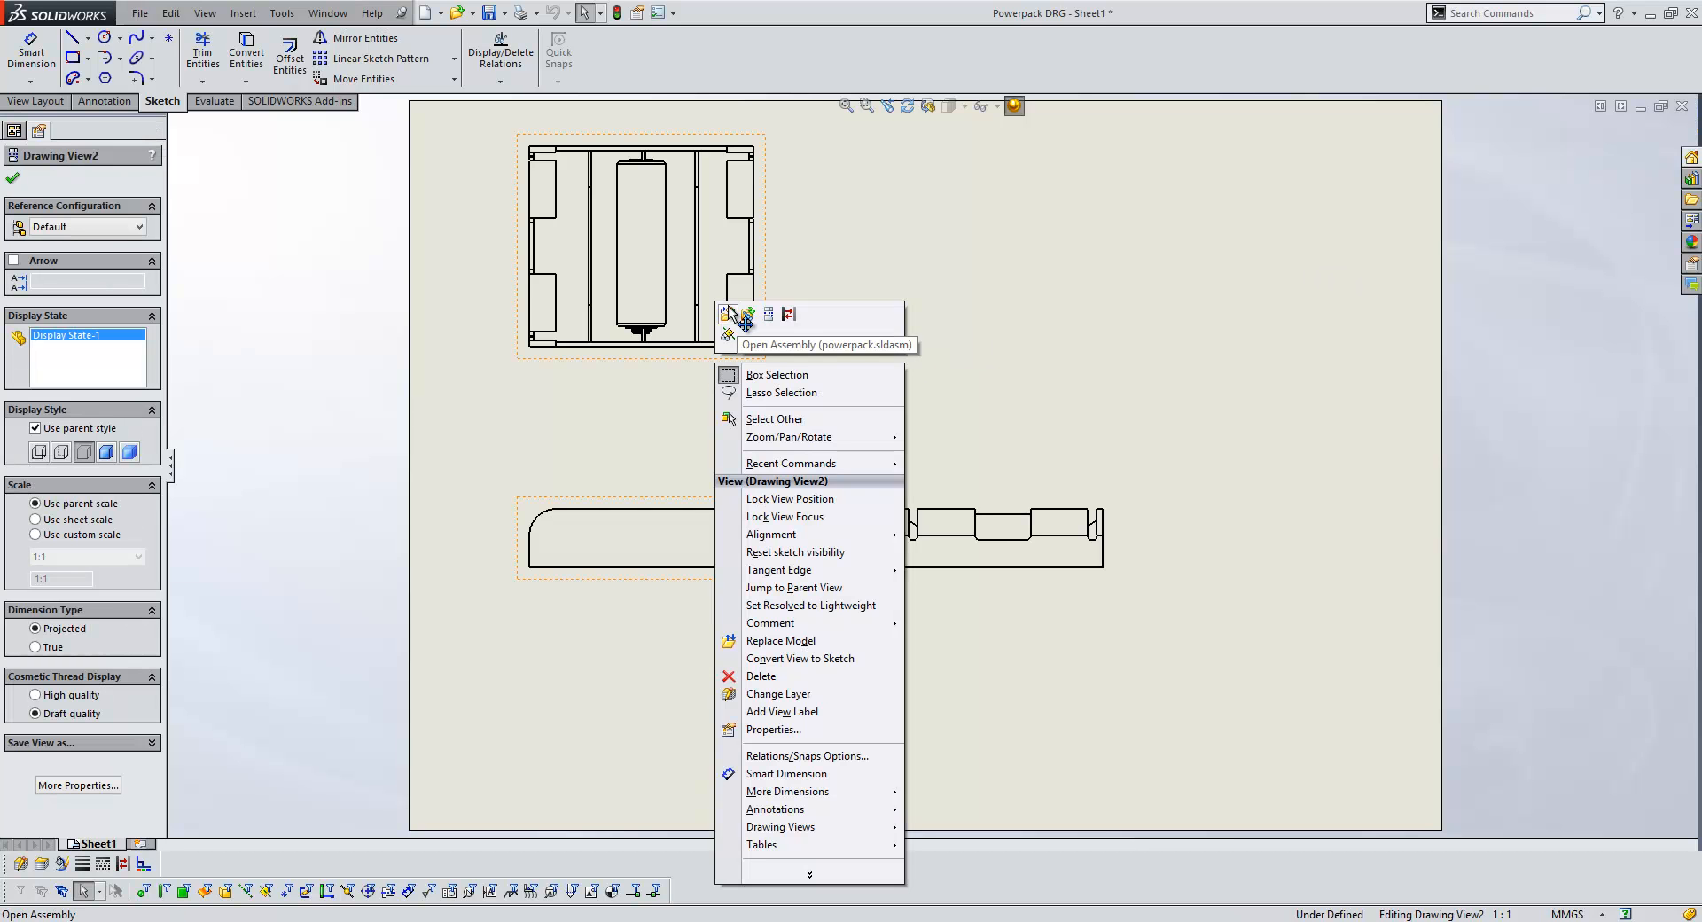
pyautogui.click(730, 315)
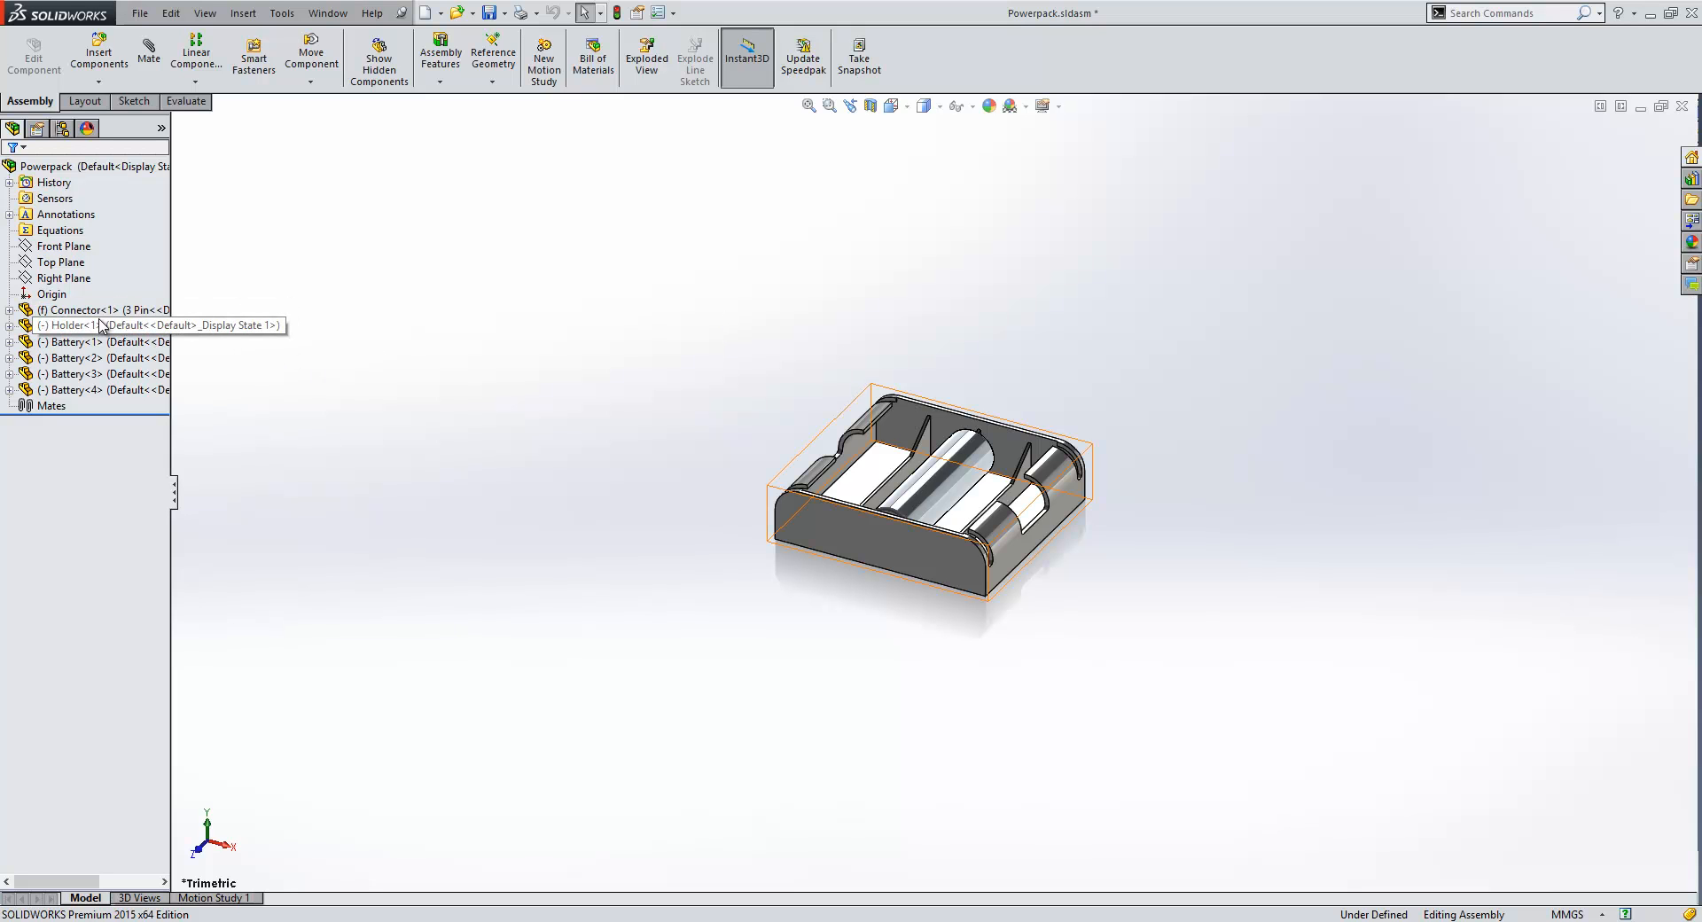
pyautogui.click(71, 357)
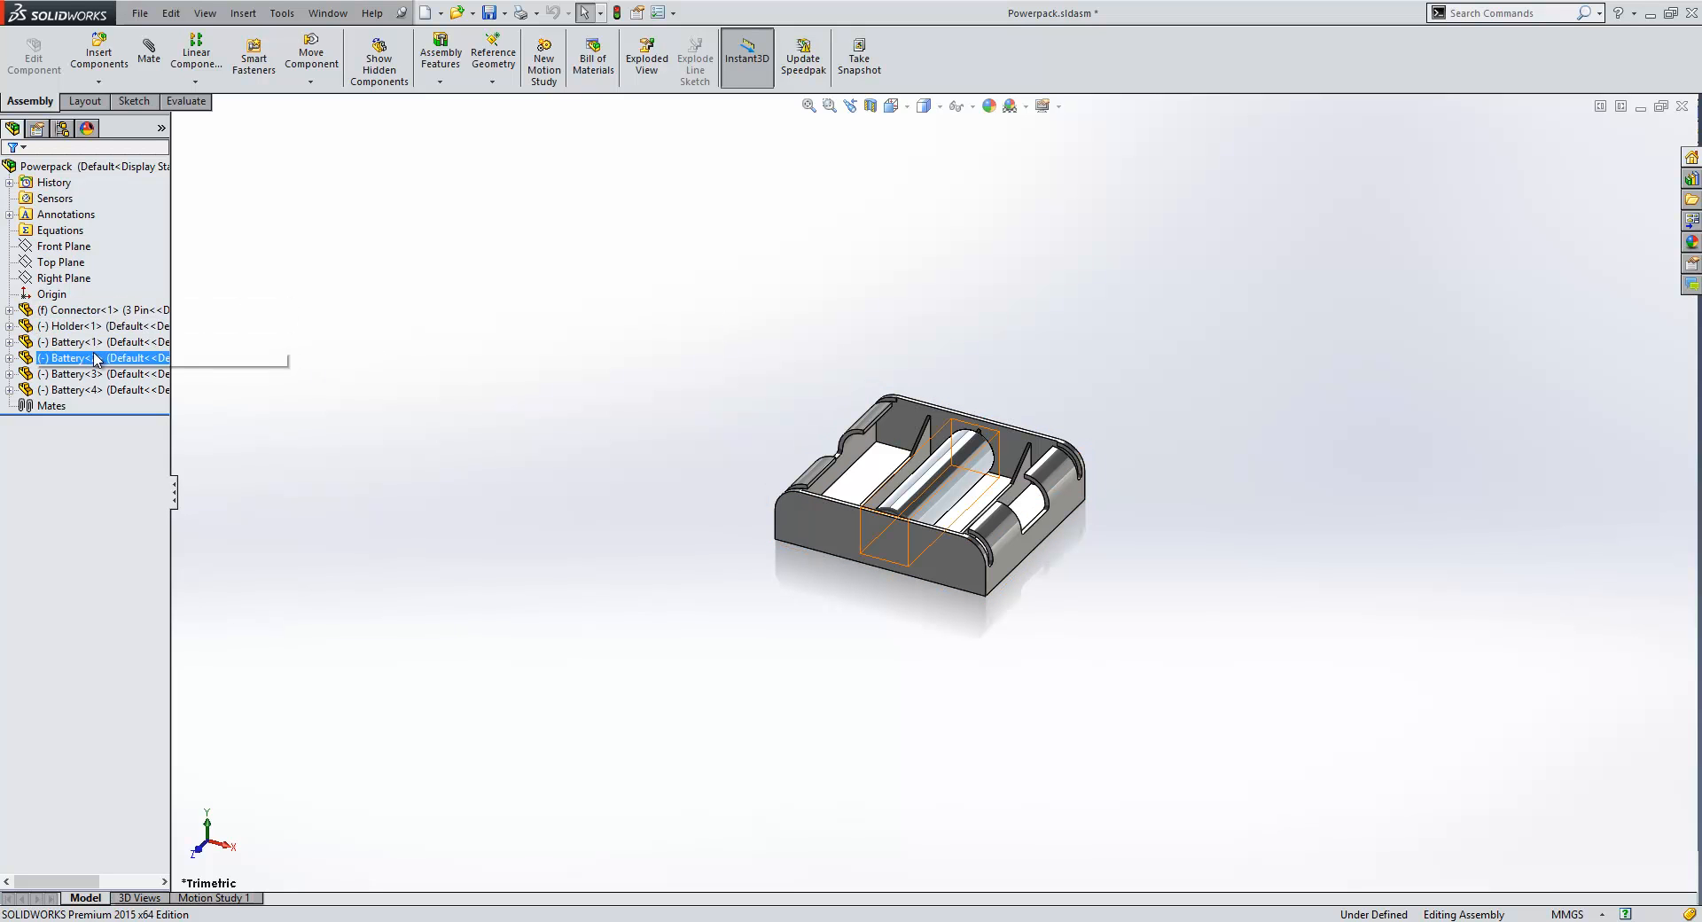
pyautogui.click(67, 341)
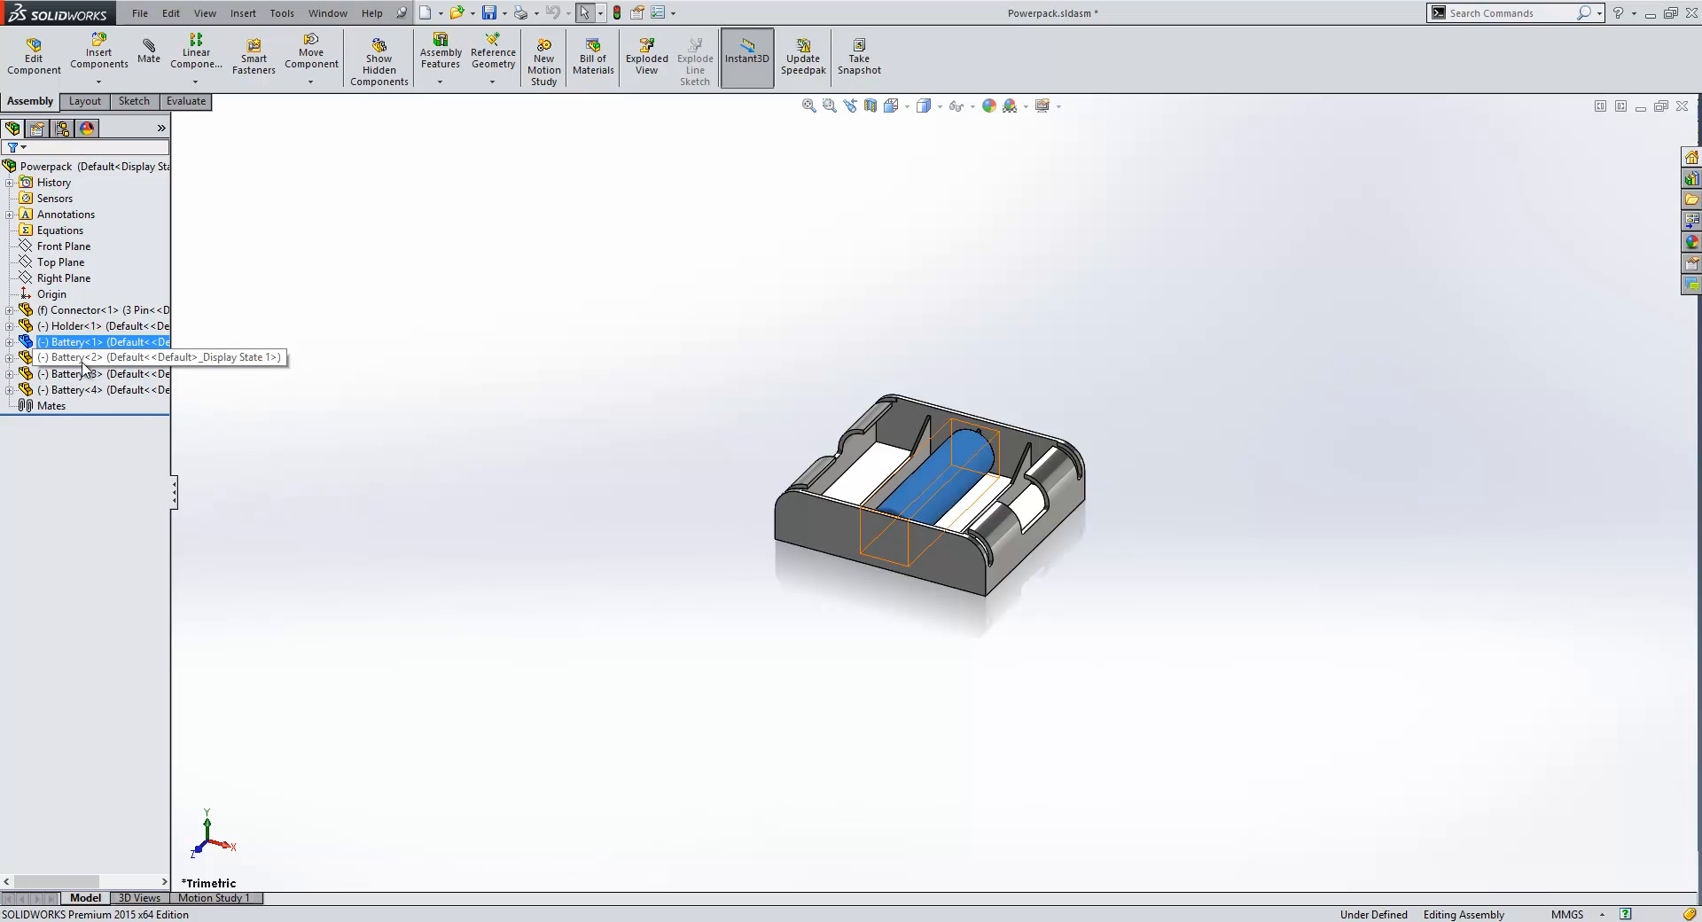
pyautogui.click(71, 389)
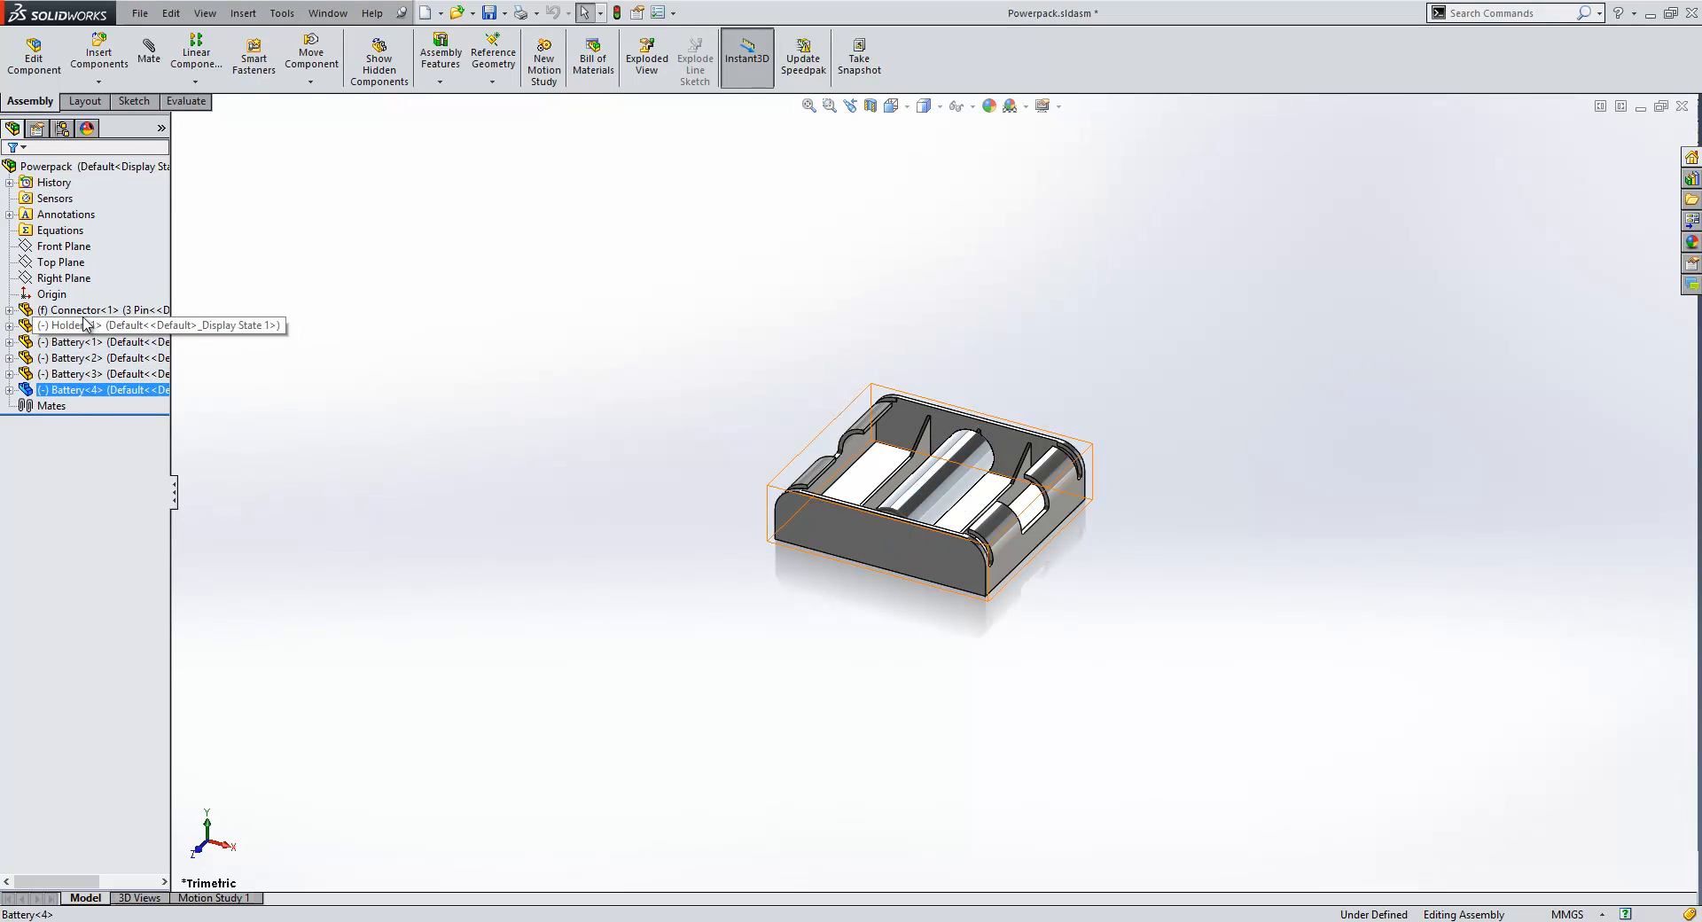
pyautogui.click(69, 325)
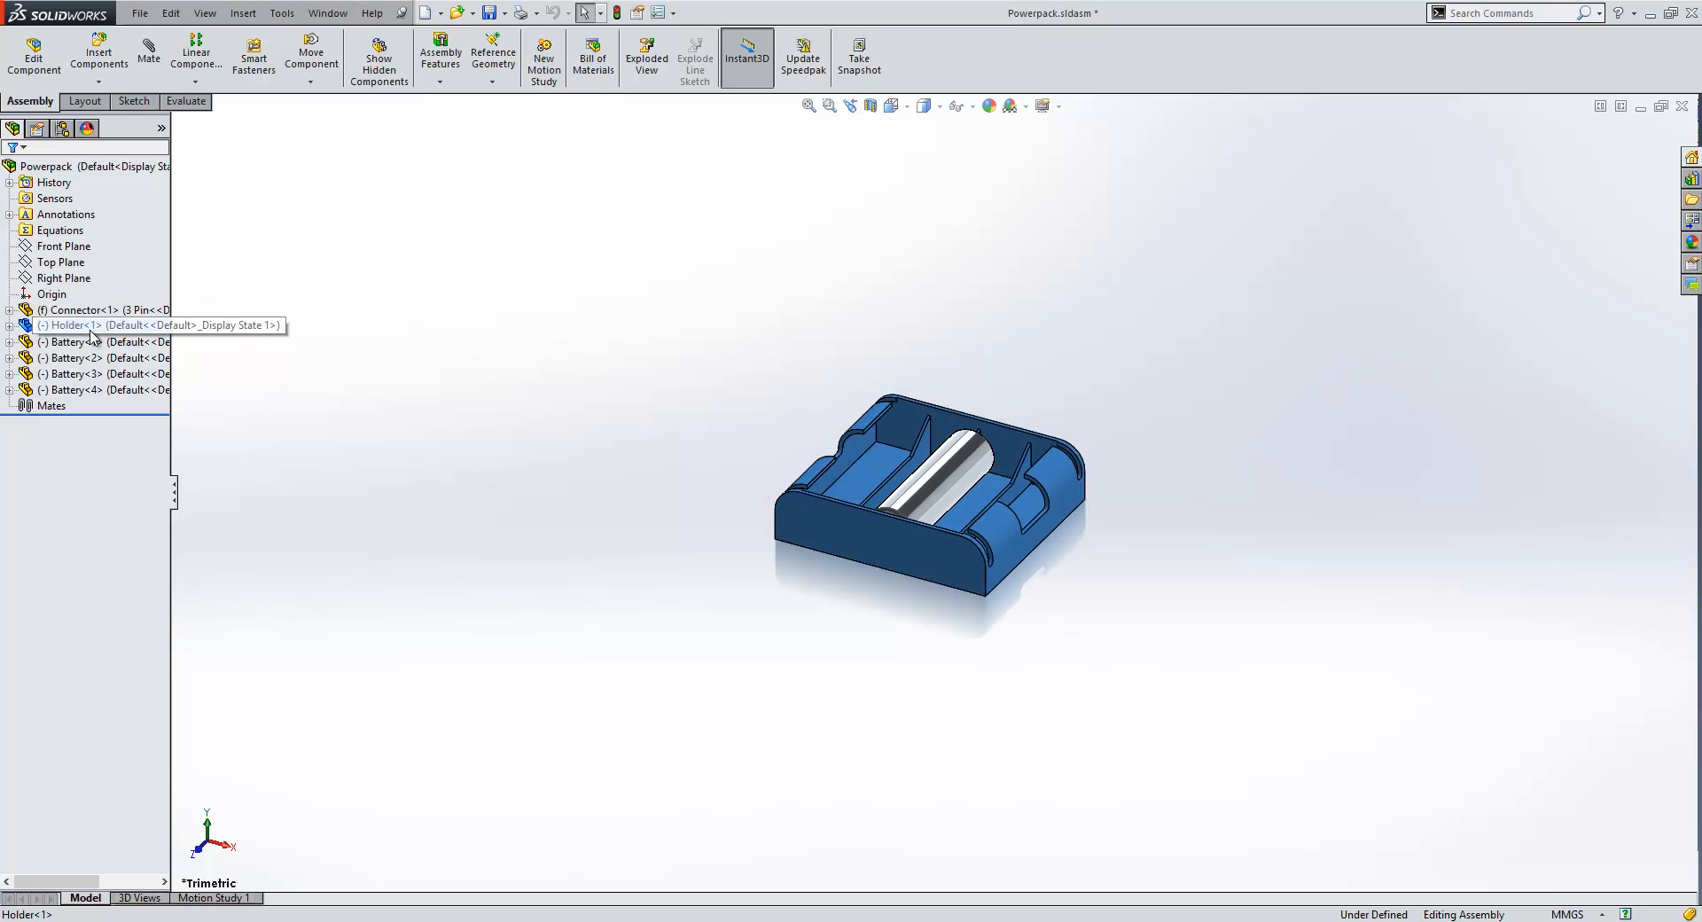
pyautogui.click(73, 324)
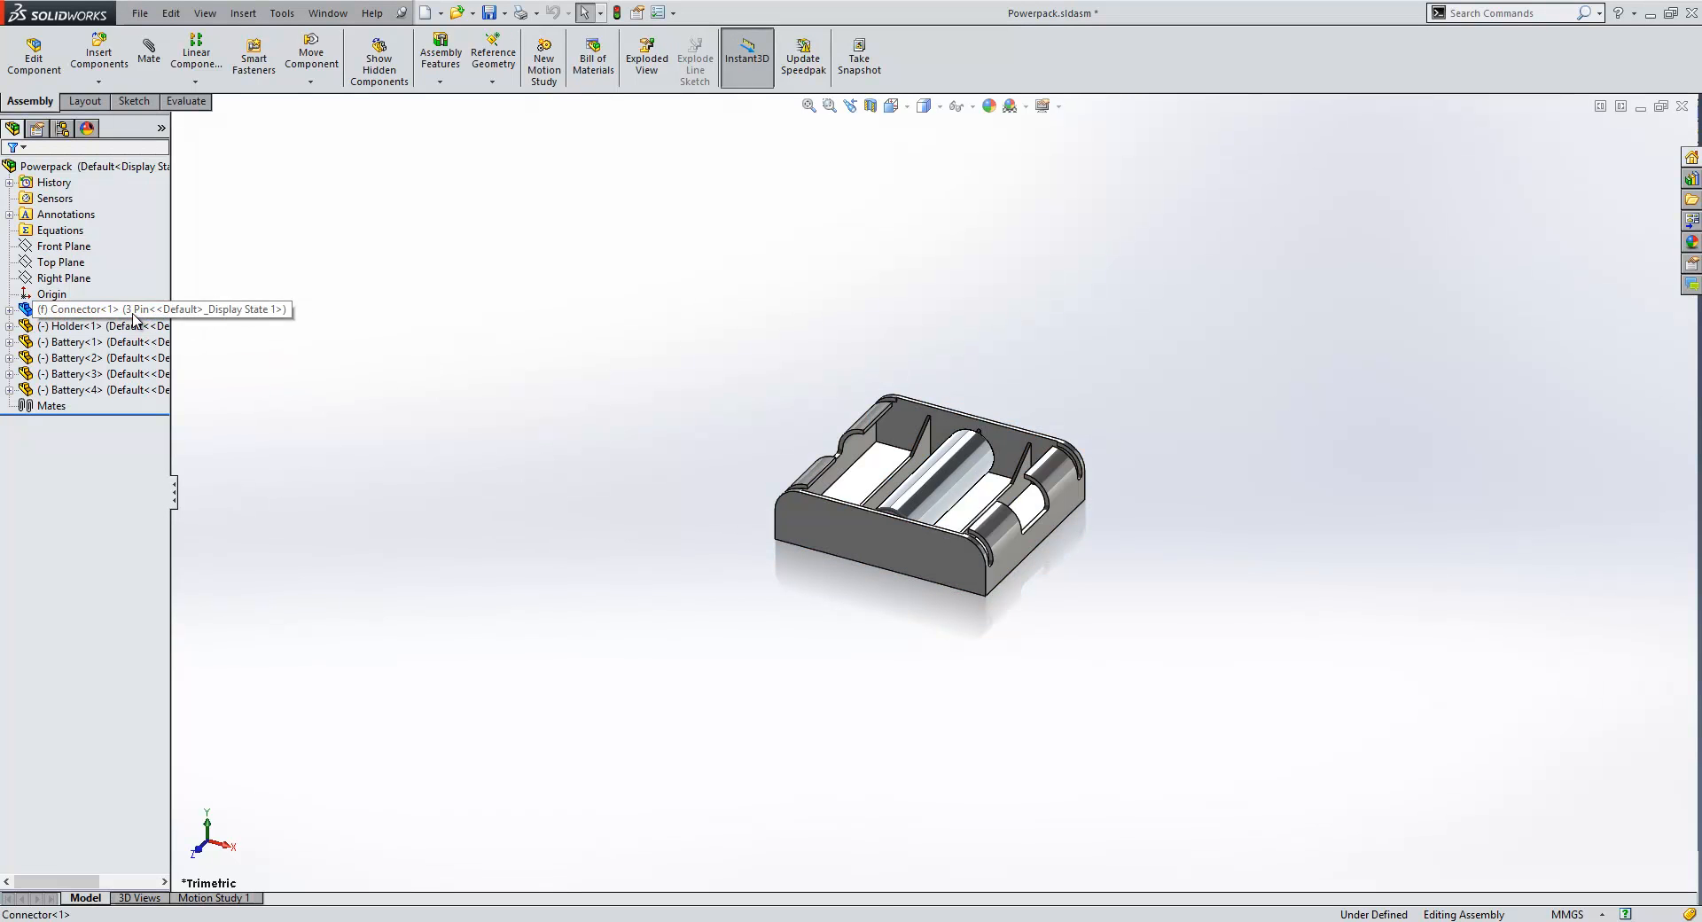
pyautogui.rightClick(77, 309)
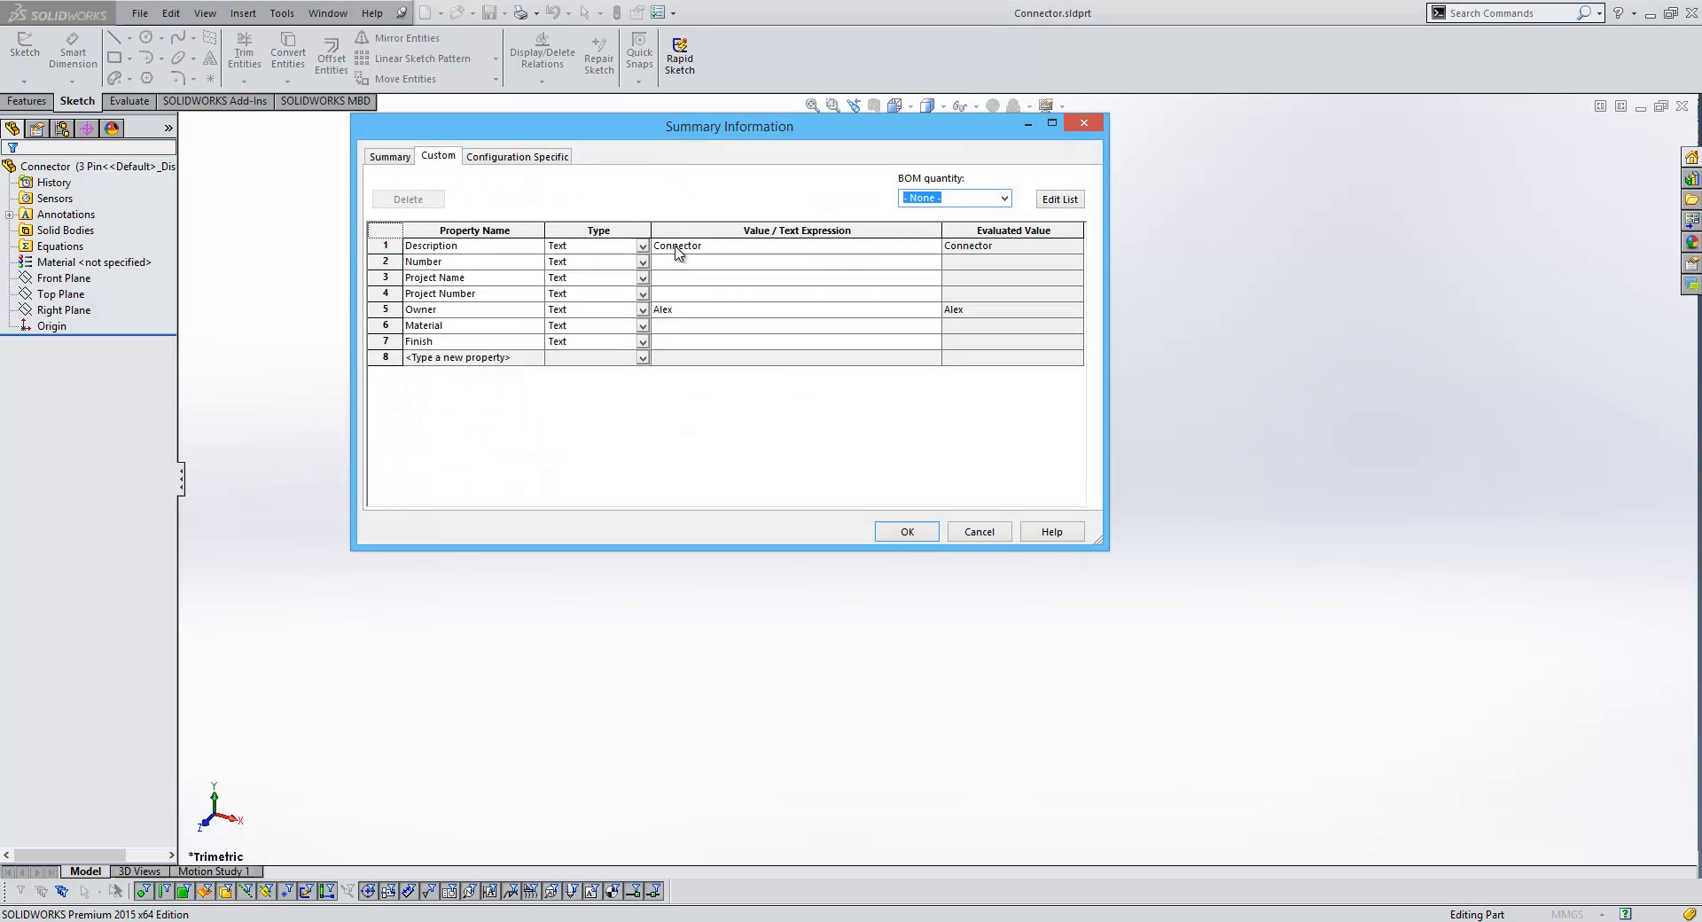
pyautogui.moveTo(971, 295)
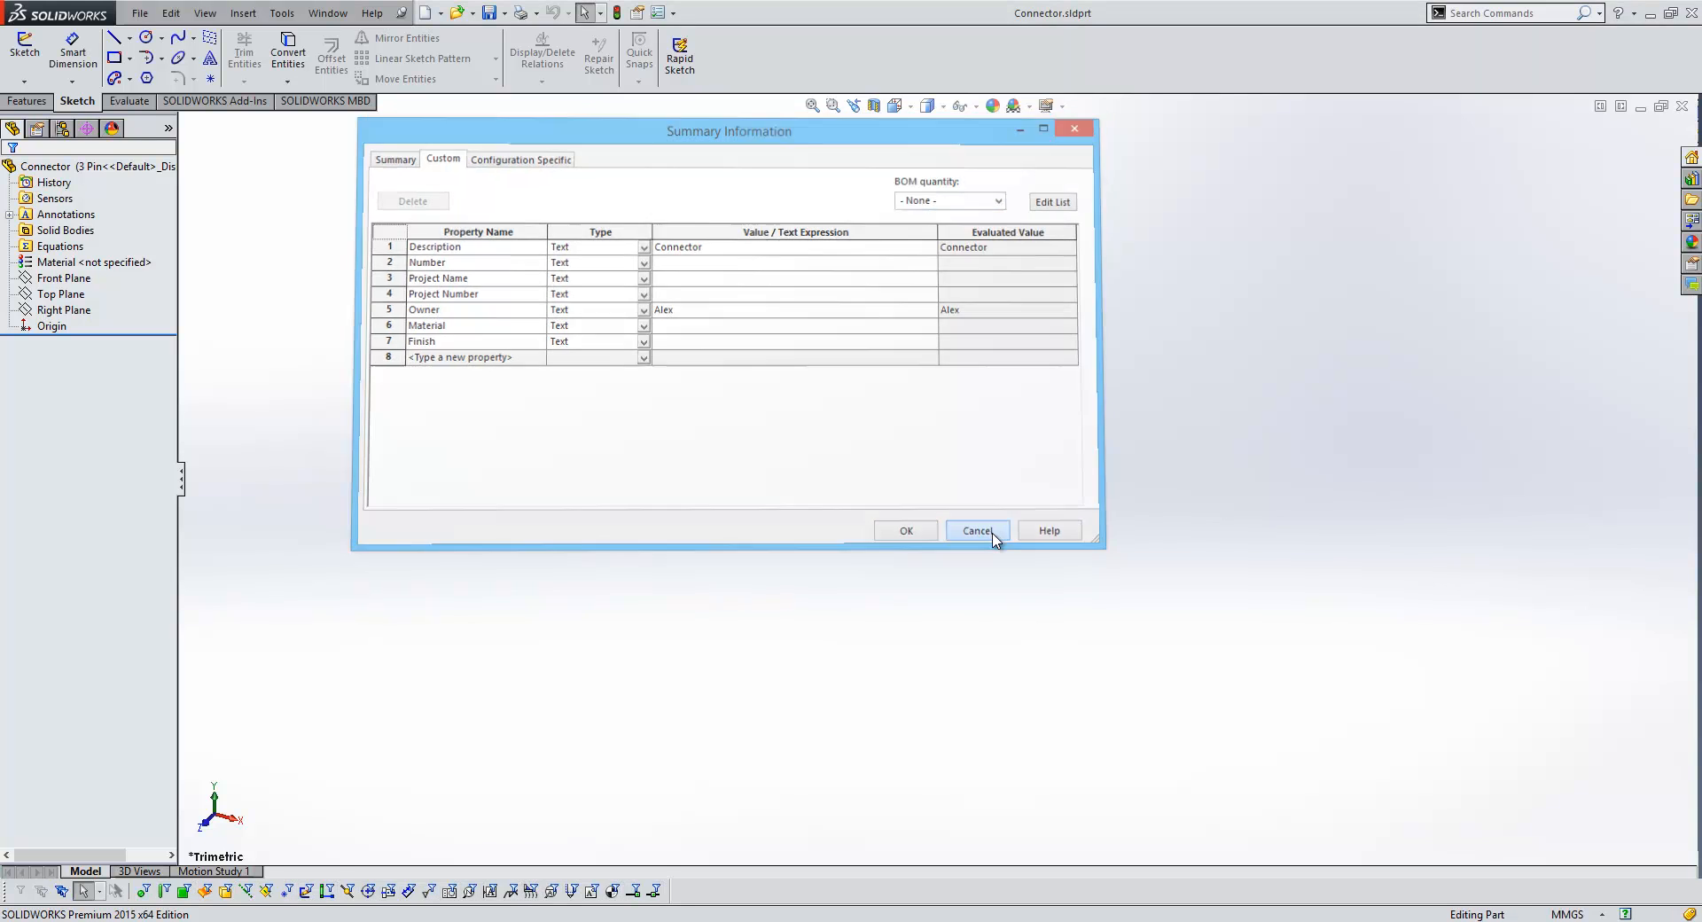
# Step: Cancel the Connector's custom properties and close all open documents from the Window menu
pyautogui.click(976, 531)
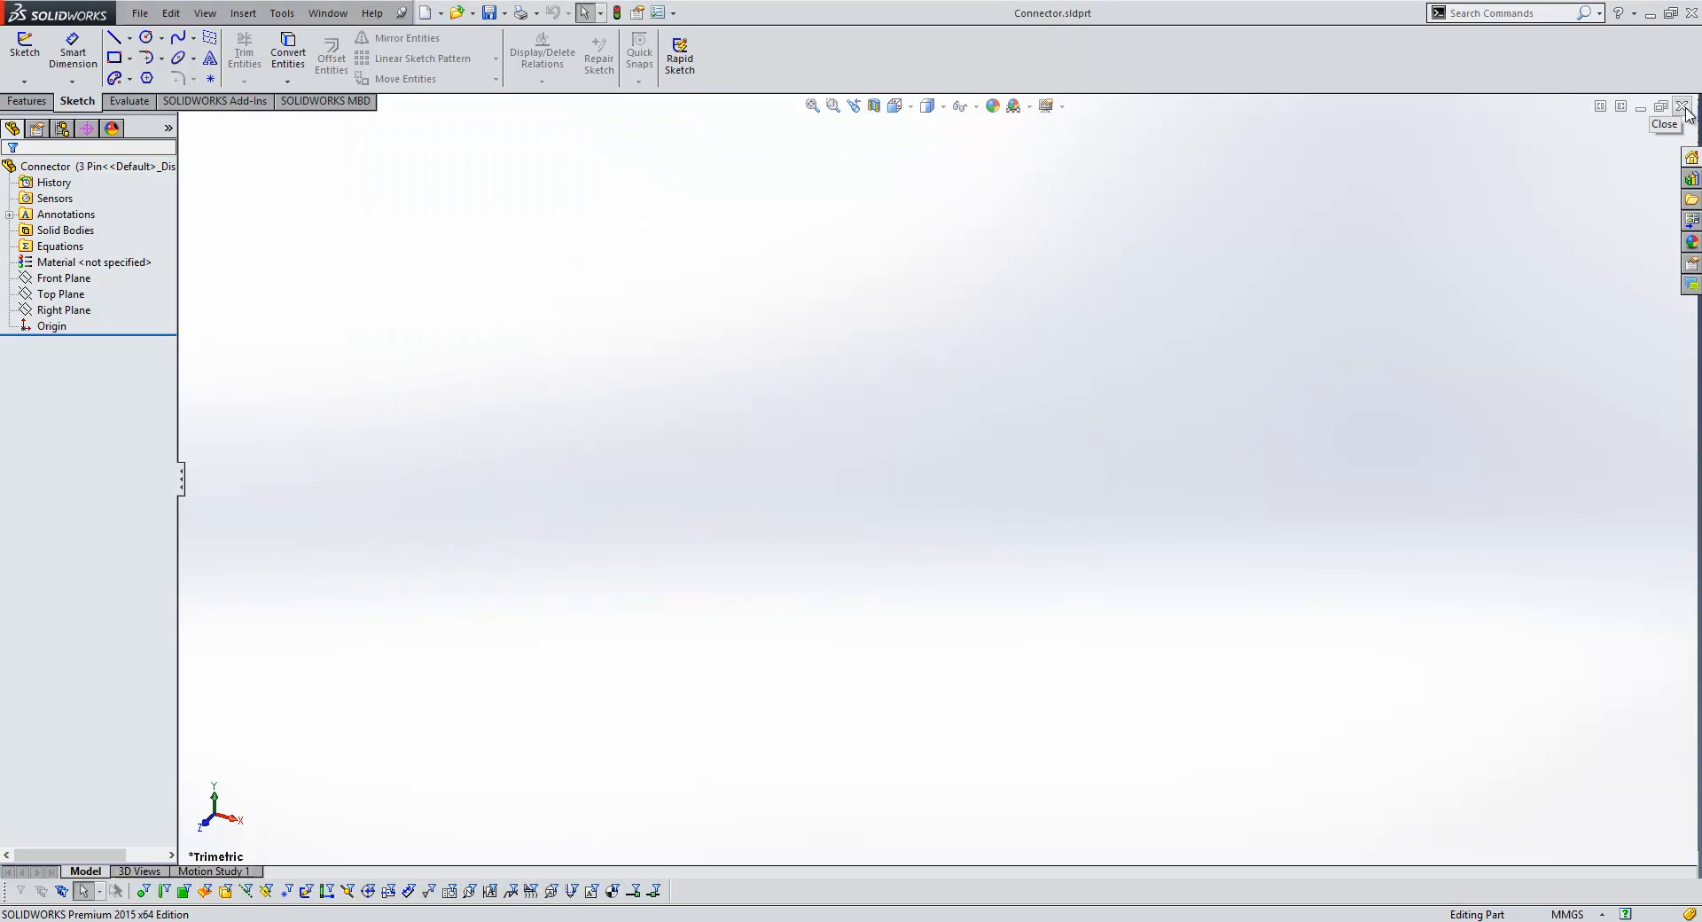
pyautogui.click(327, 11)
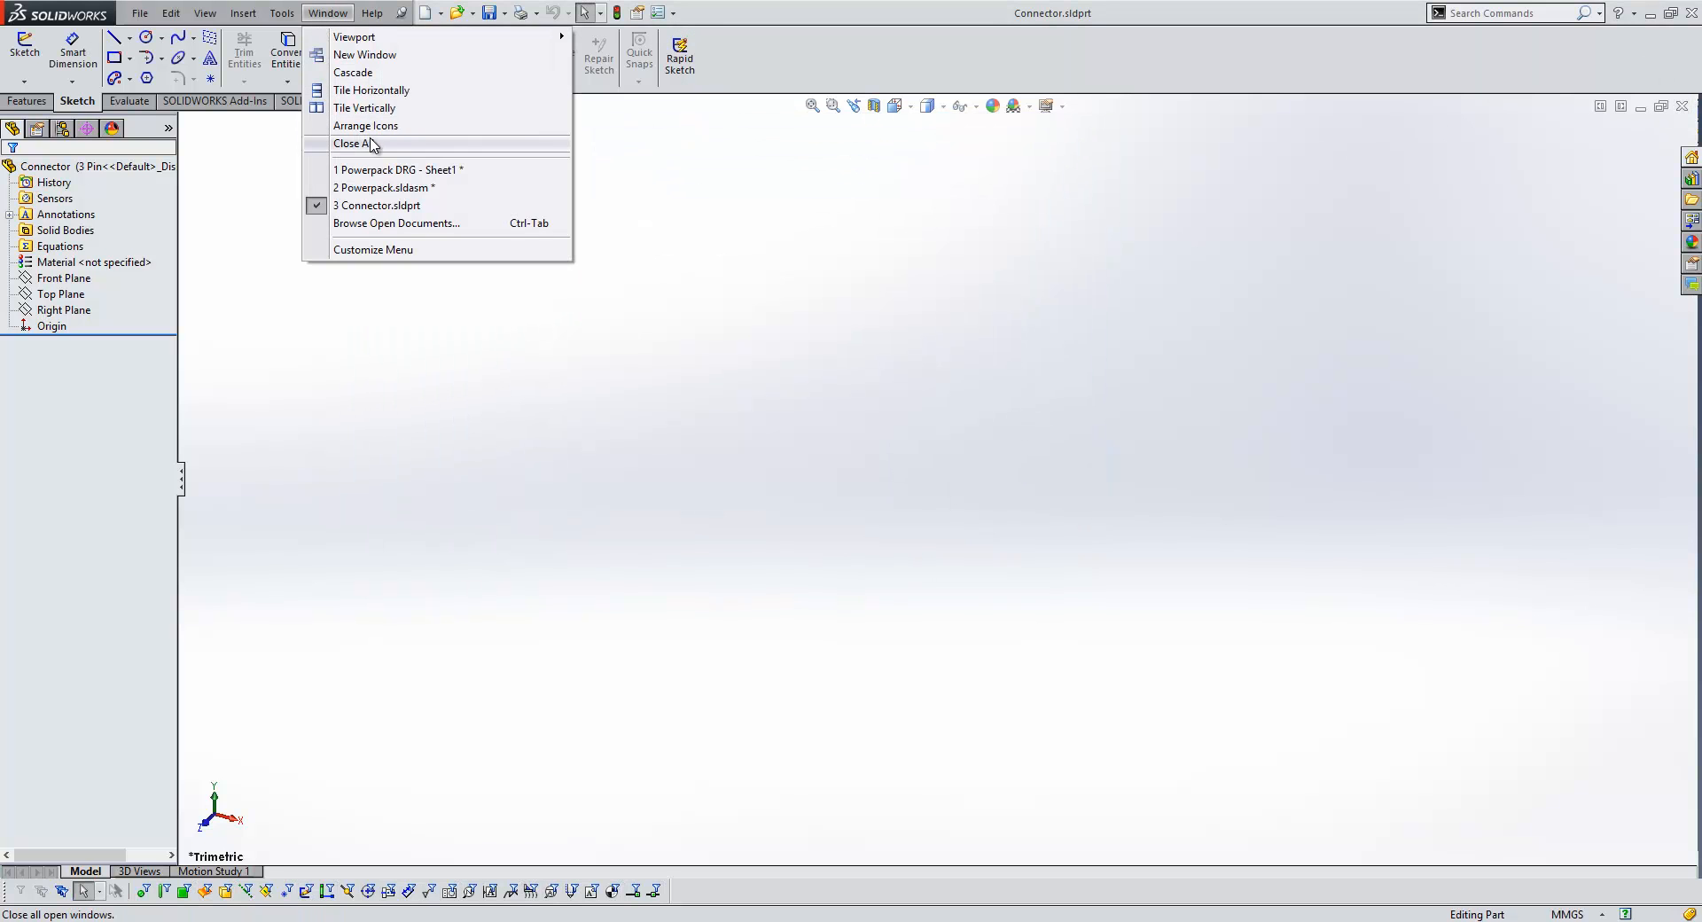
pyautogui.click(351, 144)
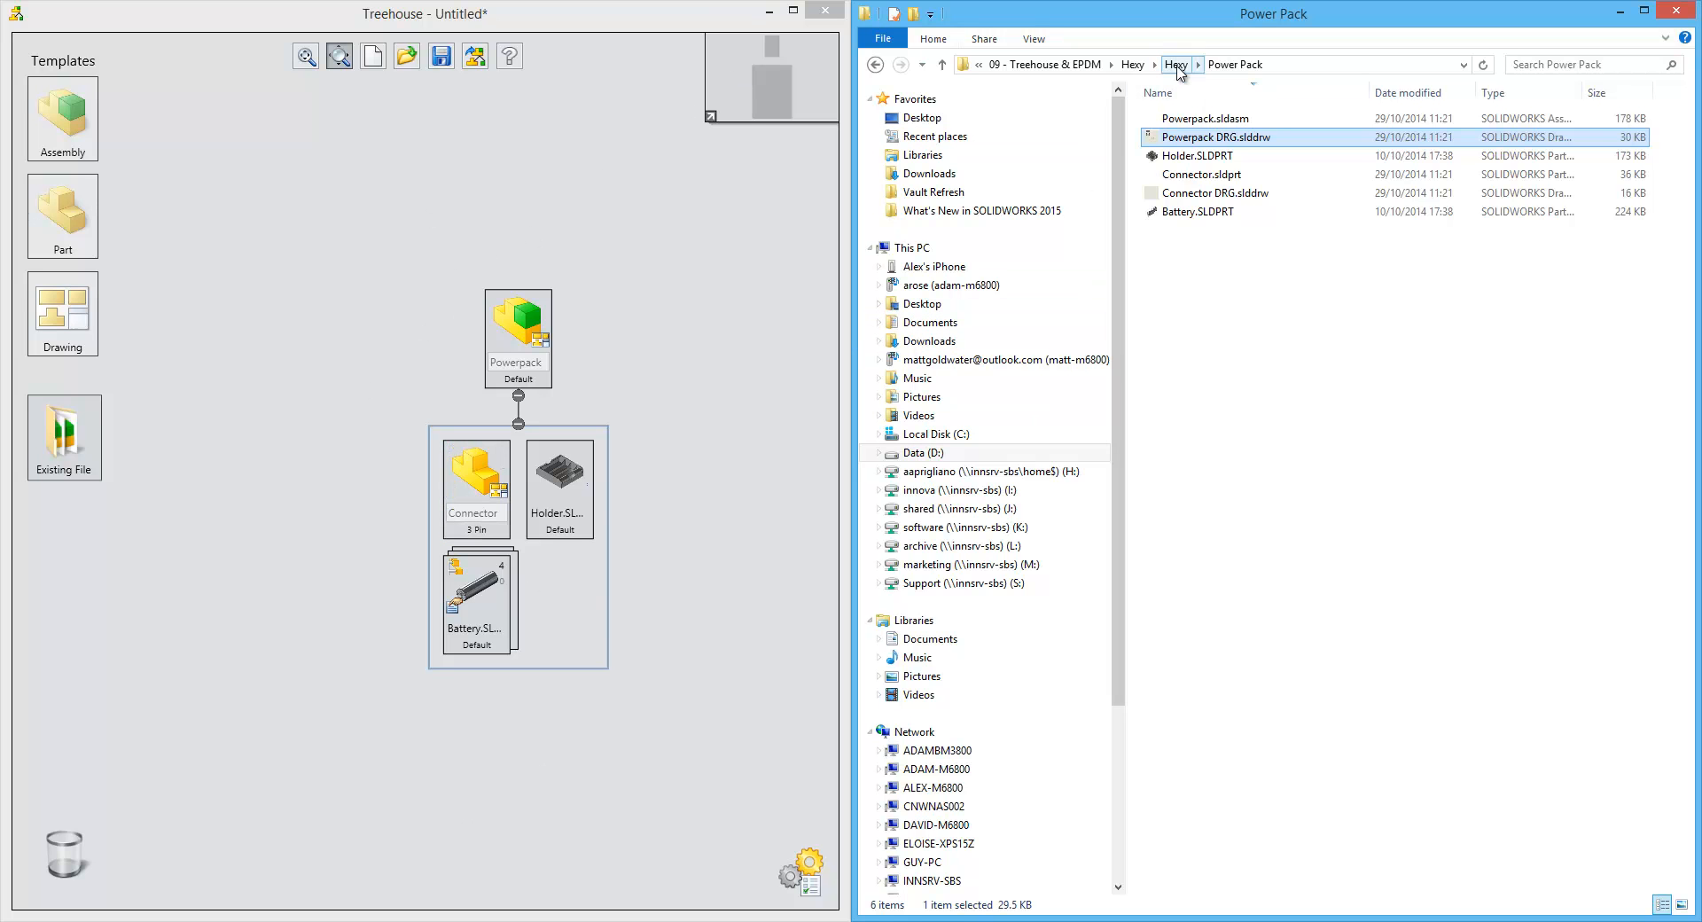
# Step: Load Hexy.SLDASM from the Hexy folder, saving the Powerpack hierarchy when prompted
pyautogui.click(1175, 63)
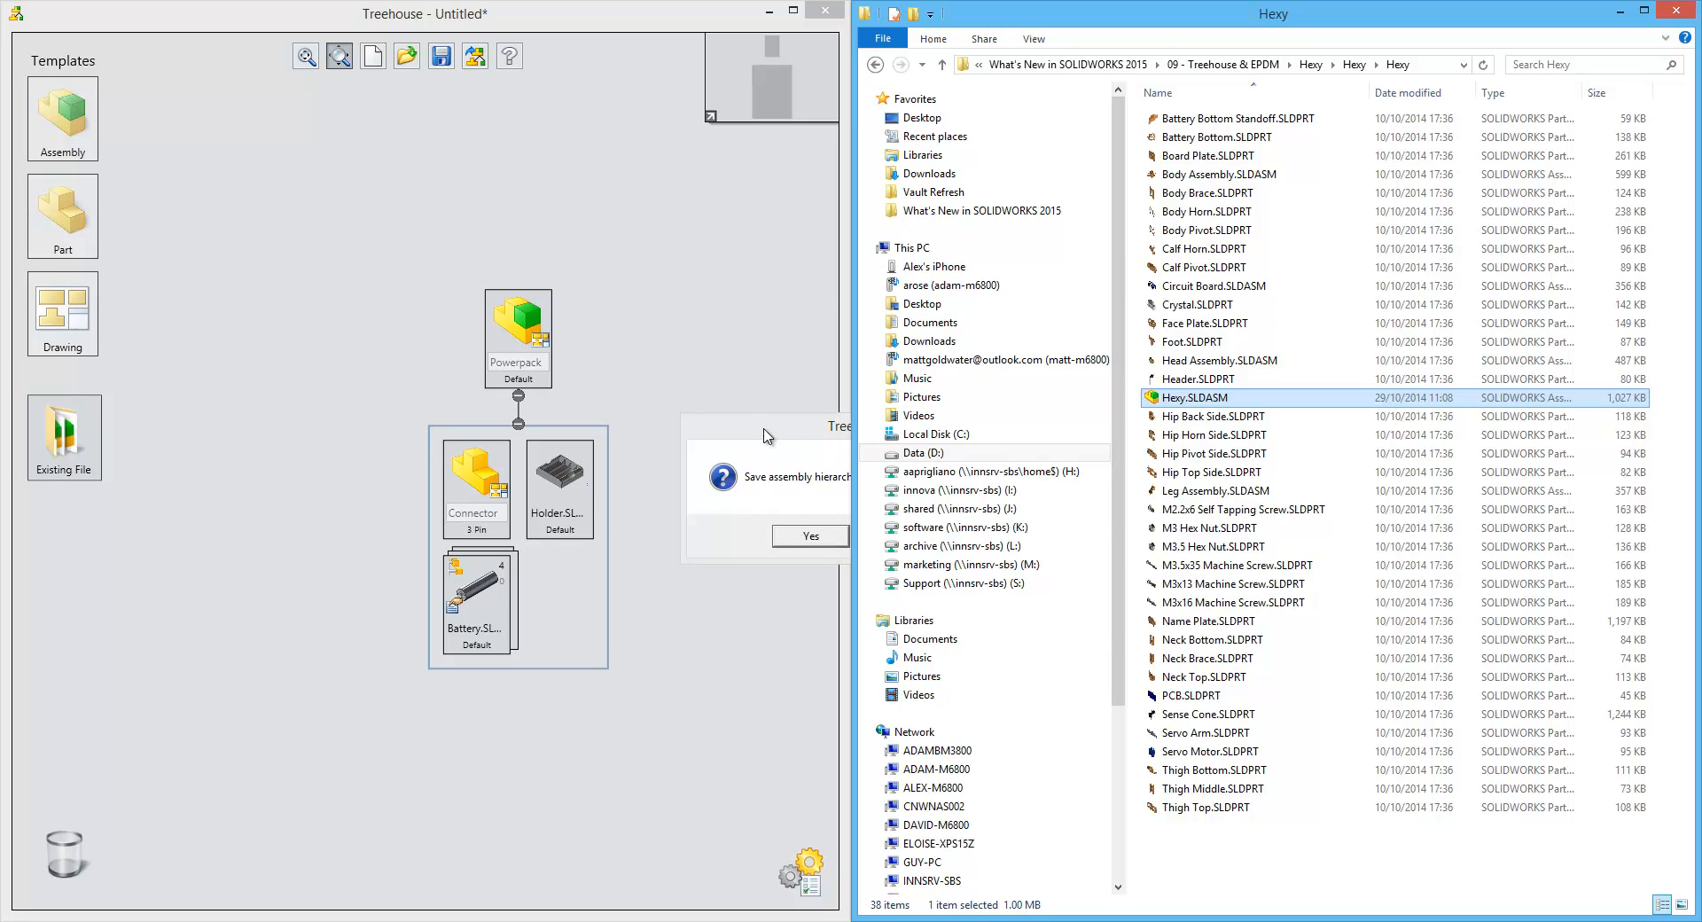
pyautogui.click(808, 535)
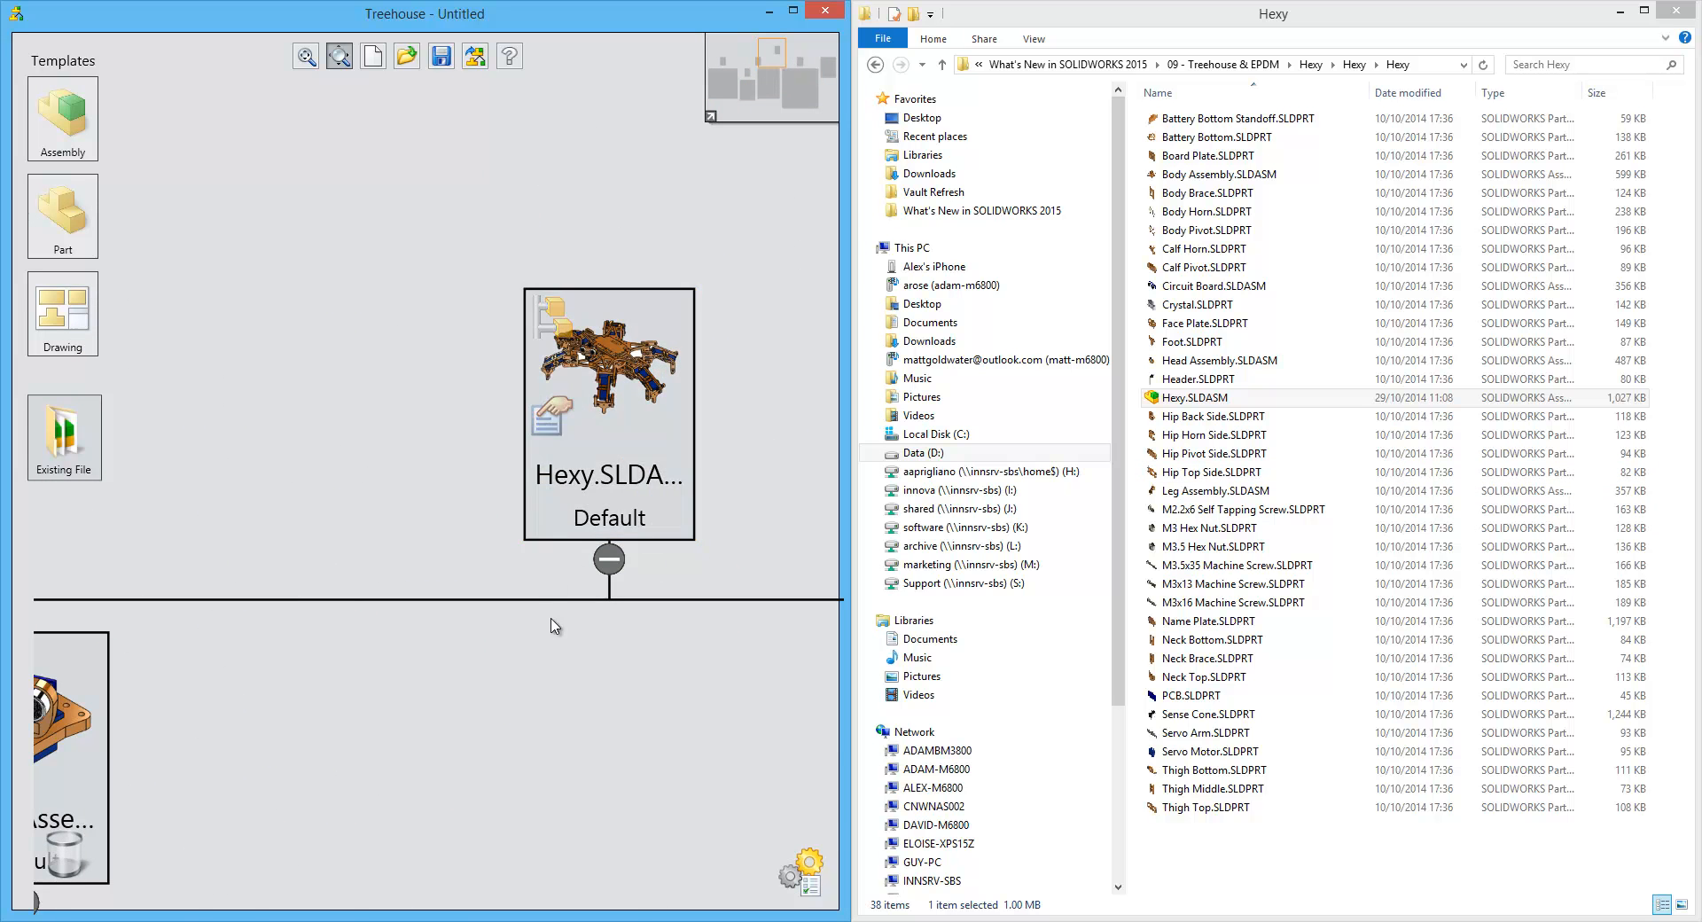
pyautogui.click(609, 559)
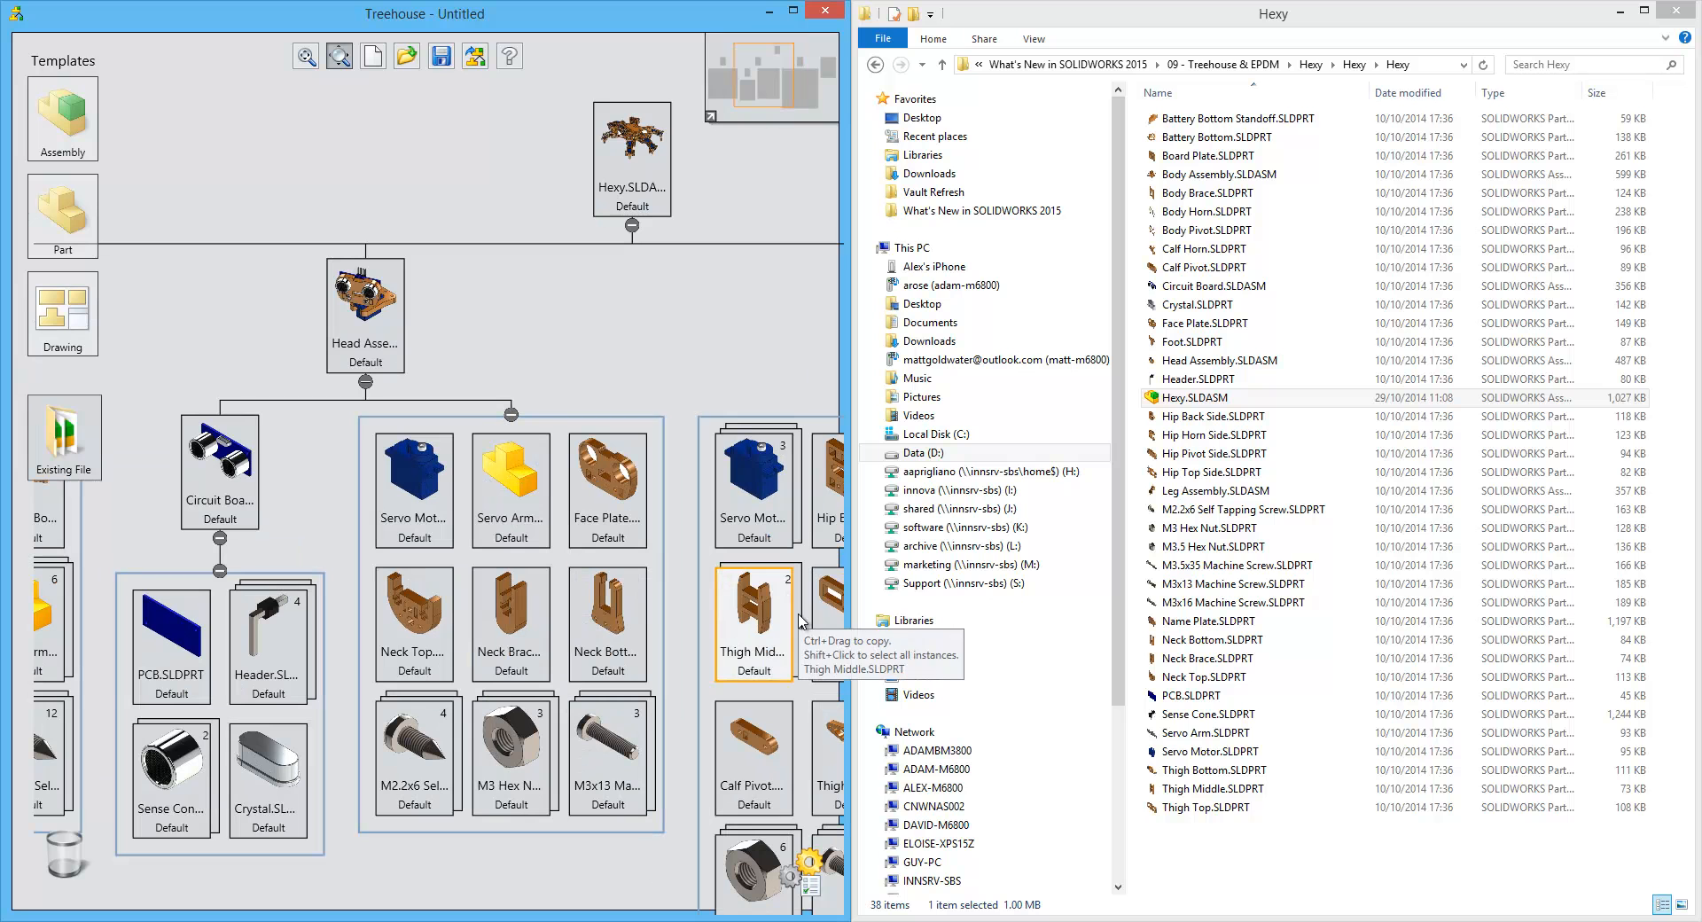
pyautogui.moveTo(382, 551)
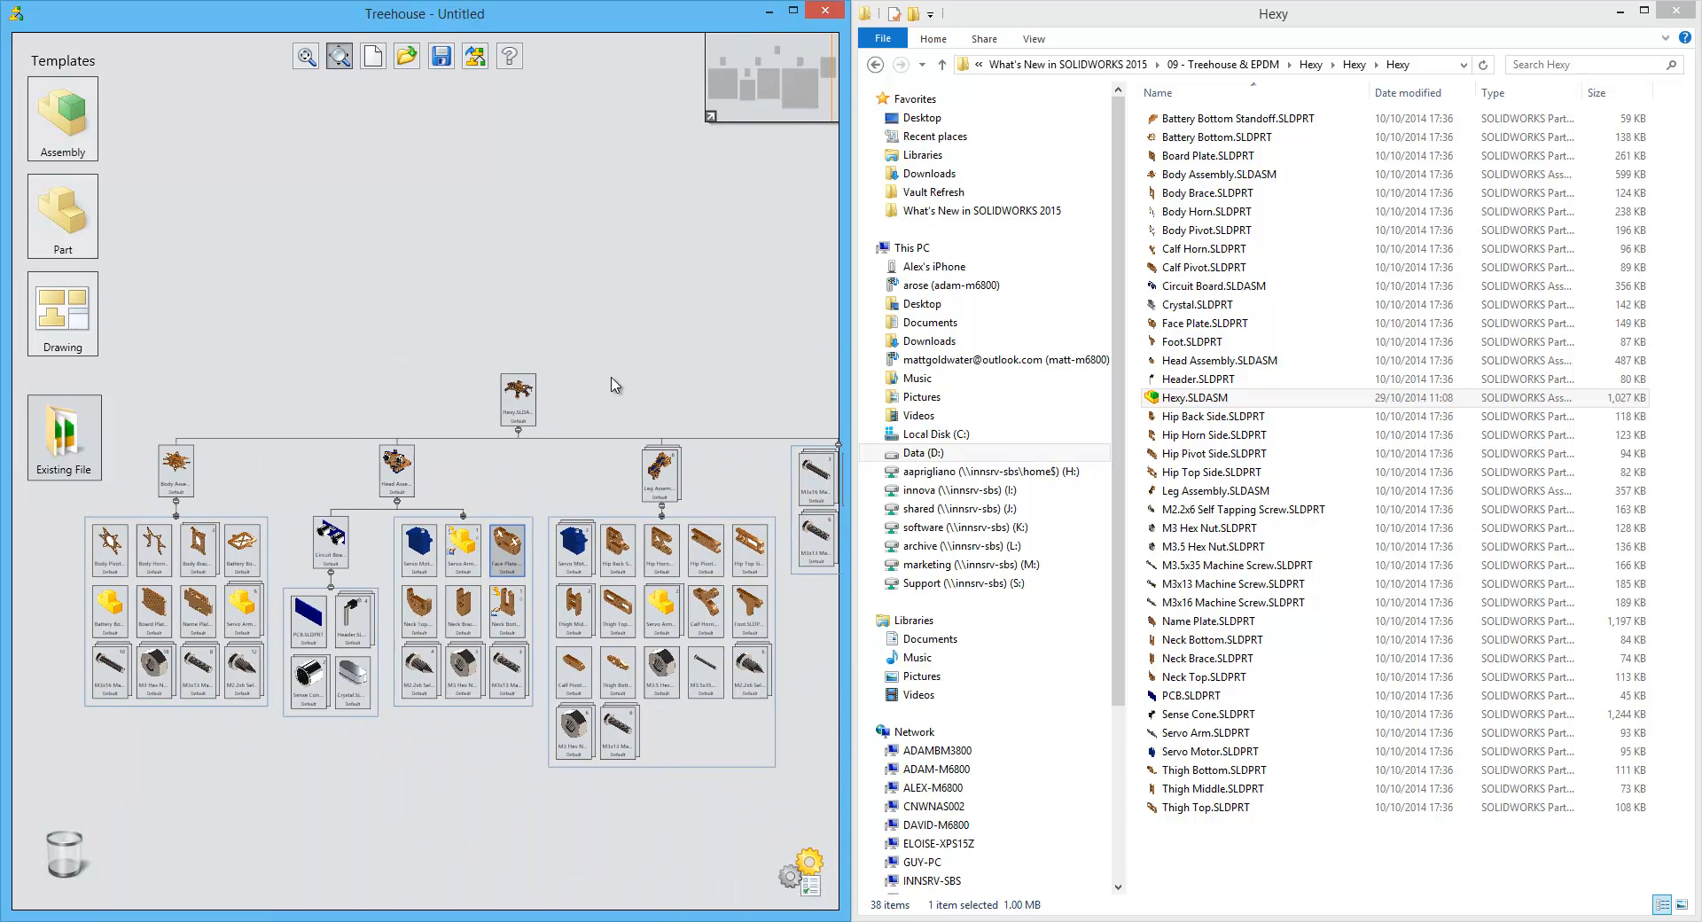
pyautogui.moveTo(644, 376)
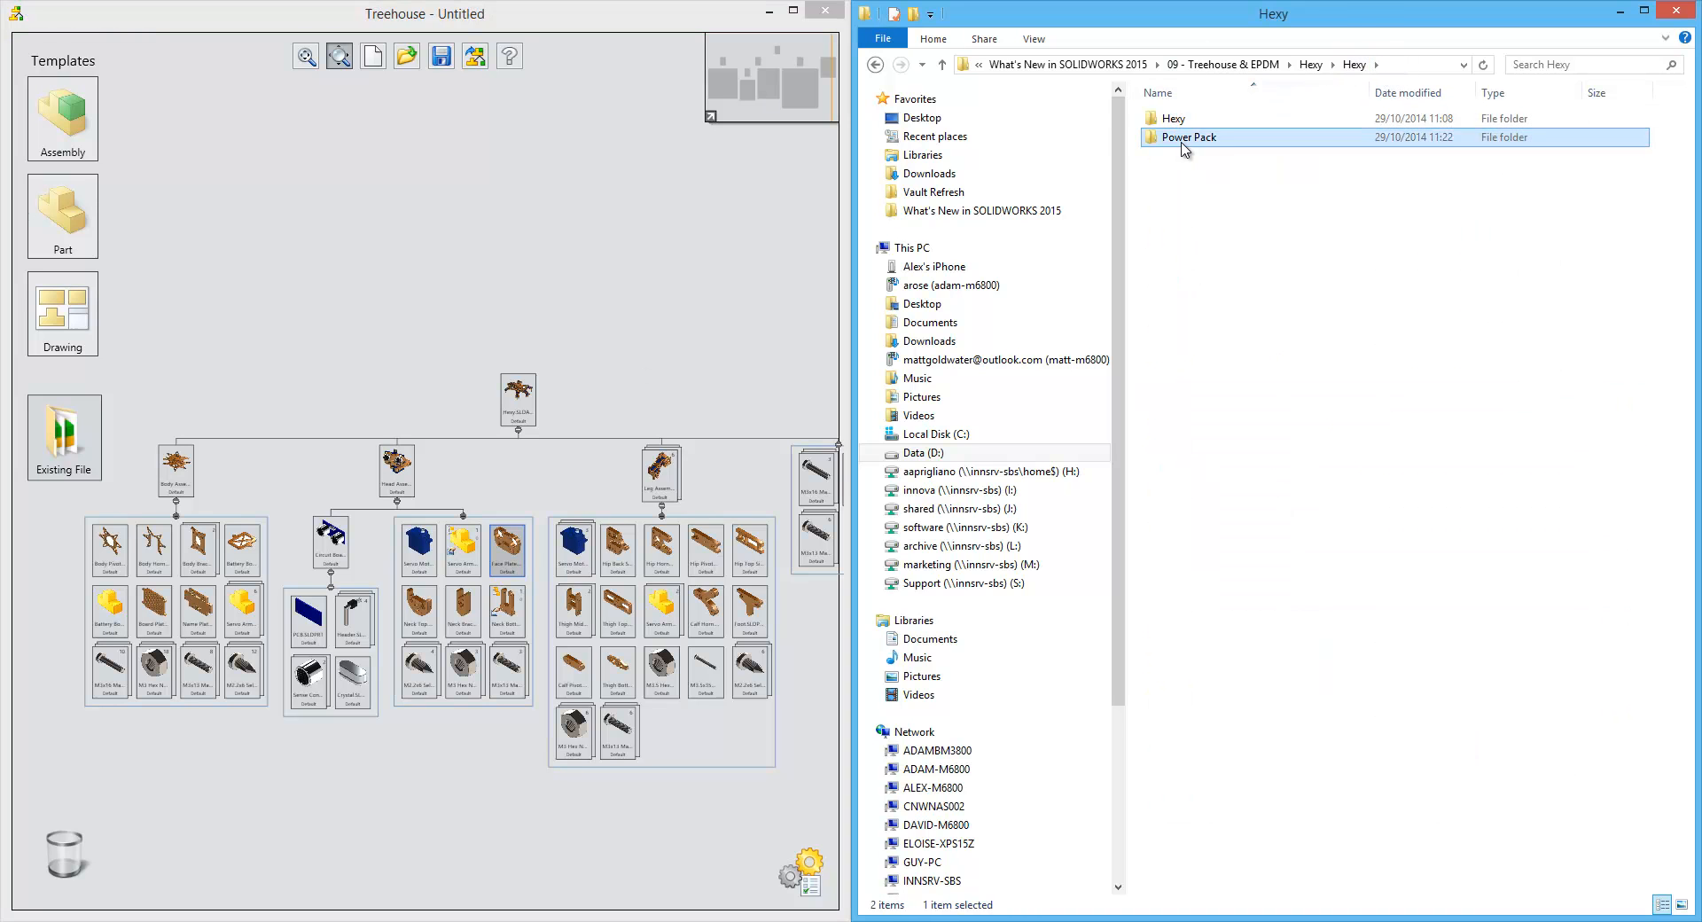
# Step: Open the Power Pack folder to list its exported files beside the Hexy tree
pyautogui.doubleClick(1185, 136)
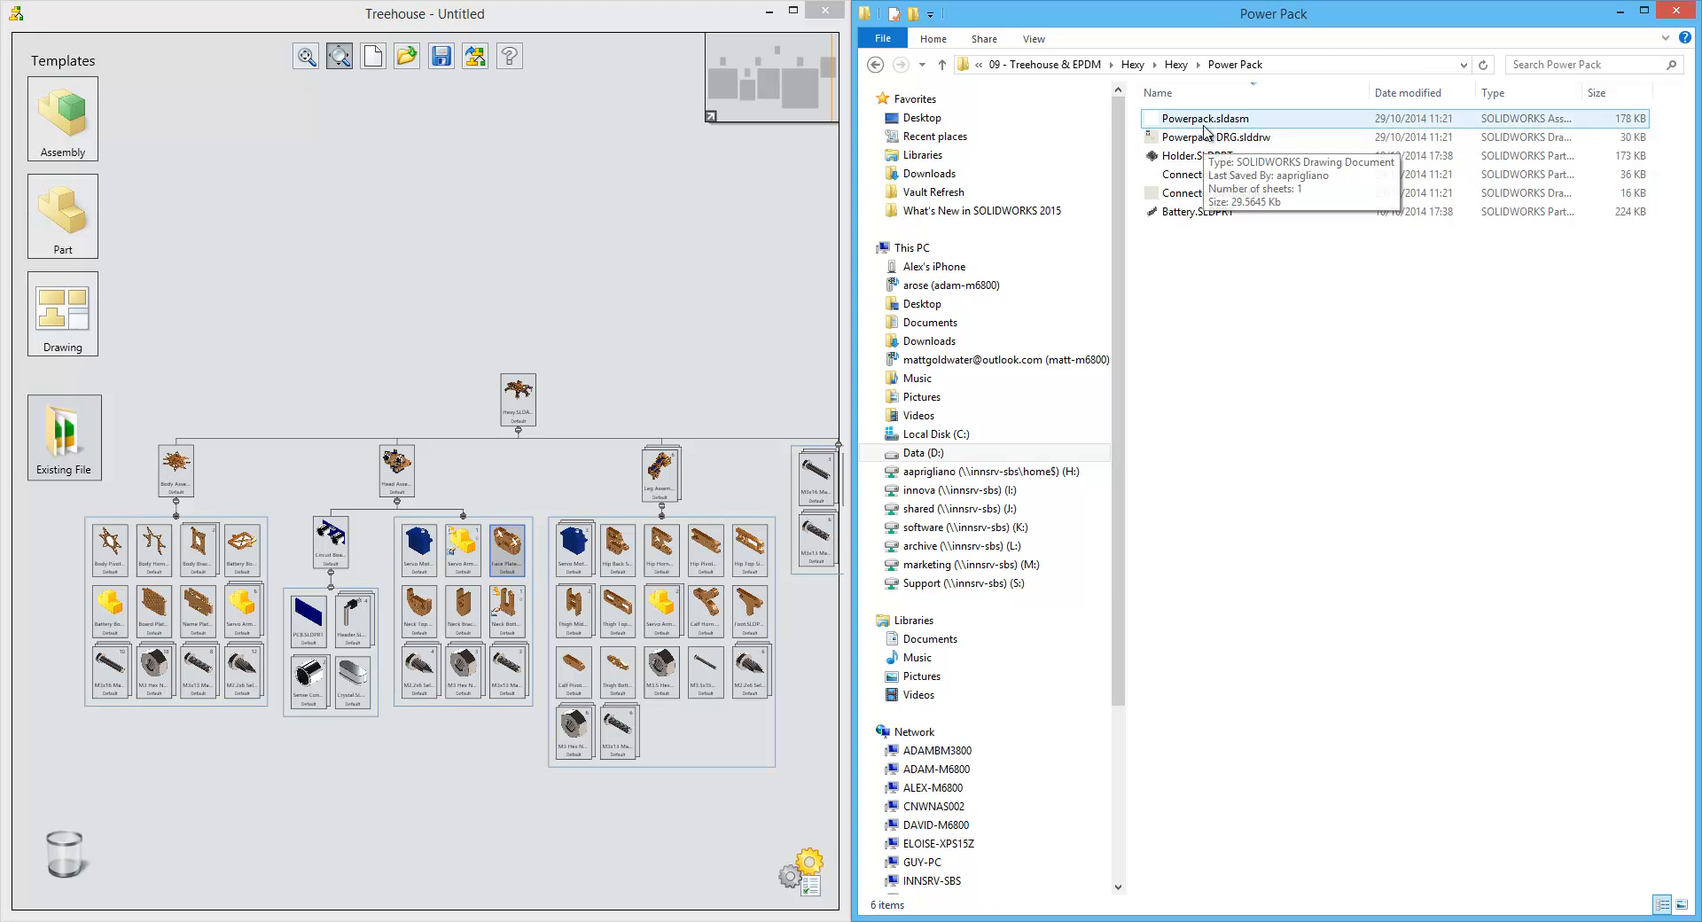
pyautogui.moveTo(1199, 123)
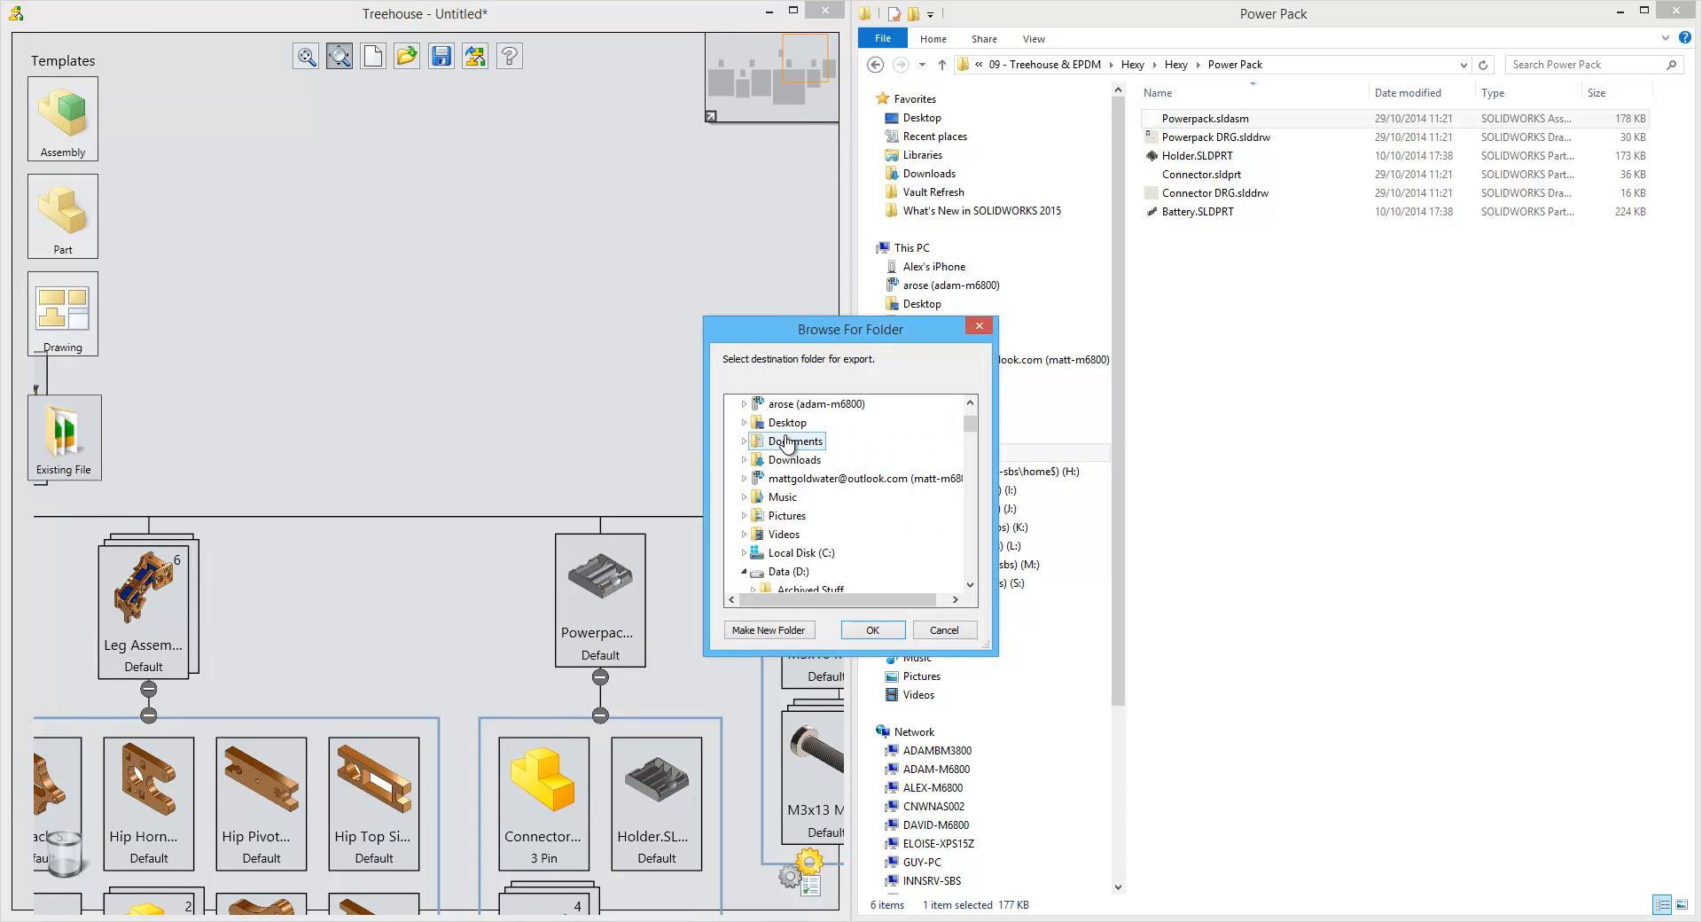
# Step: Export the Hexy tree to the Hexy > Hexy > Hexy folder, declining the backup
pyautogui.scroll(-3)
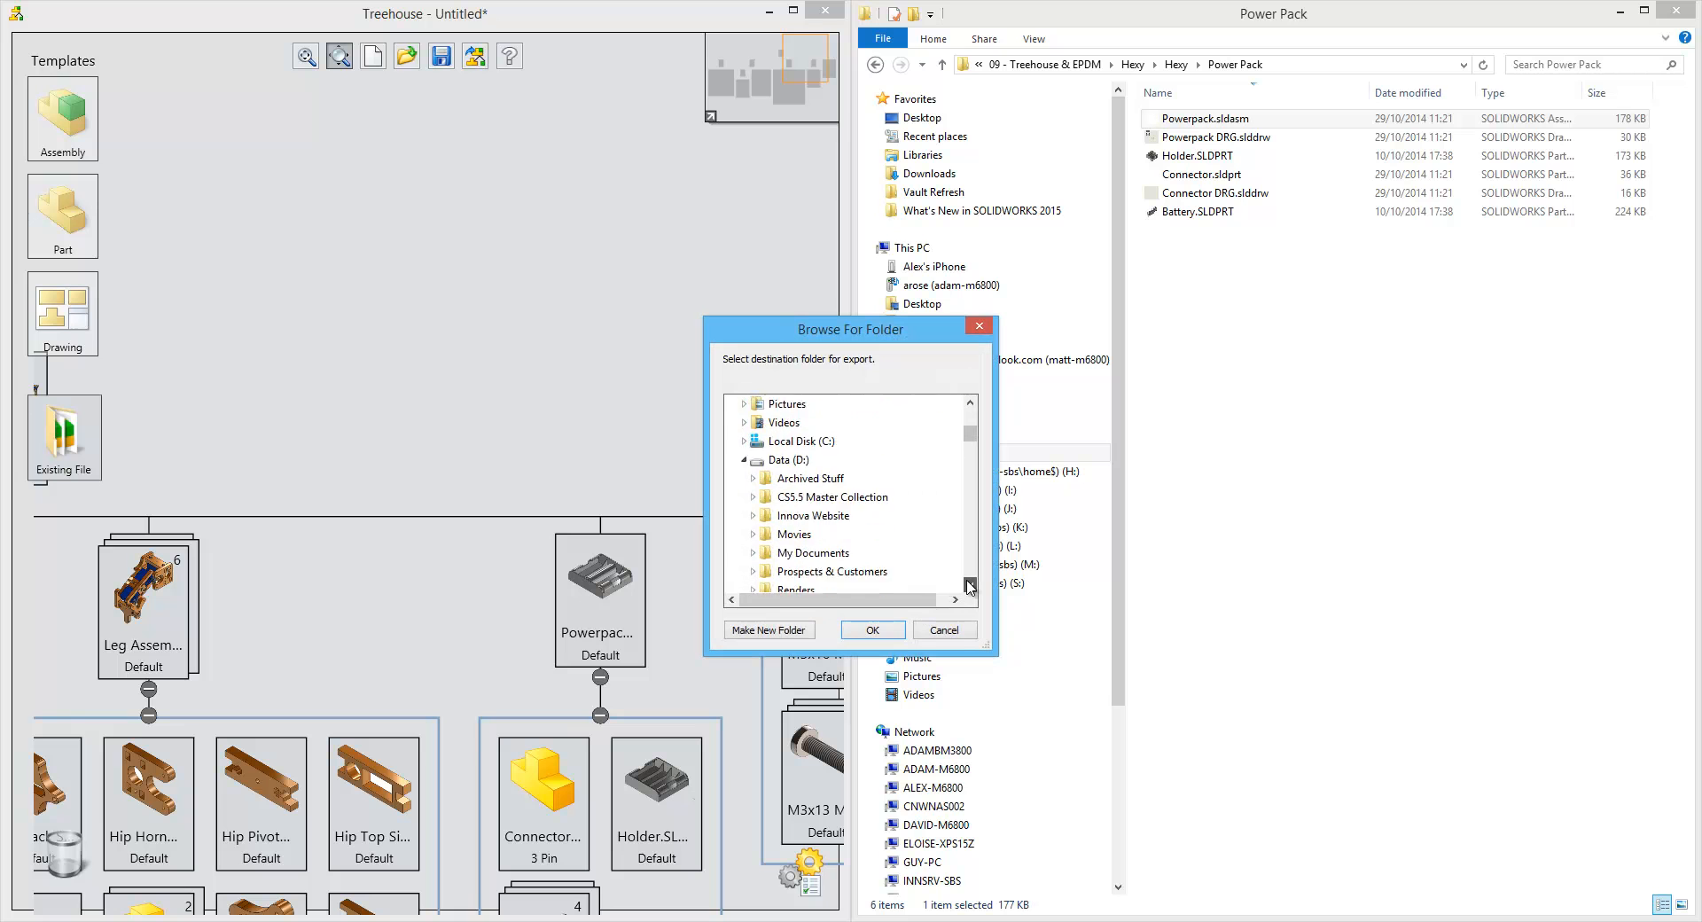
pyautogui.scroll(-3)
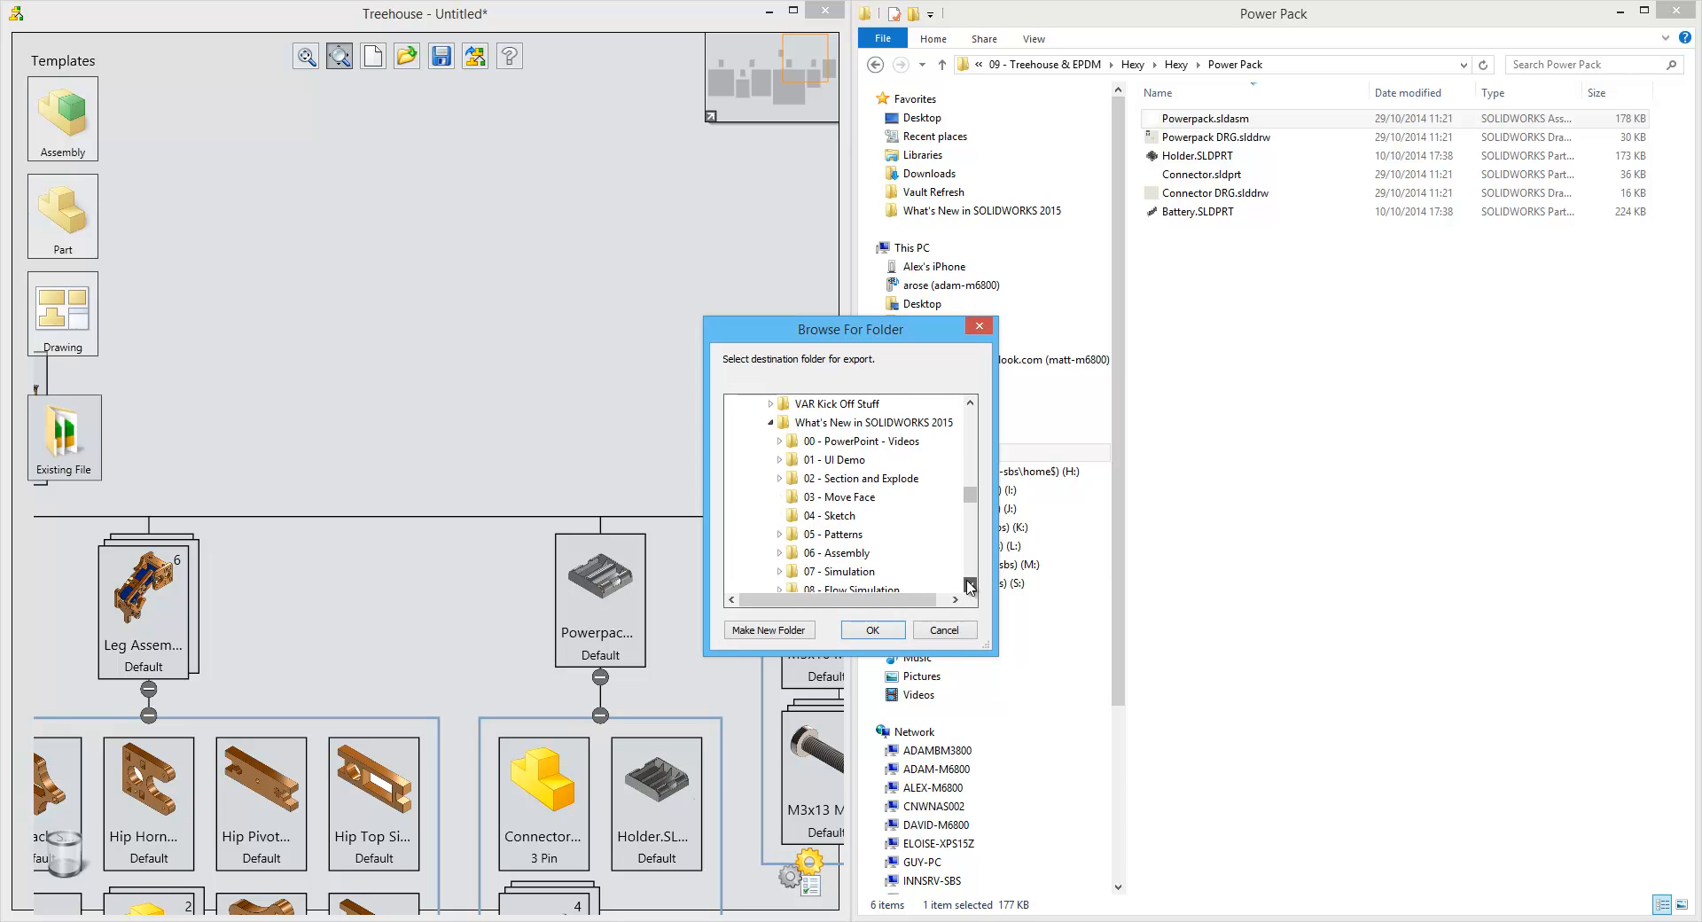
pyautogui.click(836, 533)
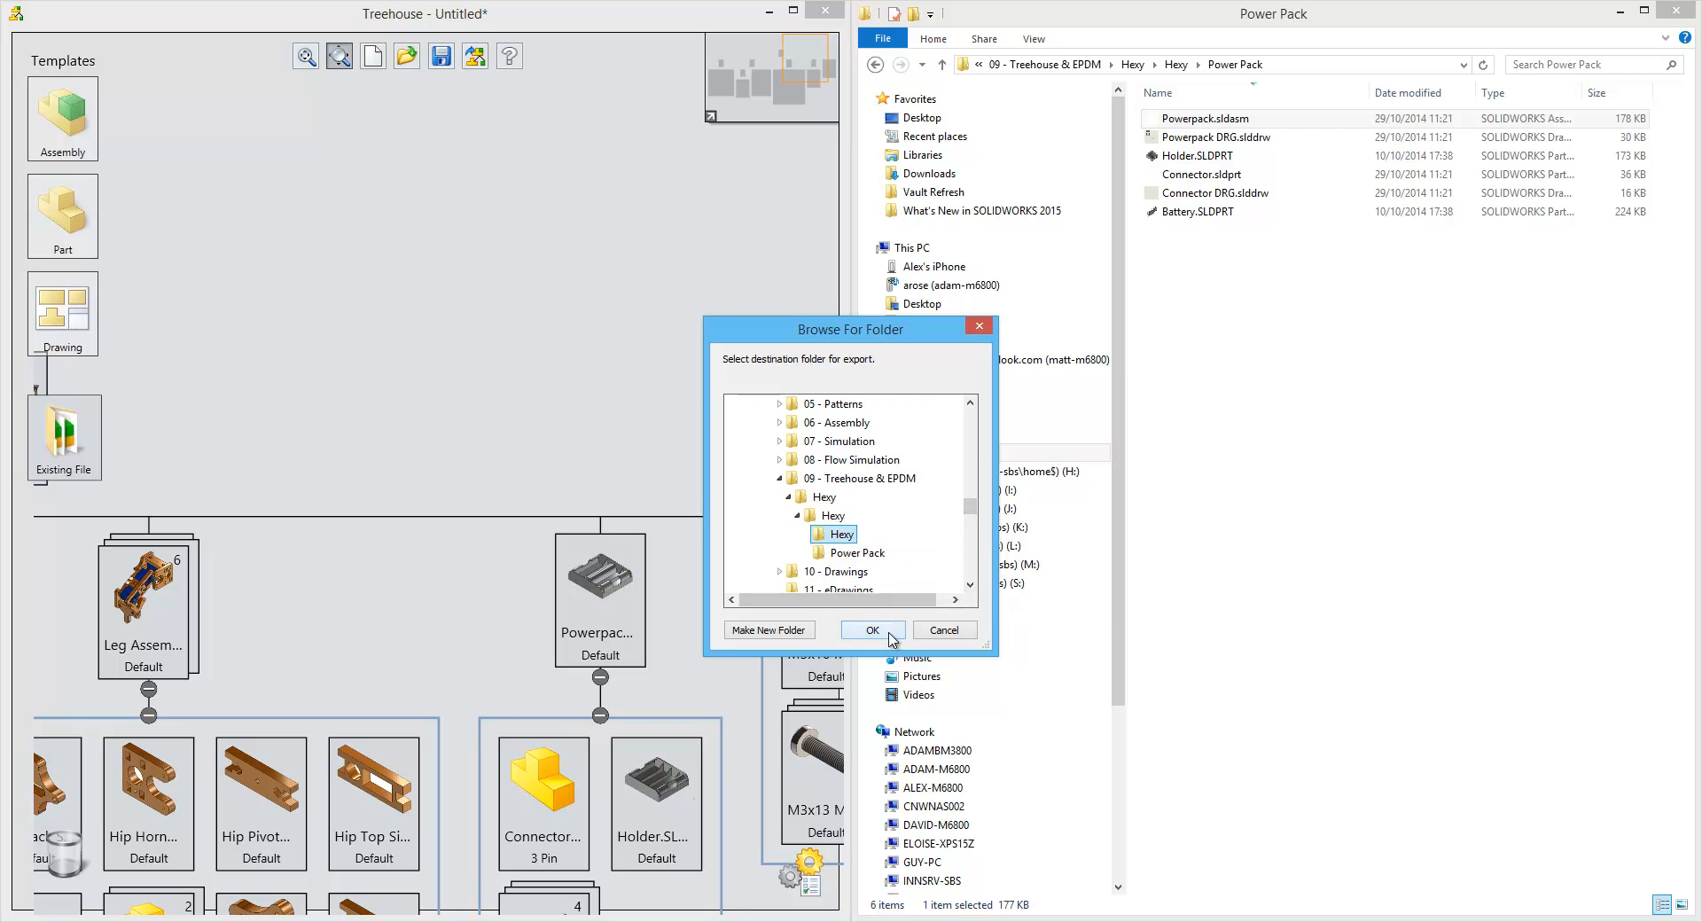
pyautogui.click(872, 629)
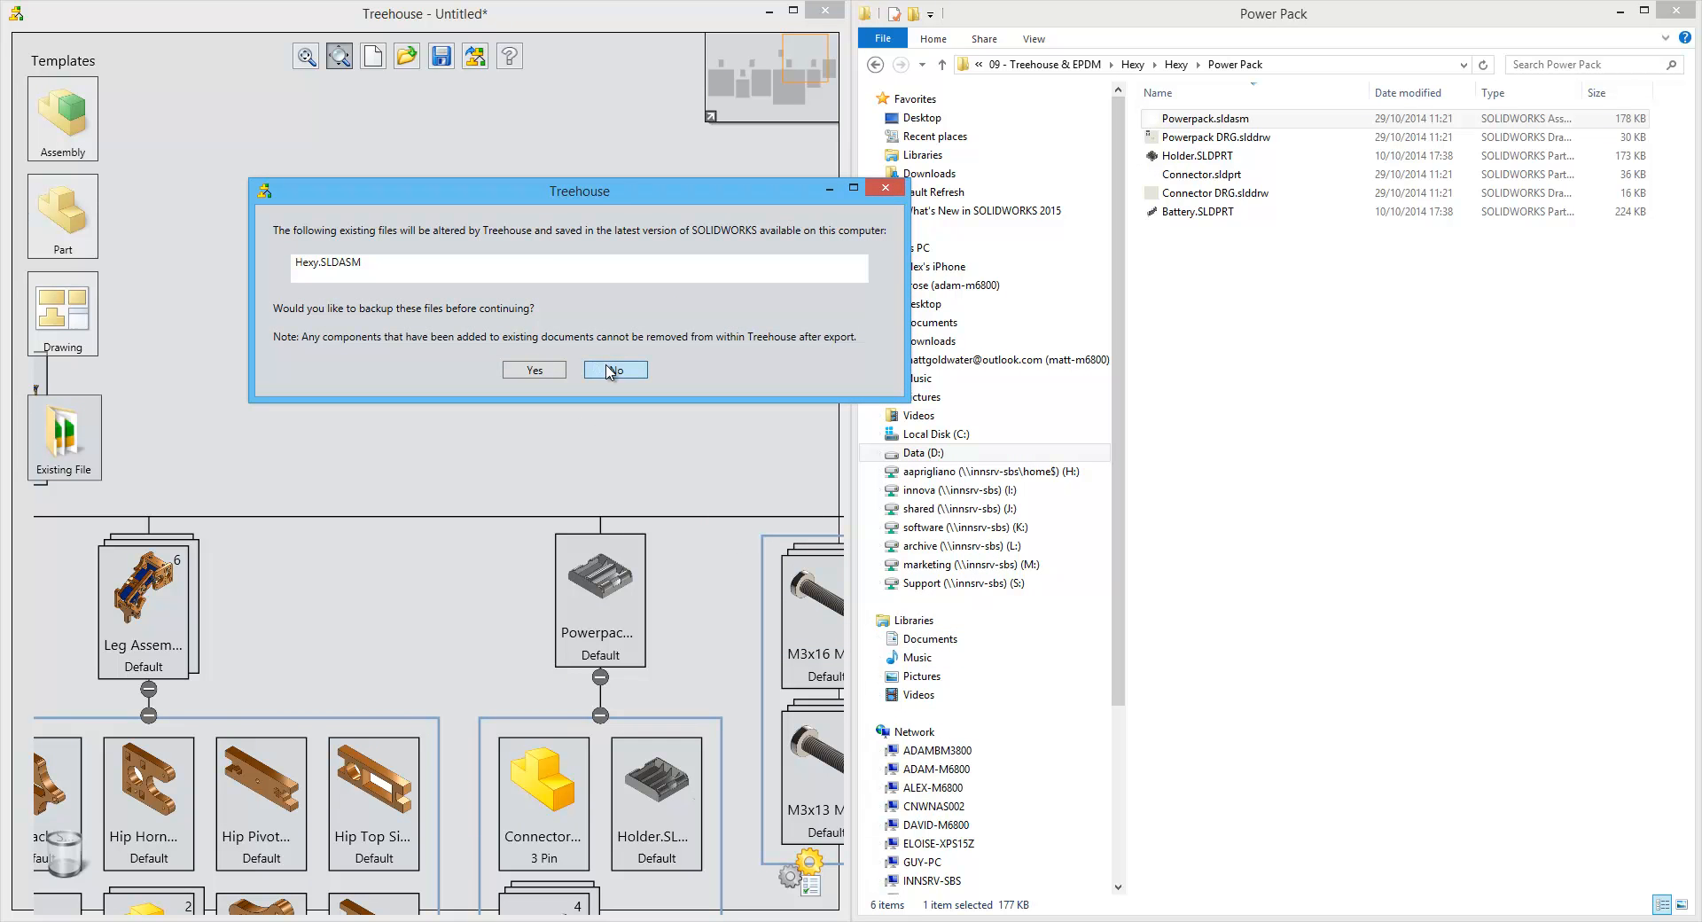
pyautogui.click(614, 370)
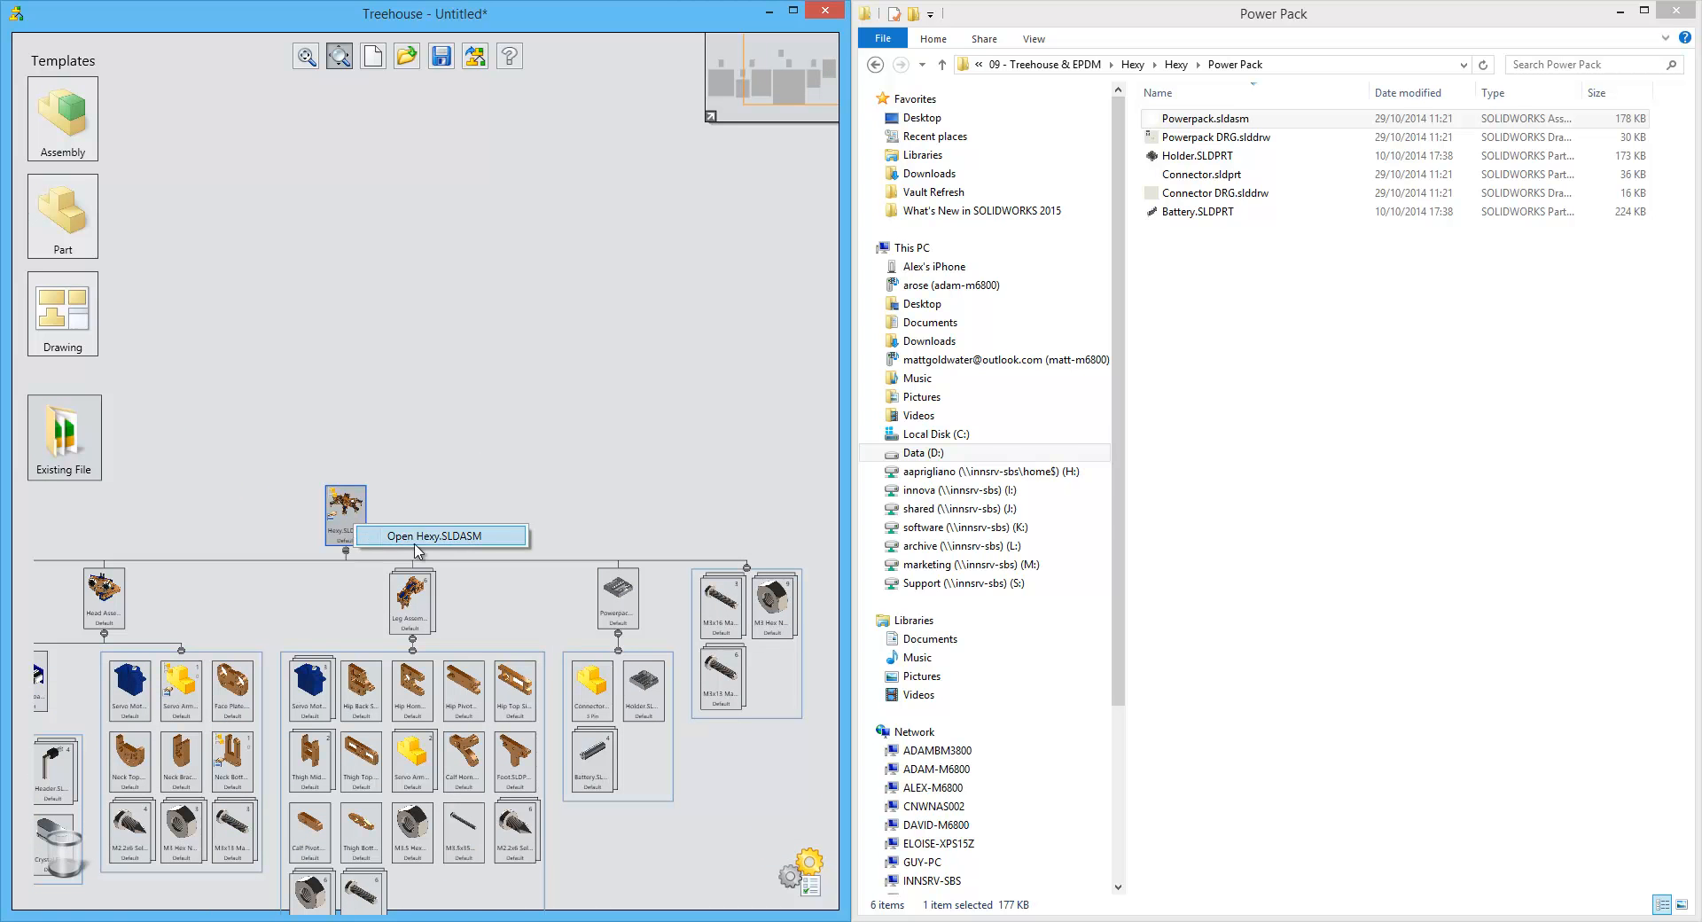
# Step: Open and rebuild Hexy.SLDASM, then select Powerpack<1> in the FeatureManager tree
pyautogui.click(439, 535)
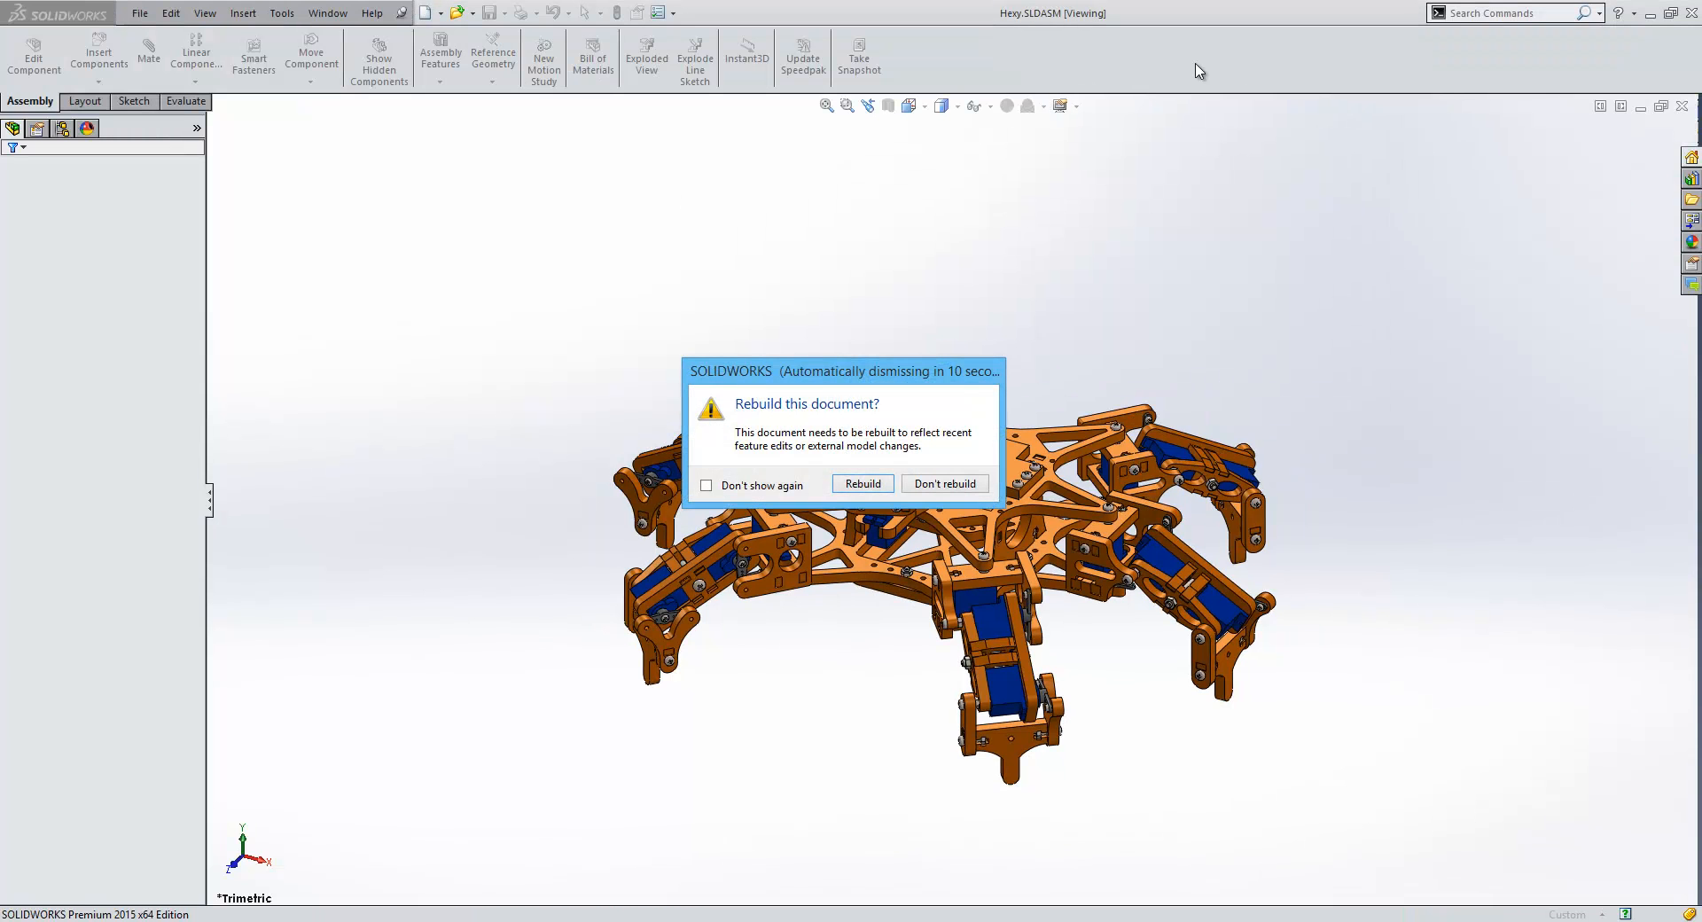
pyautogui.click(862, 483)
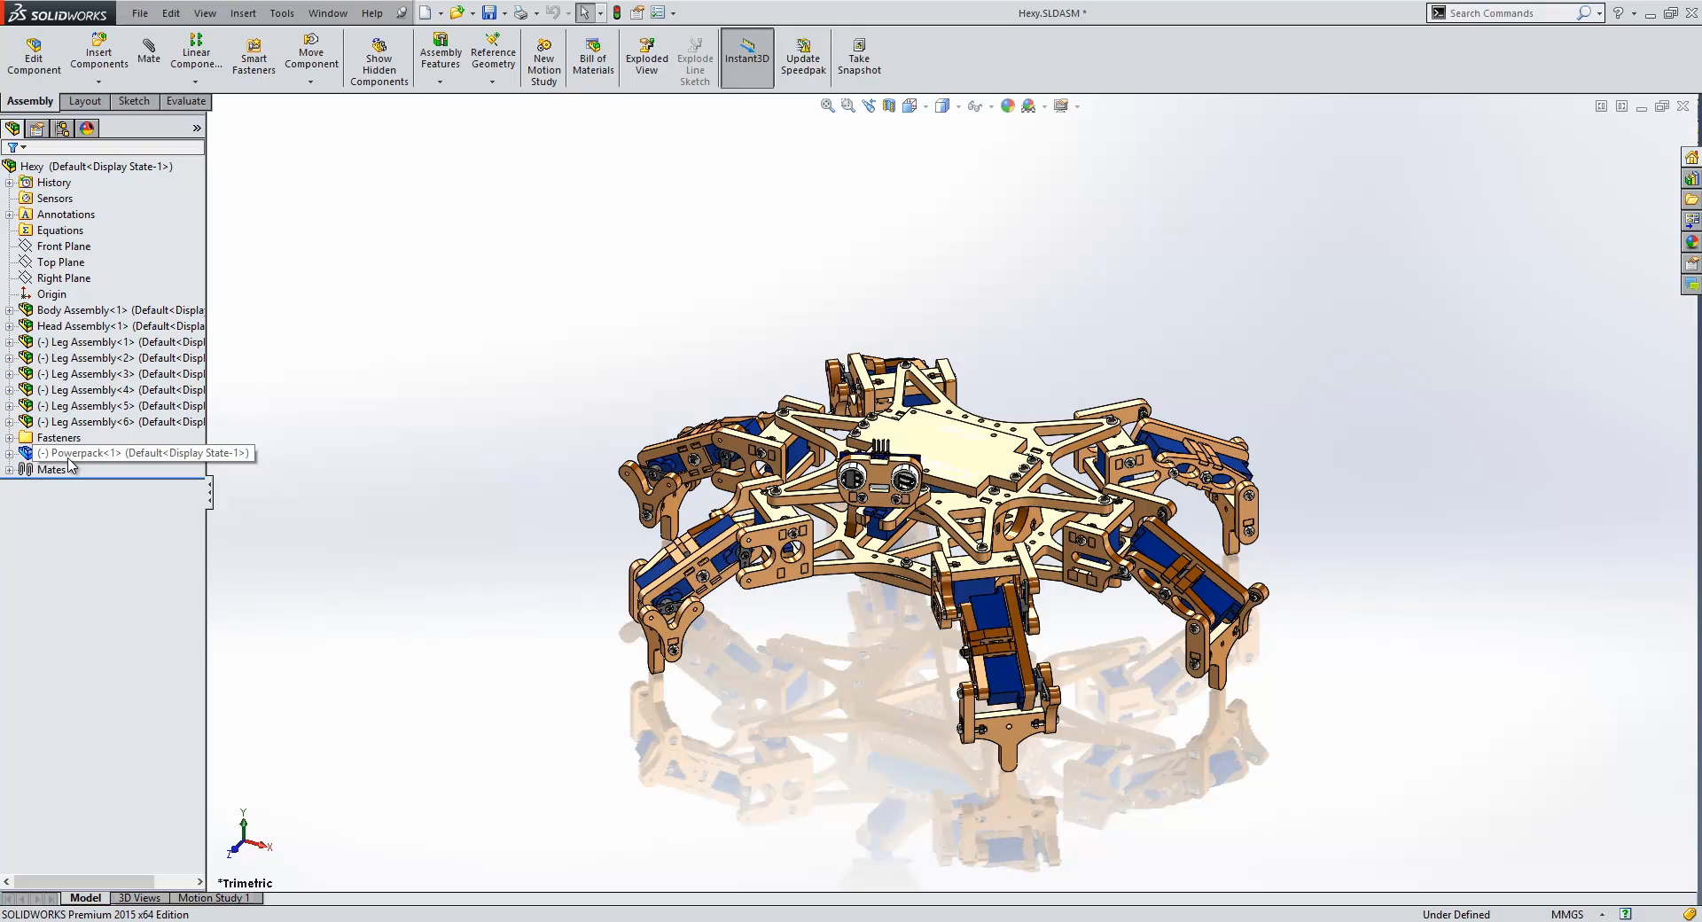
pyautogui.moveTo(72, 460)
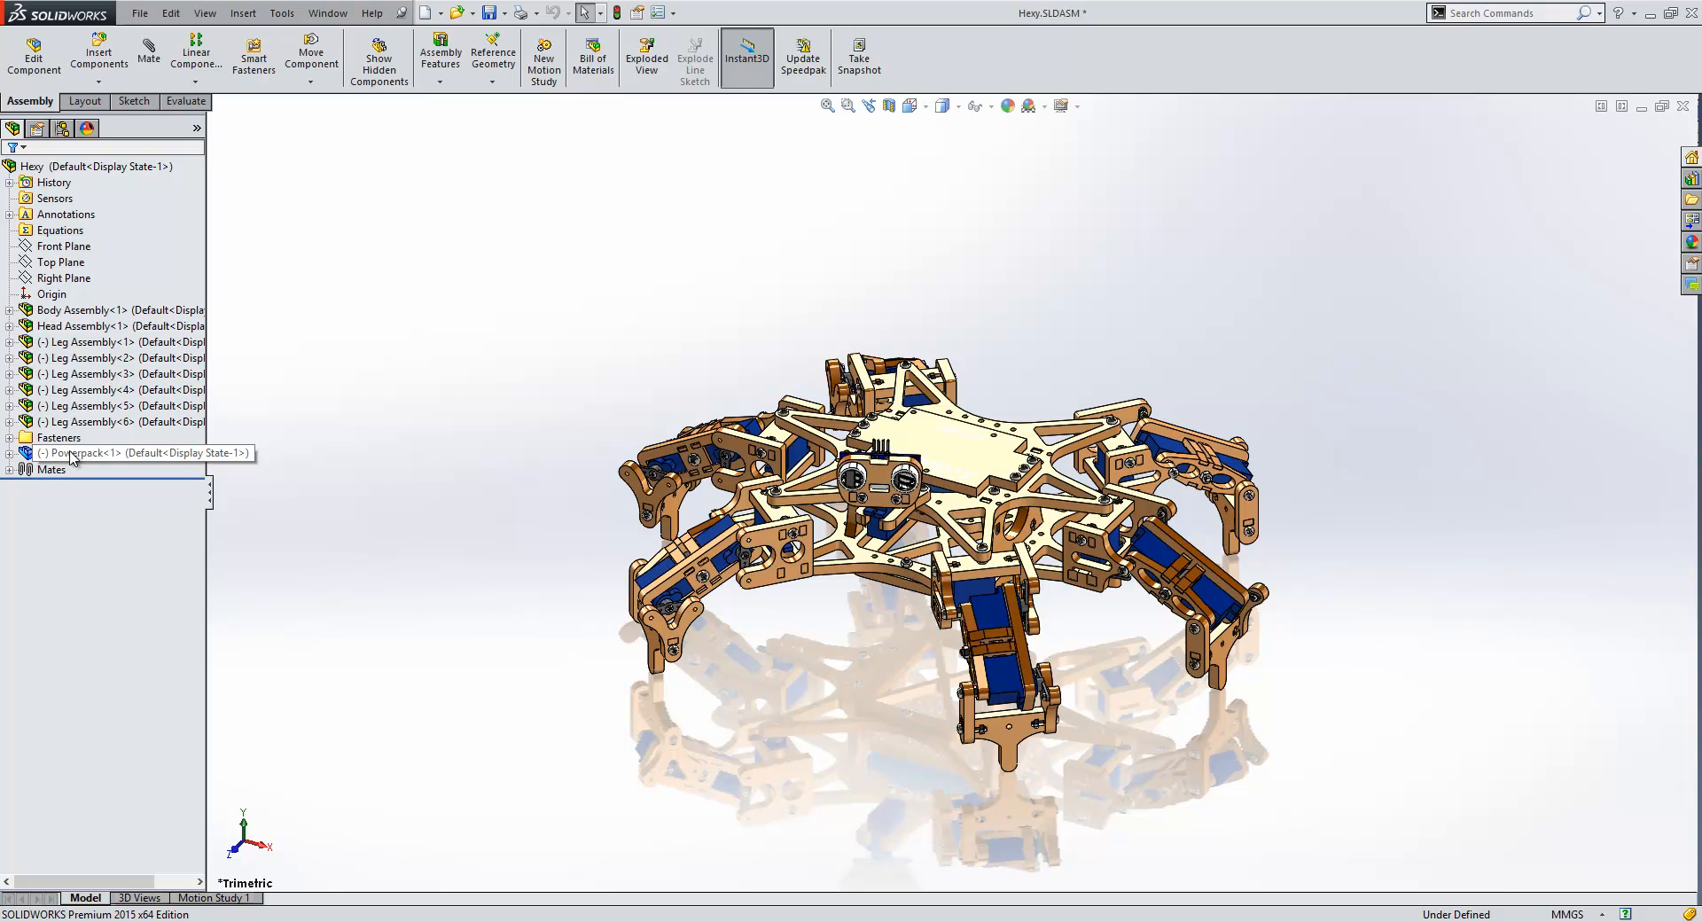
pyautogui.click(103, 453)
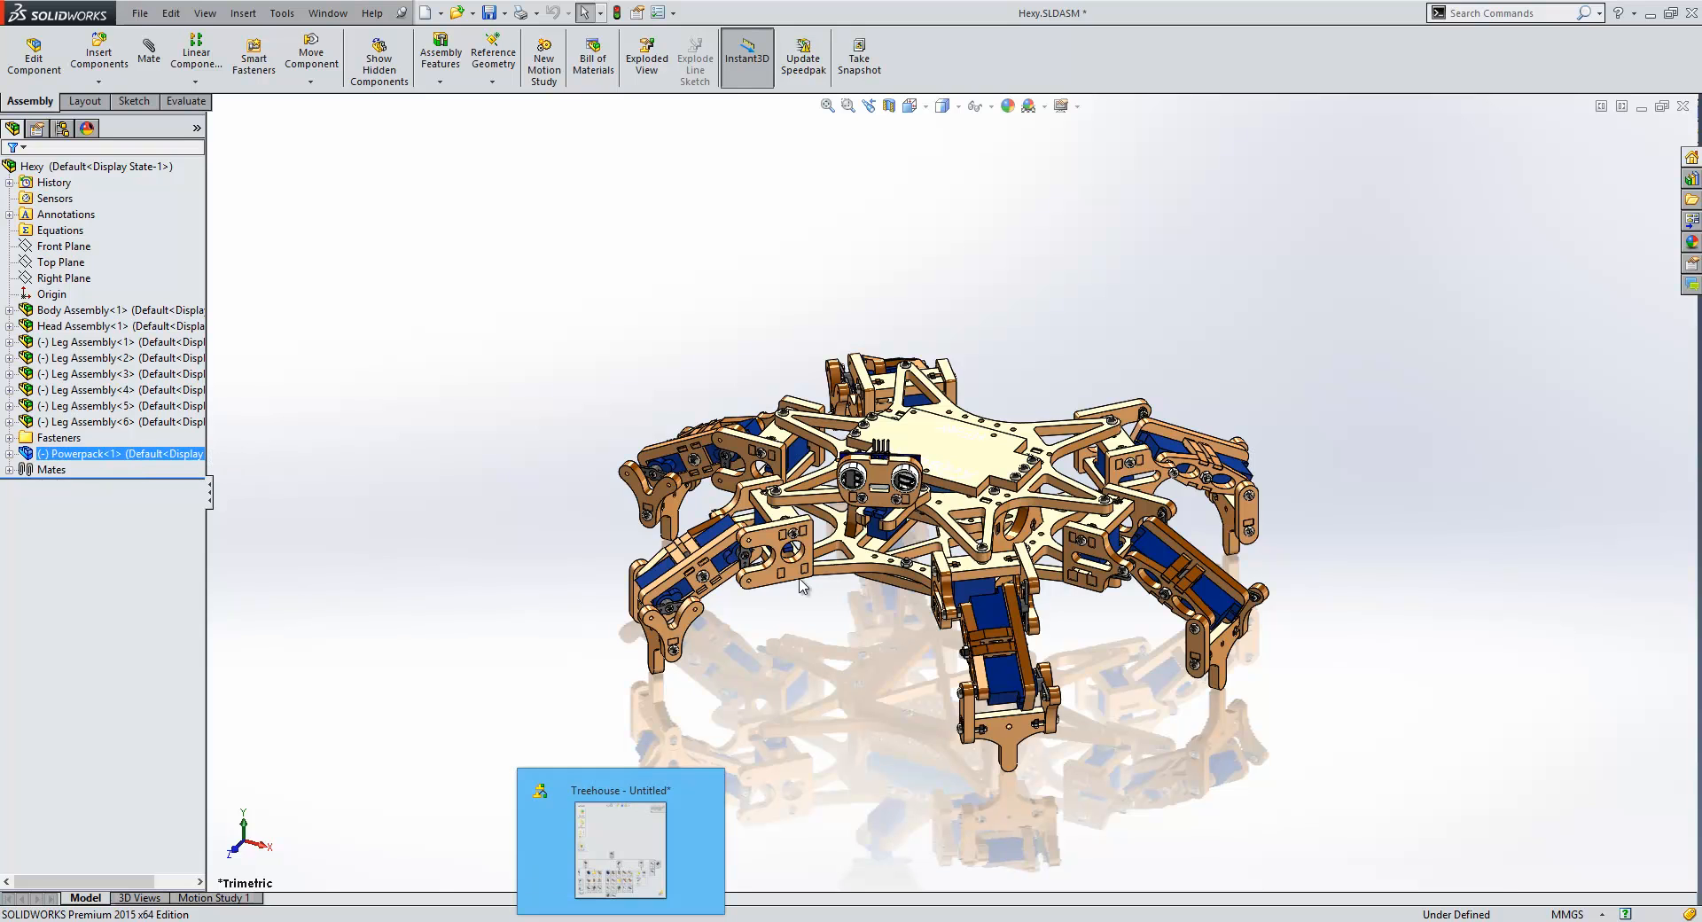